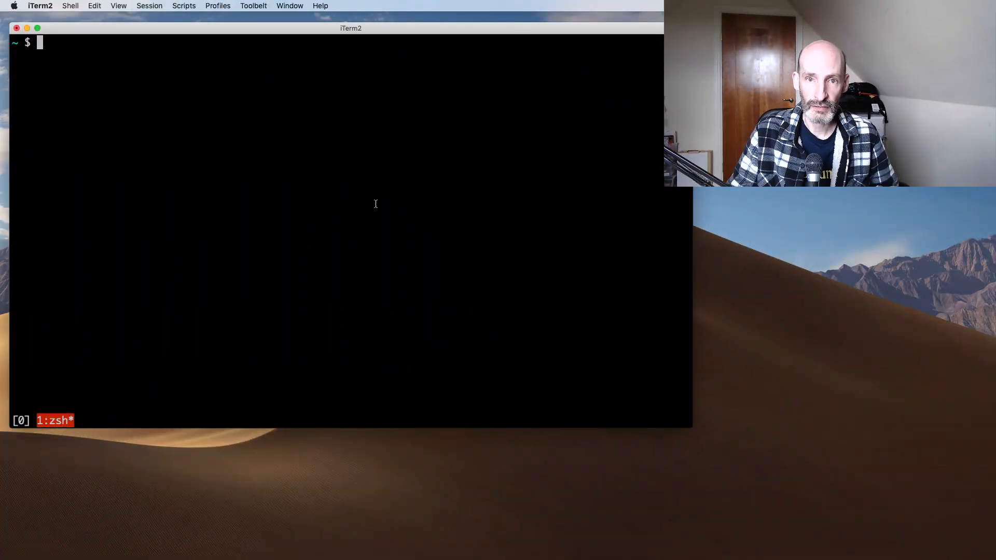
Run npx create-react-app react-flask-app to scaffold the new React project
text(npx create-)
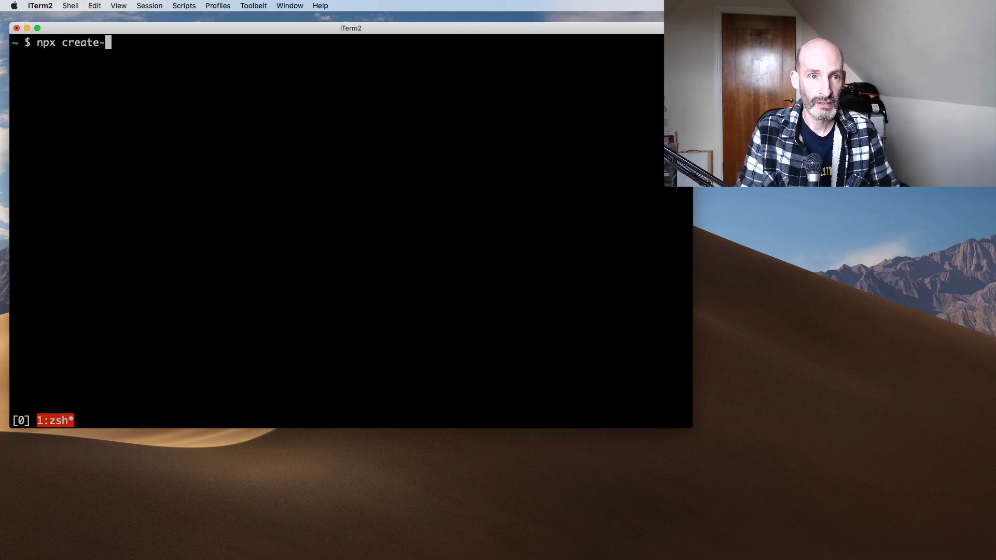
text(react-app)
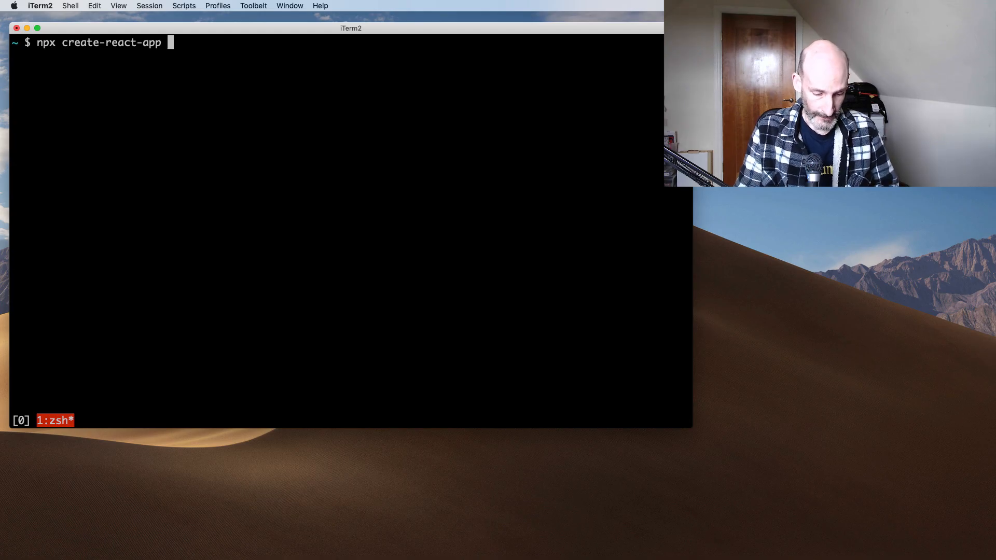
text(react-f)
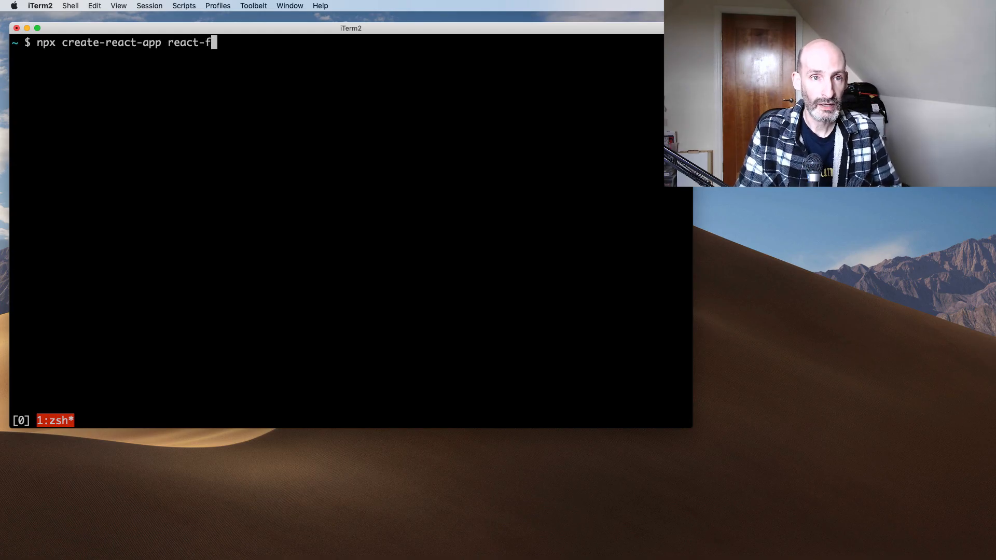
text(lask-)
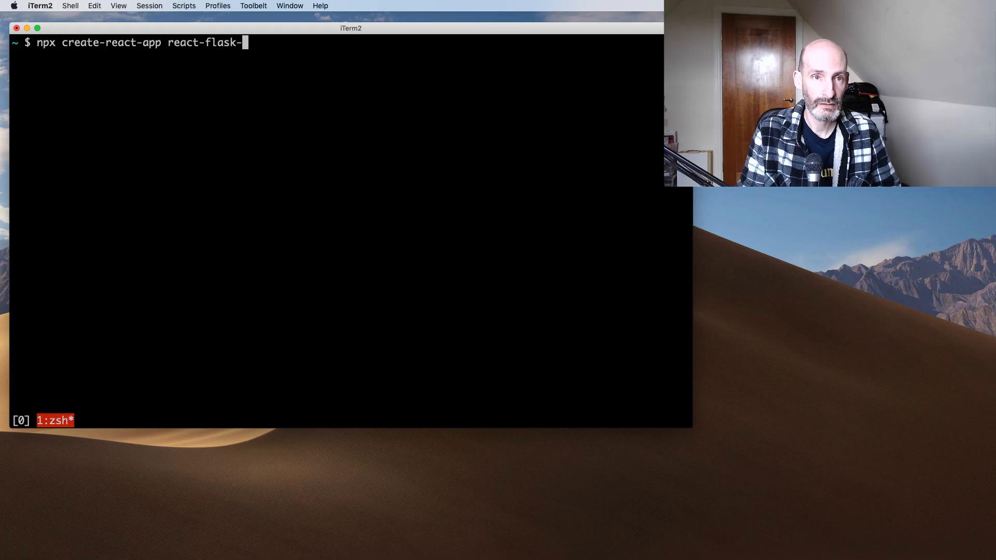
text(app)
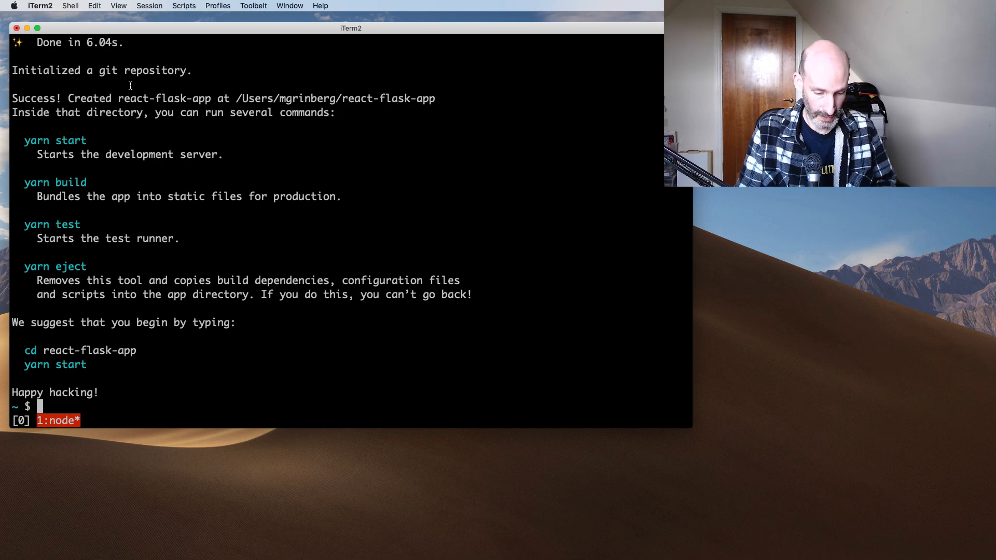
Enter react-flask-app, make an api folder and create a python3 venv inside it
text(cd react-flask-app/)
text(ls -l)
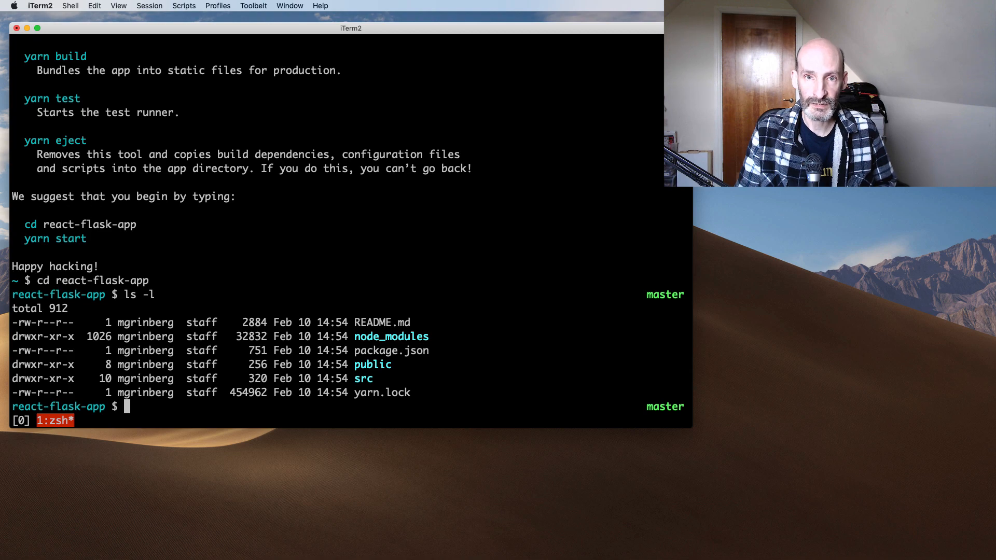
text(mkdir api)
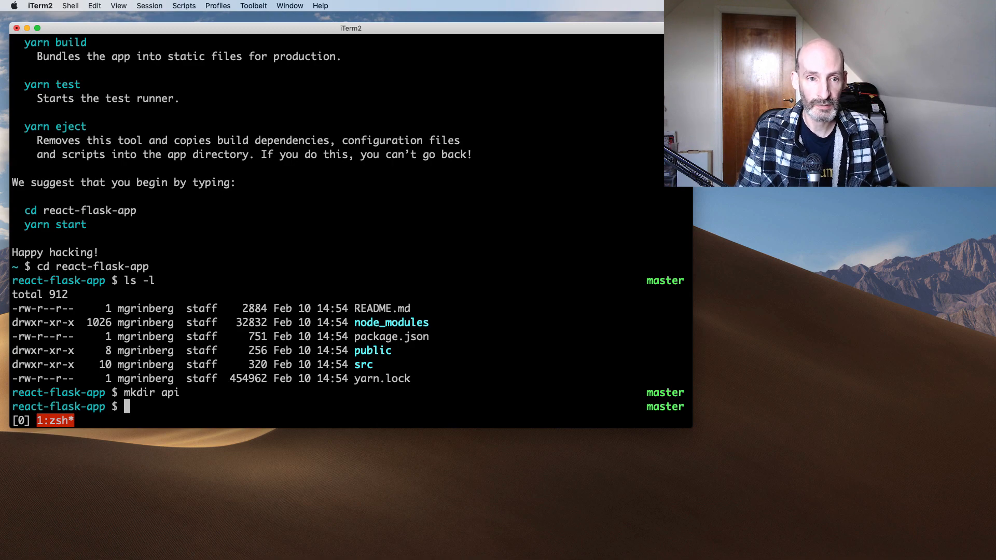
text(cd api)
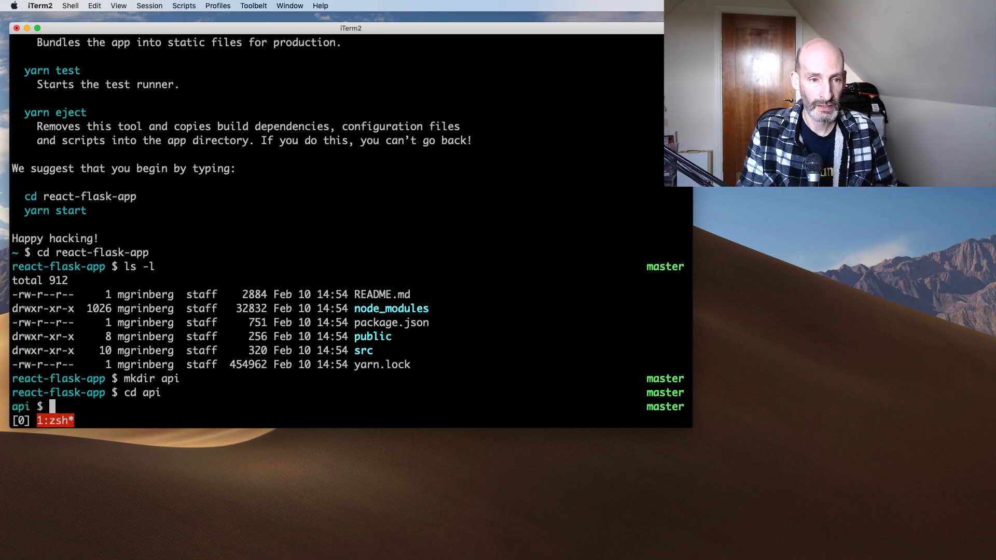
text(python3 -m venv venv)
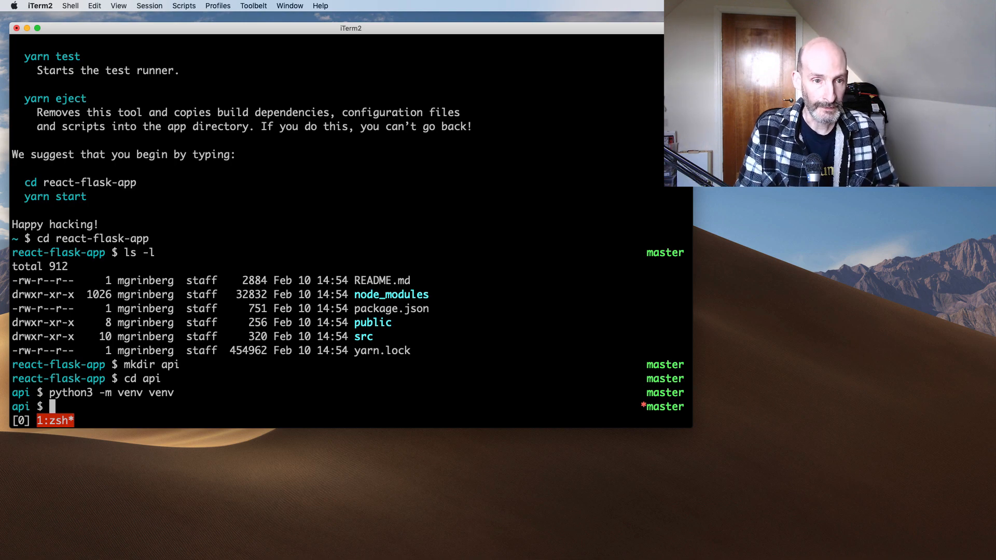
Activate venv/bin/activate and pip install flask and python-dotenv
text(. venv)
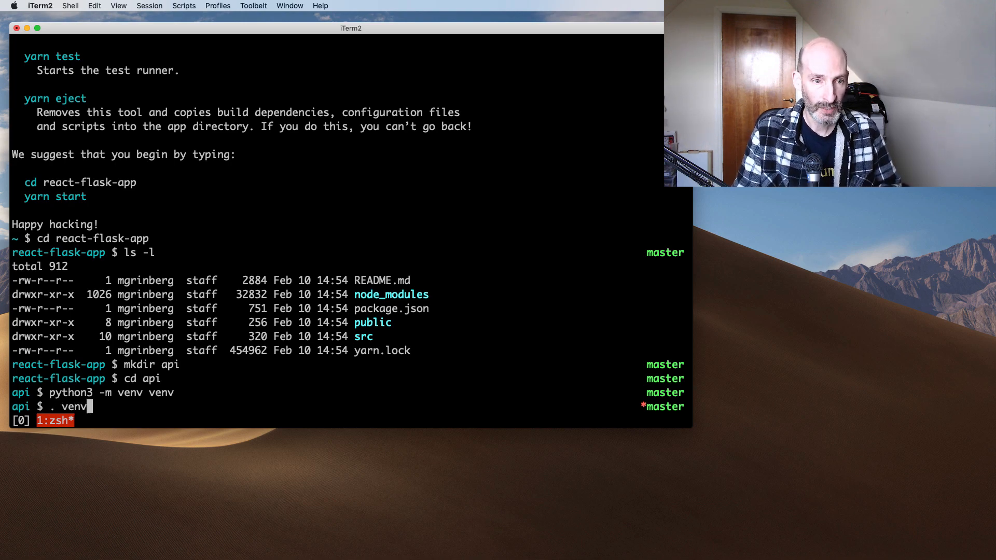
text(/bin/activate)
text(pip install)
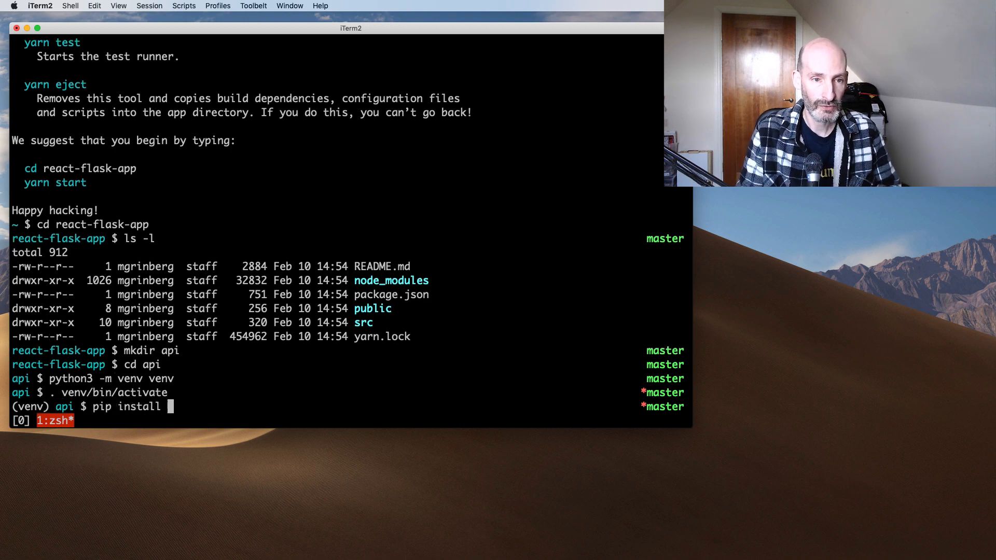
text(flask p)
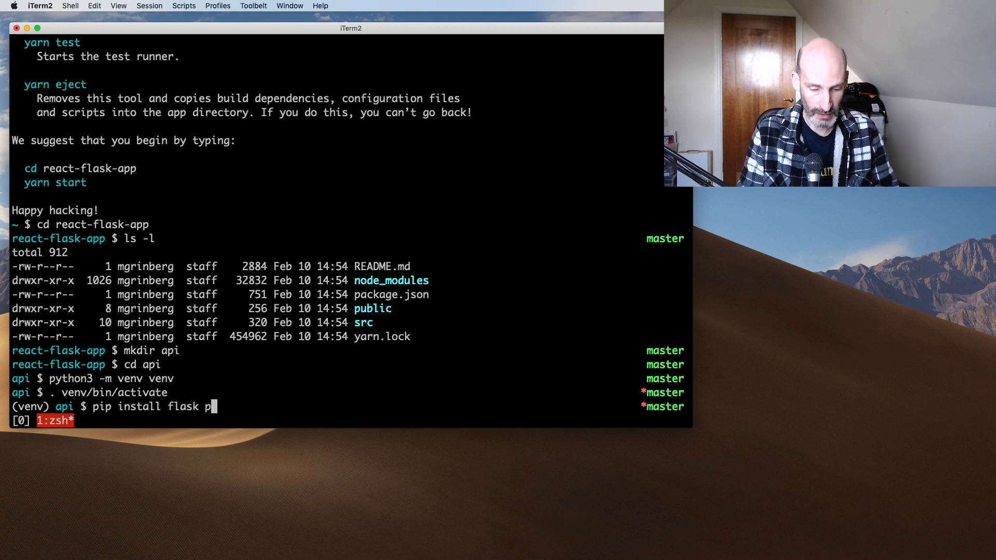
text(ython-doten)
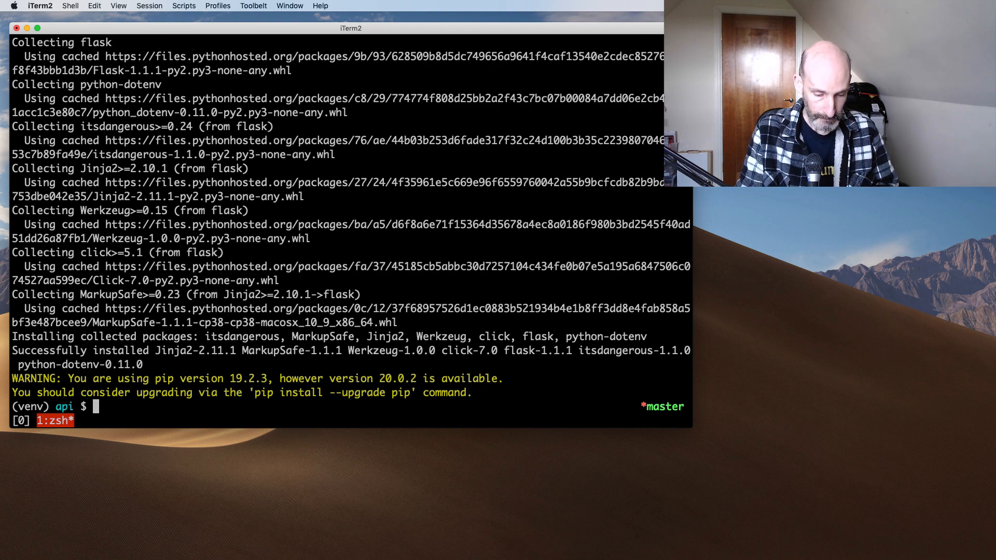
text(vi api.)
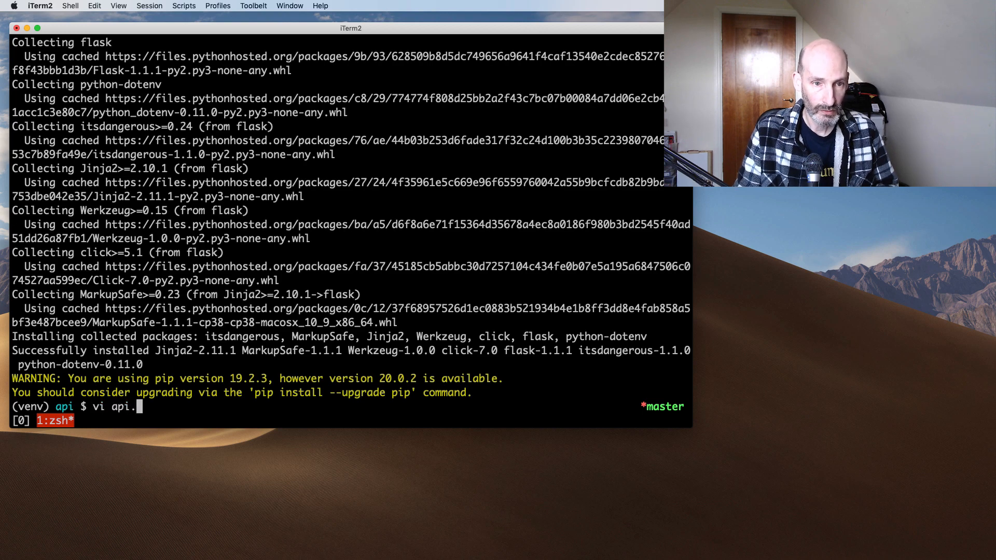
text(py)
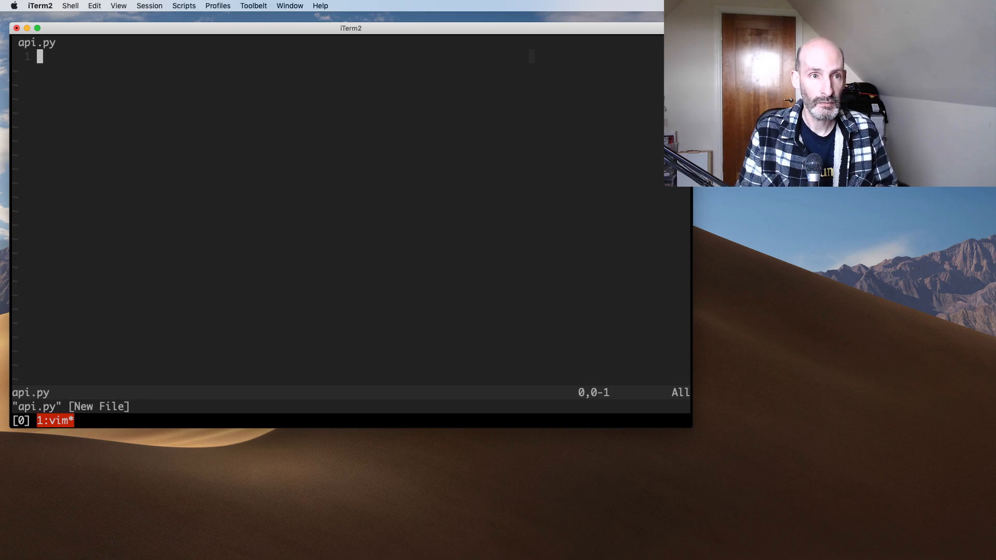
key(i)
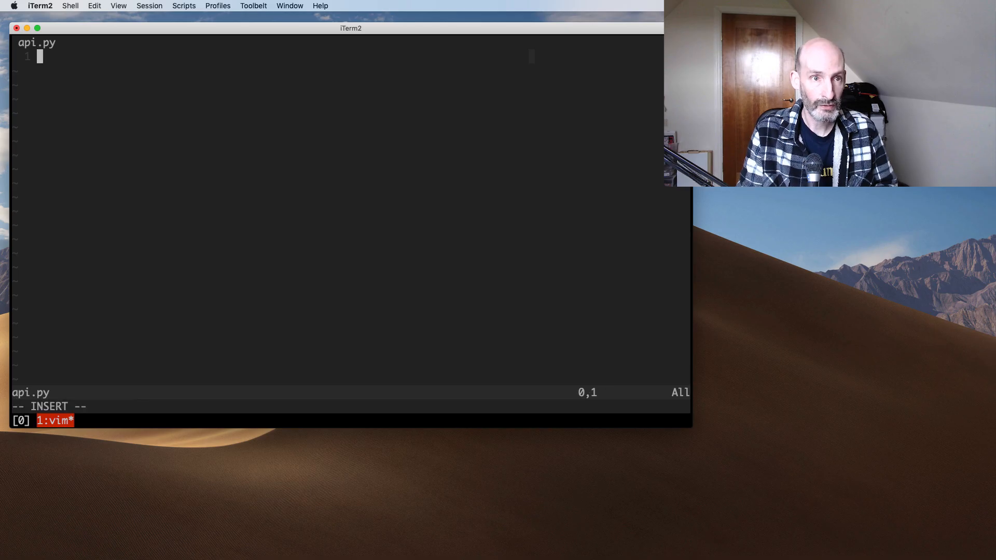
text(from flask import F)
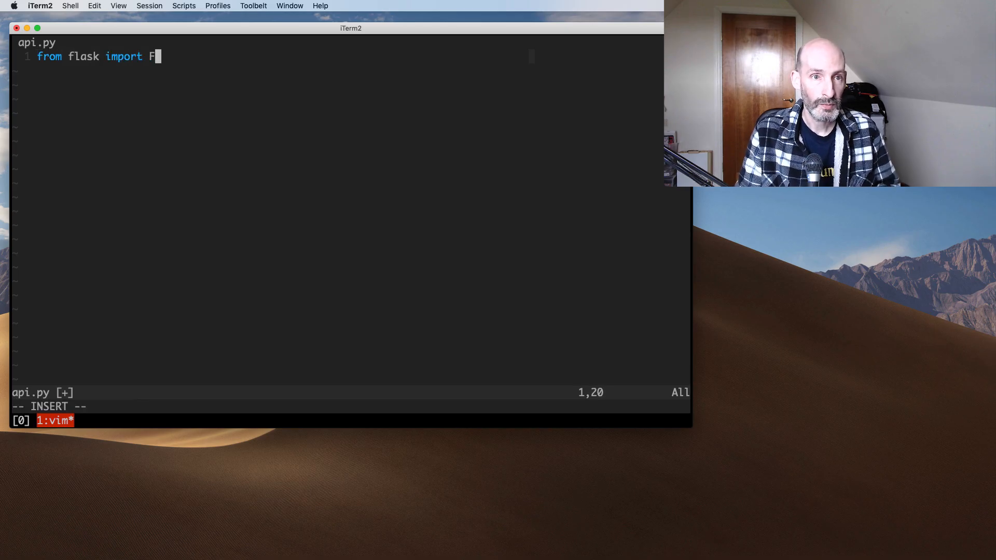
text(lask)
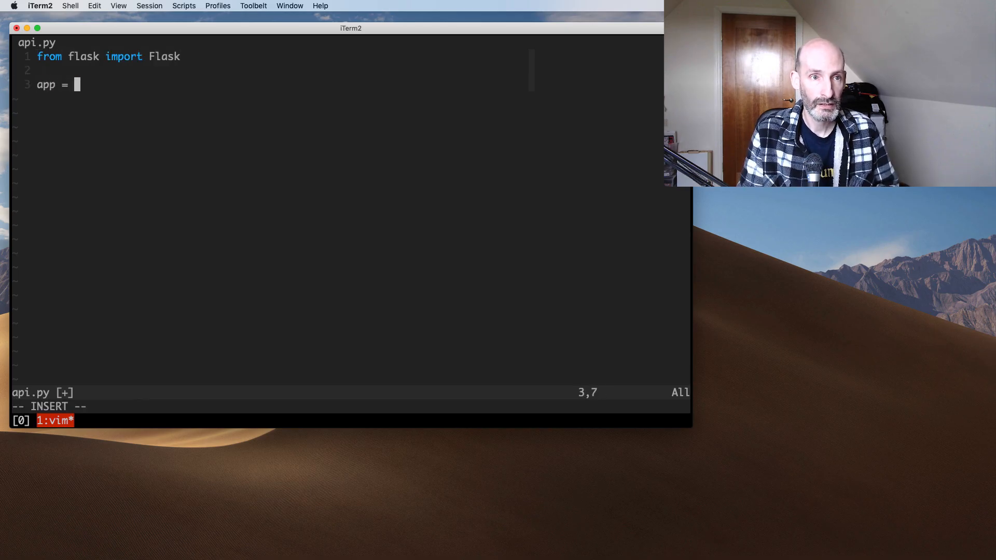
text(Flask(__name__)
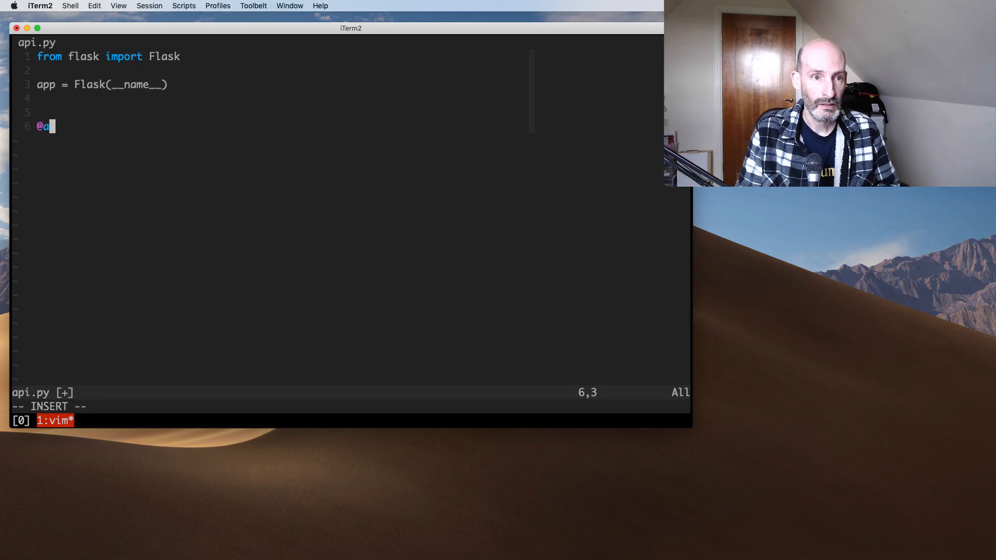
text(pp.route)
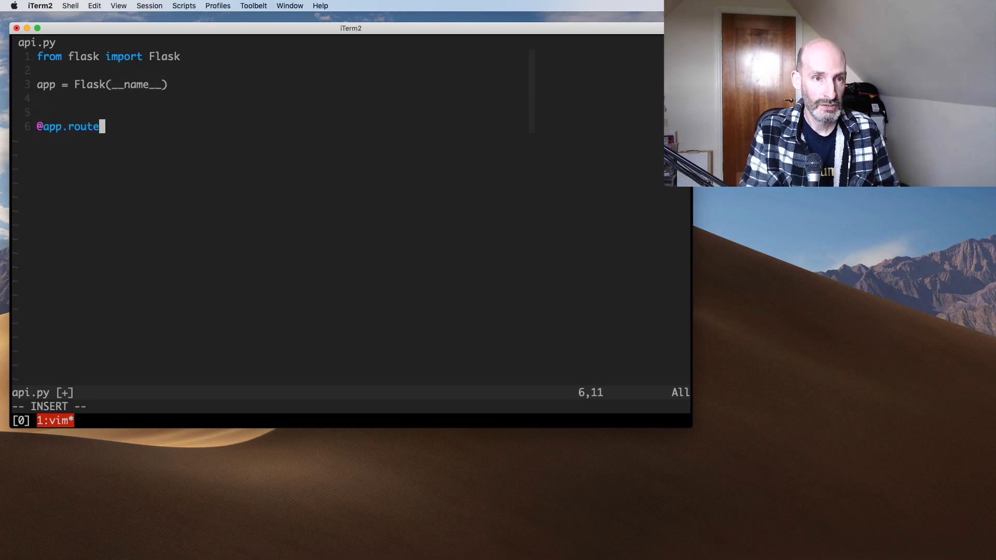
text(('/t)
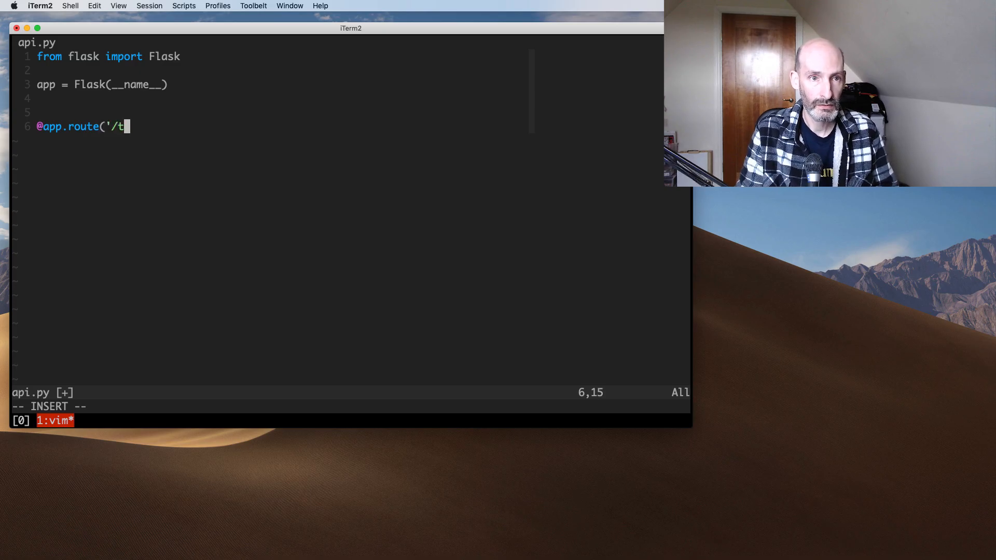
text(ime'))
text(def)
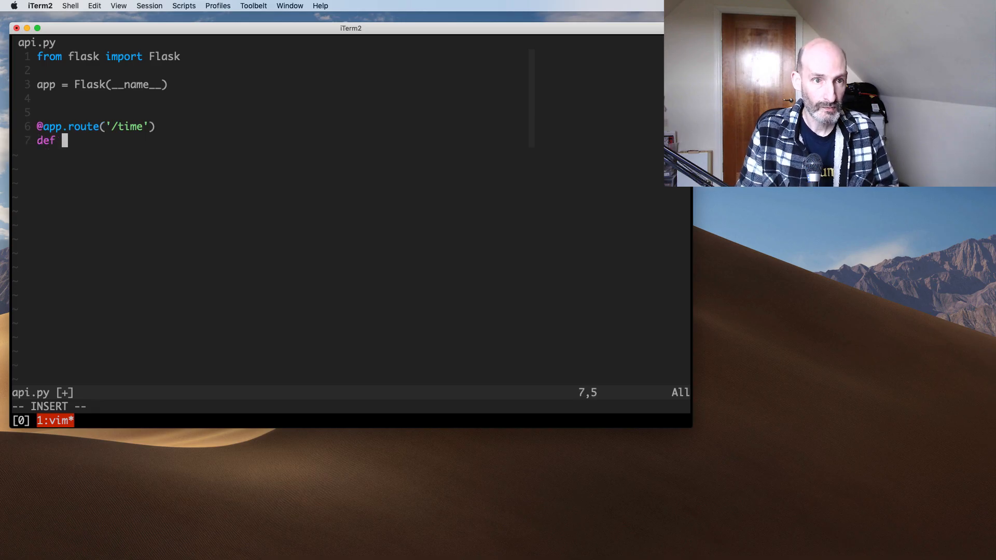
Define get_current_time returning {'time': time.time()} and add import time at the top
text(get_)
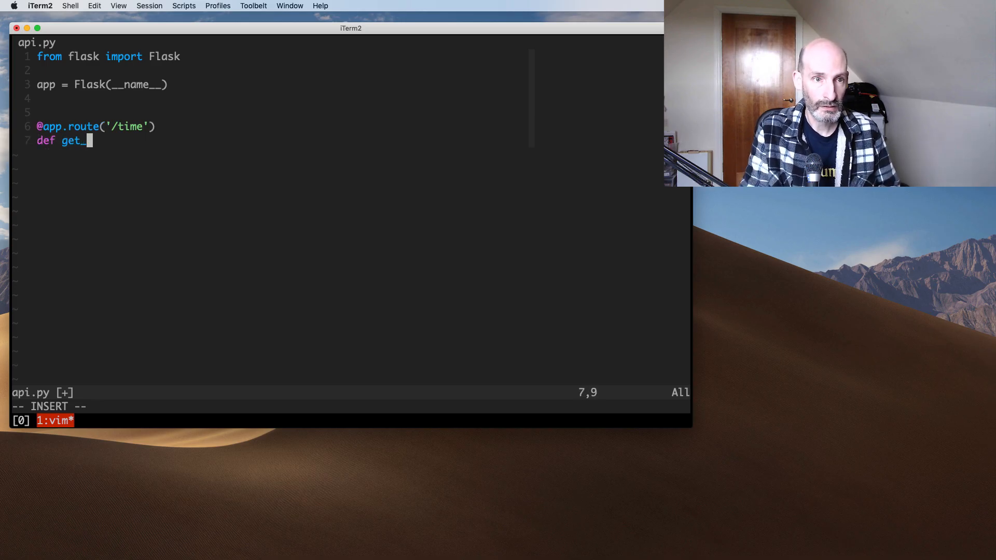
text(current_time)
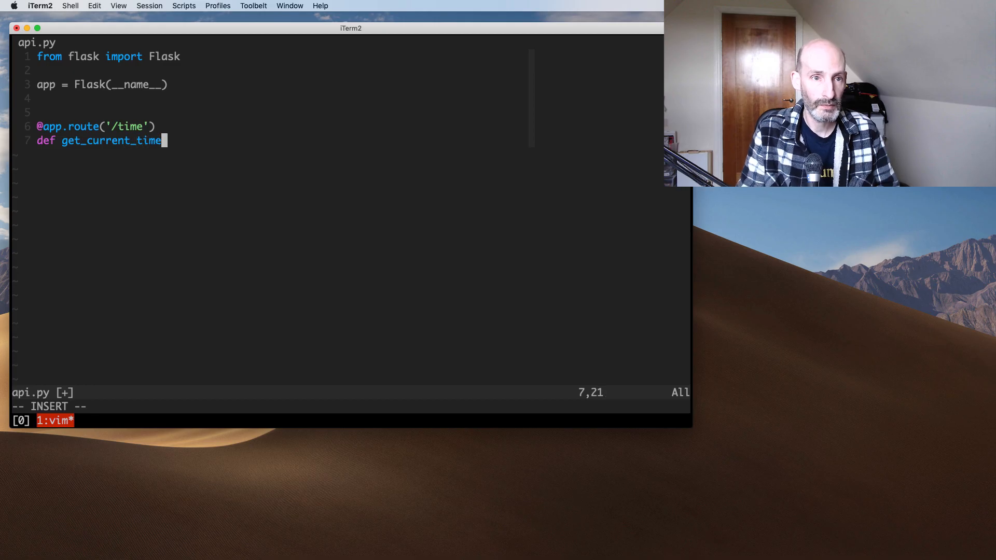
text(():)
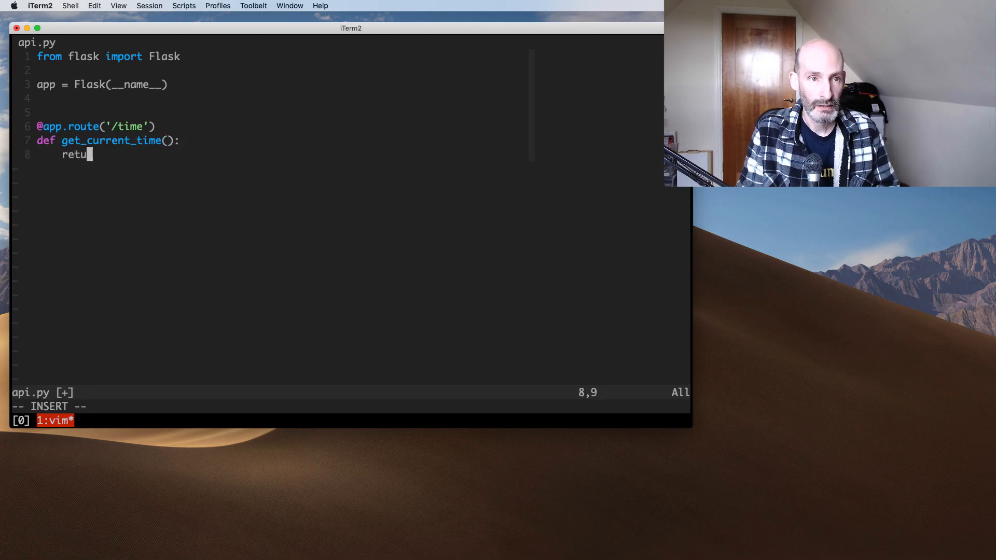
text(rn)
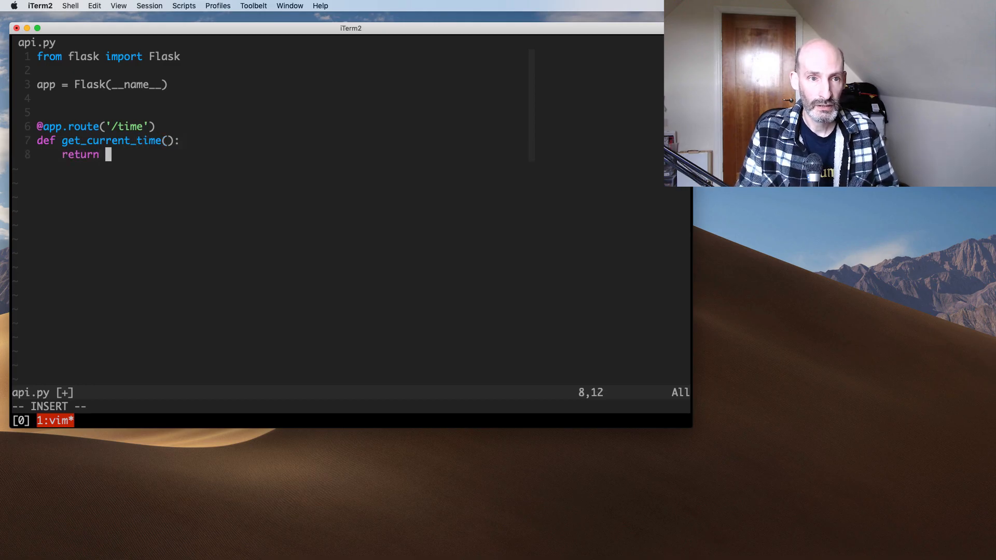
text({'time')
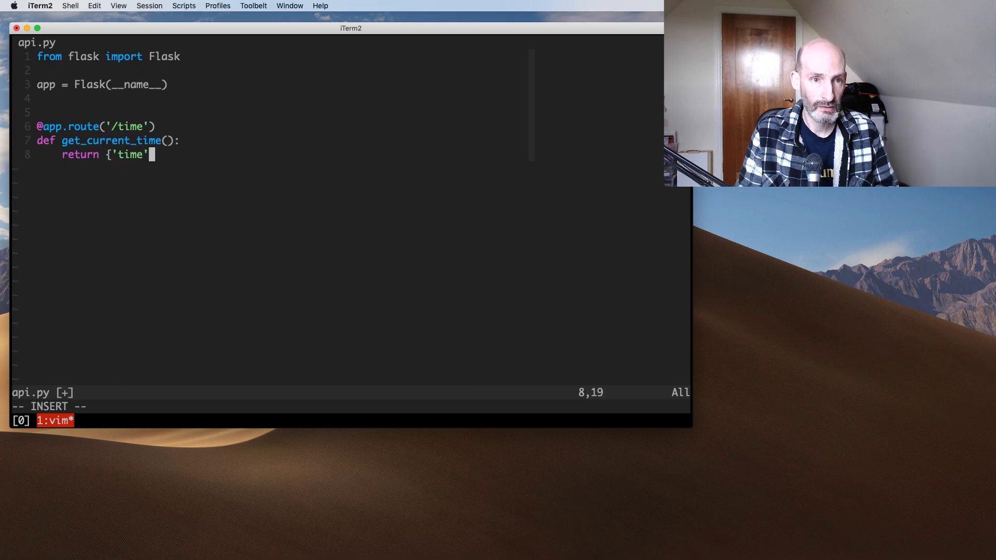
text(:)
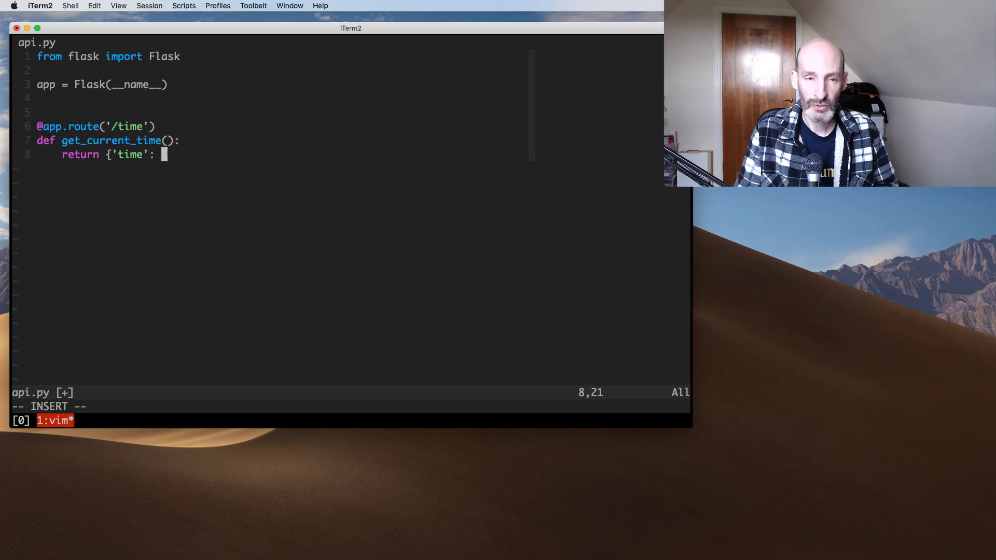
text(t)
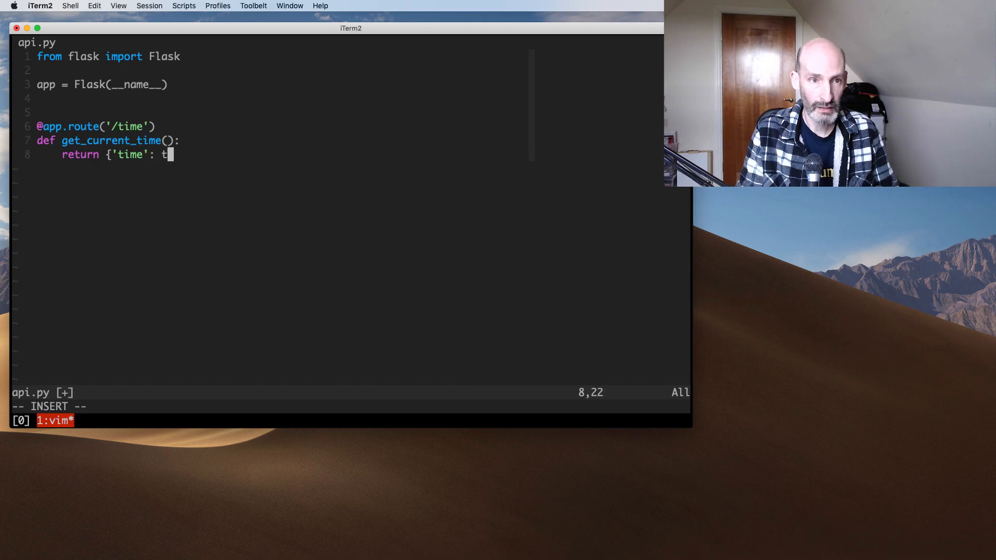
text(ime.time())
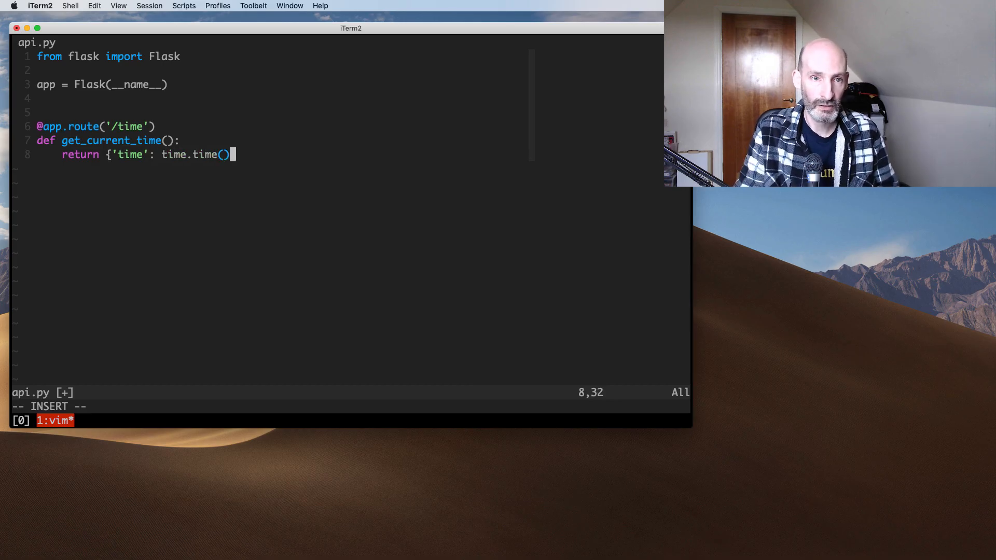
text(})
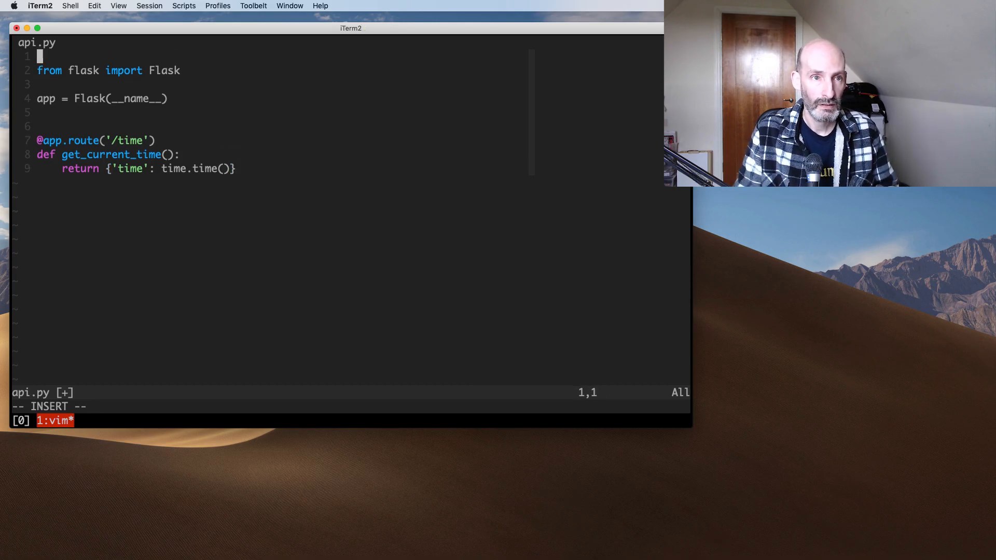
text(import time)
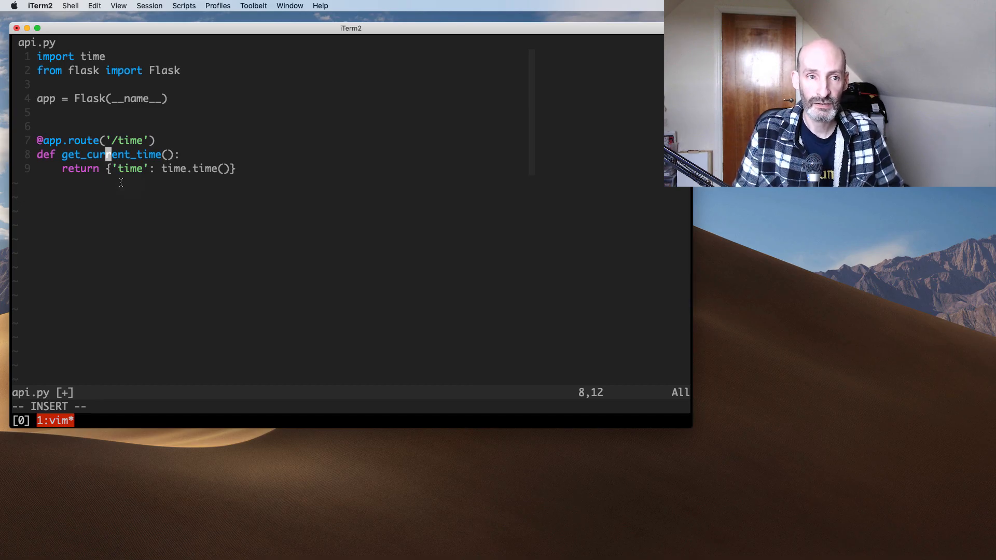
key(down)
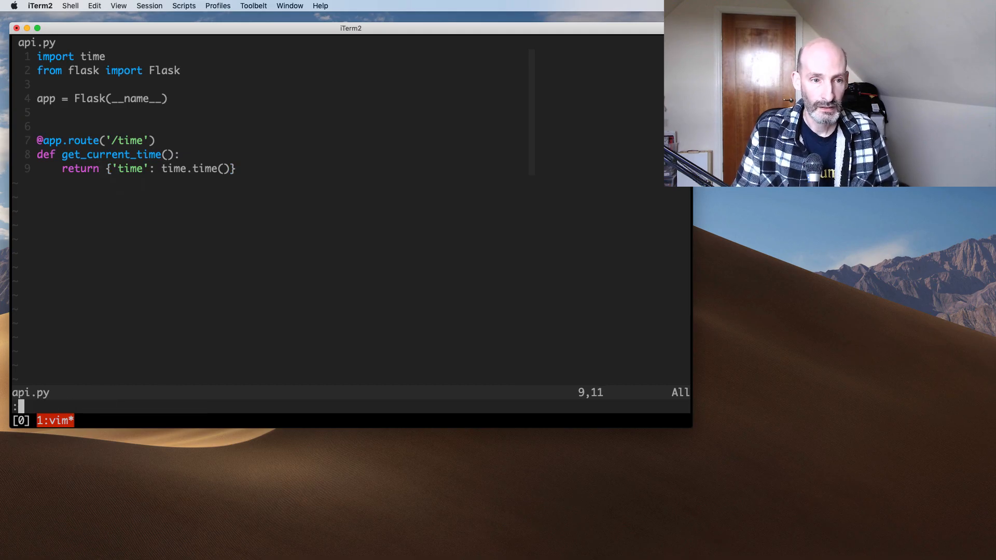
Create .flaskenv containing FLASK_APP=api.py and FLASK_ENV=development
text(.fl)
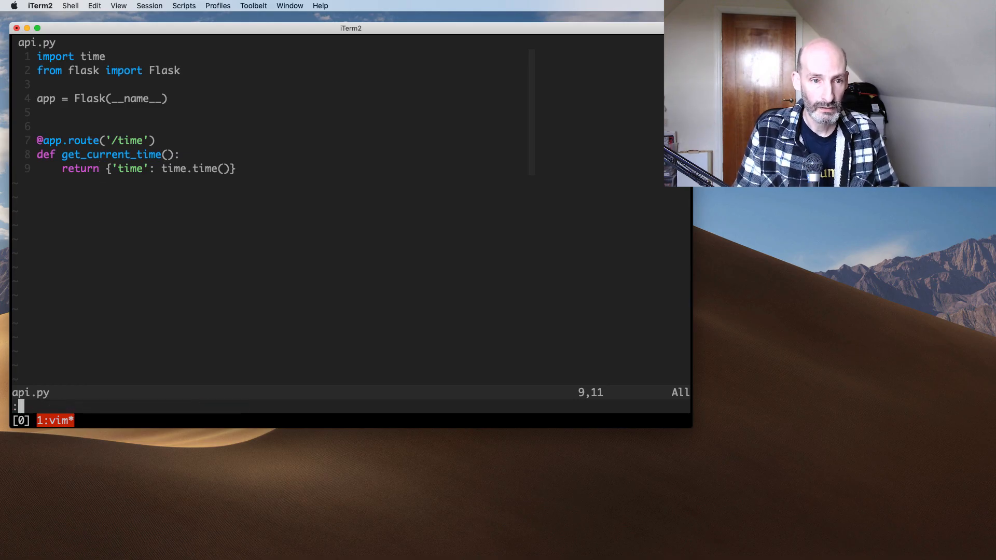
text(:e .flaskenv)
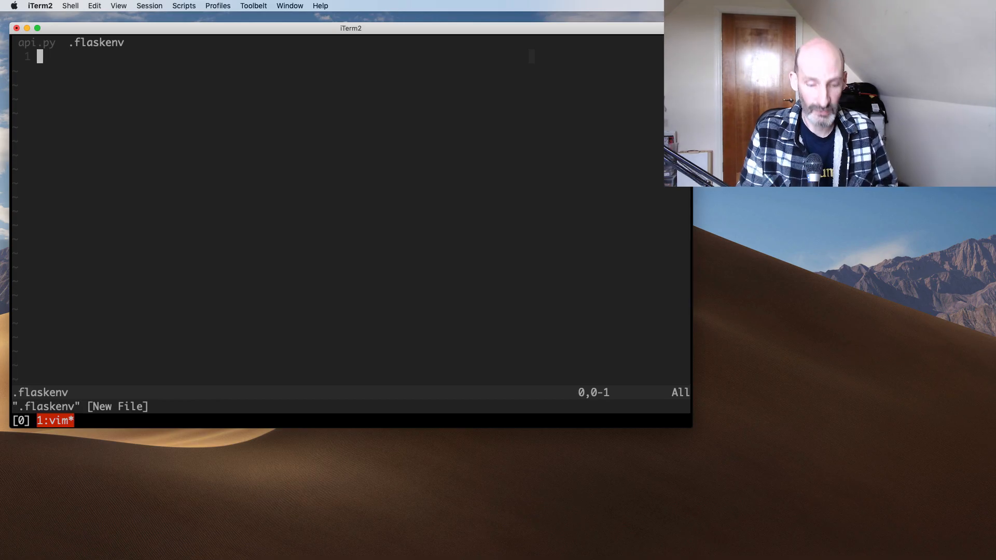
key(i)
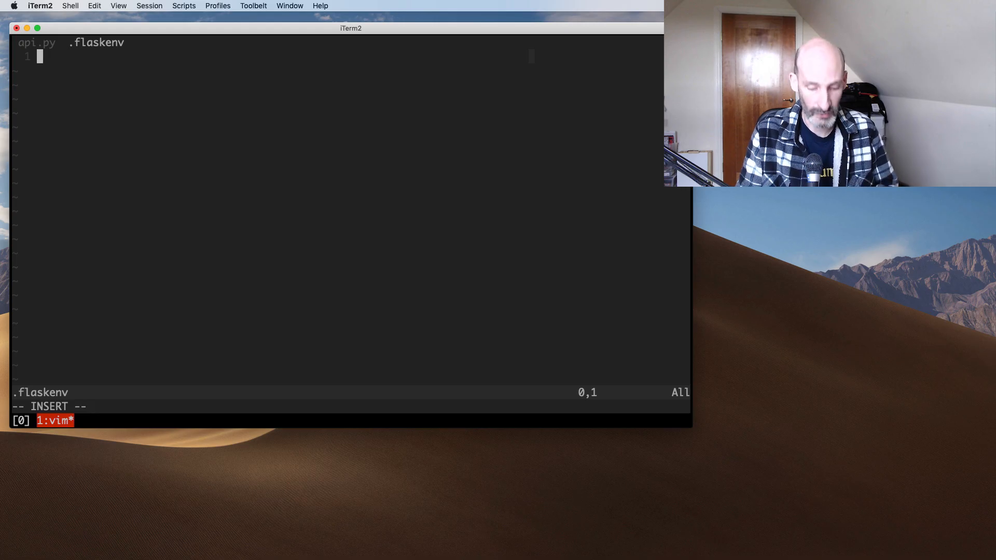
text(FLASK_)
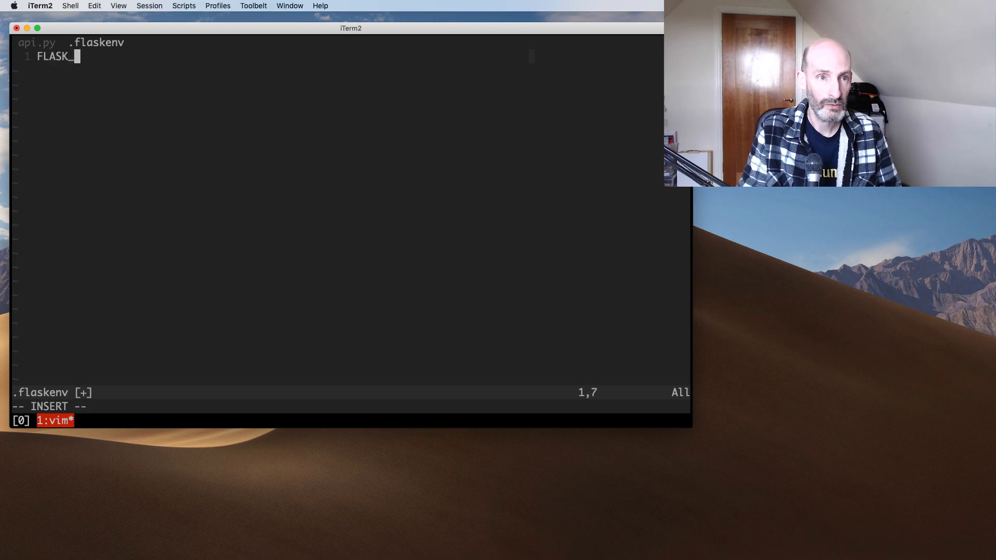
text(APP=api.py)
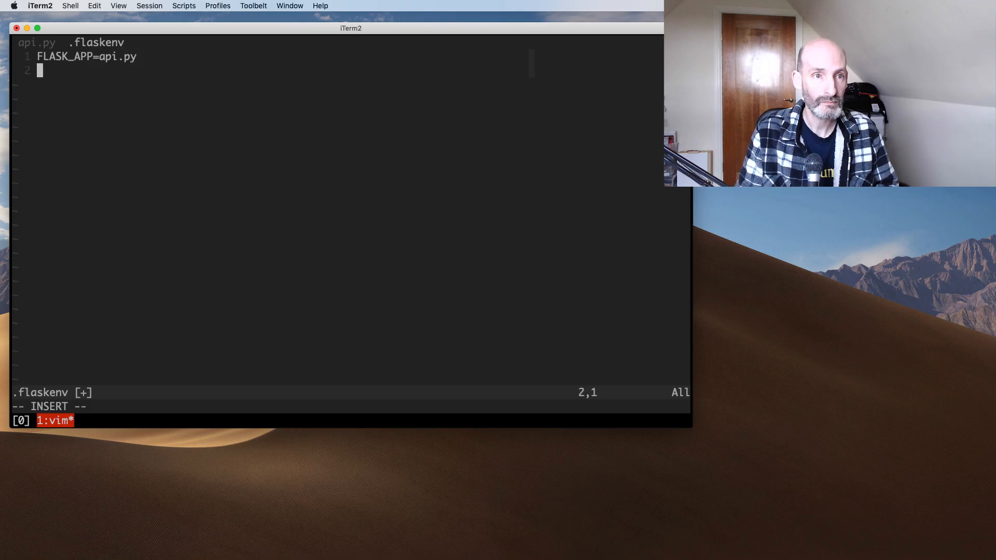
text(FLASK_)
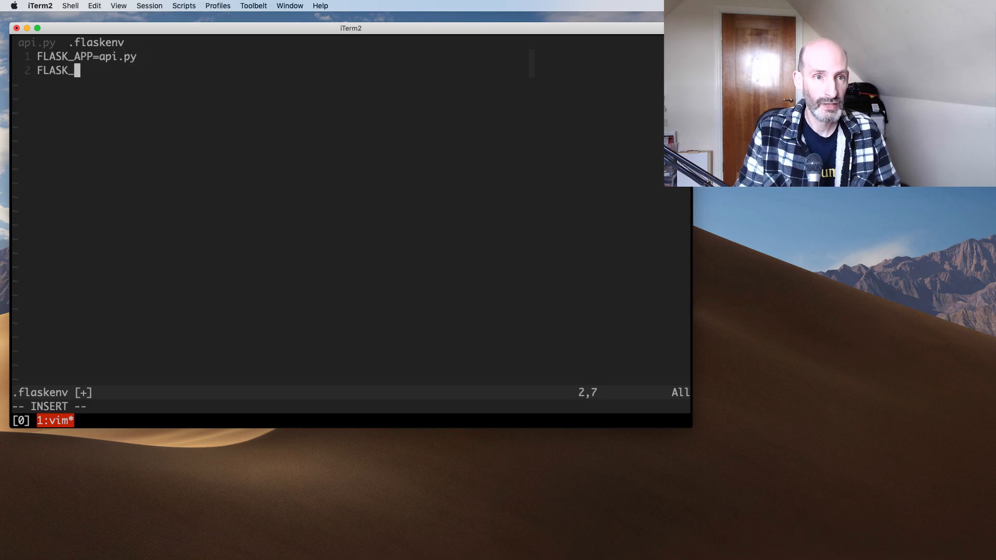
text(ENV=develop)
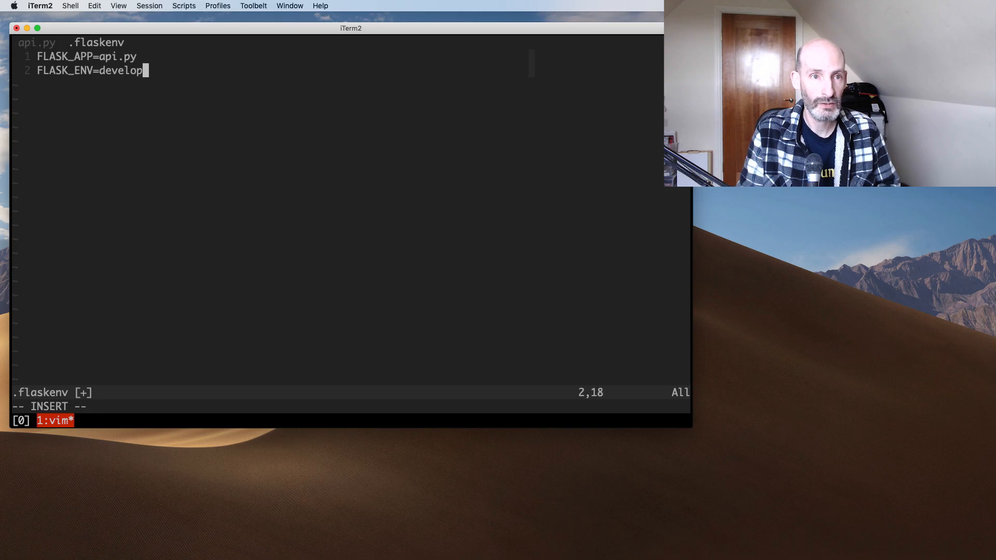
text(ment)
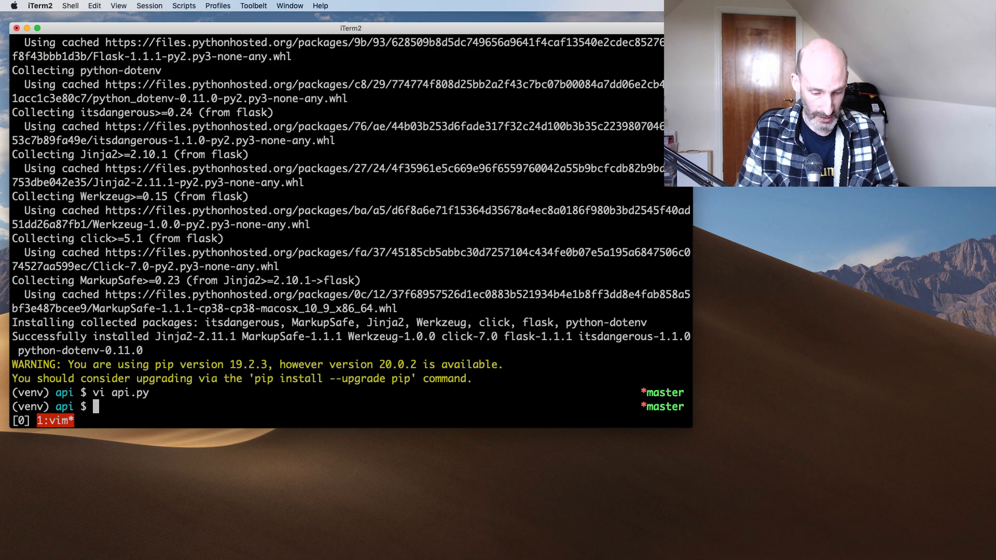
Launch the Flask development server with flask run
text(flask run)
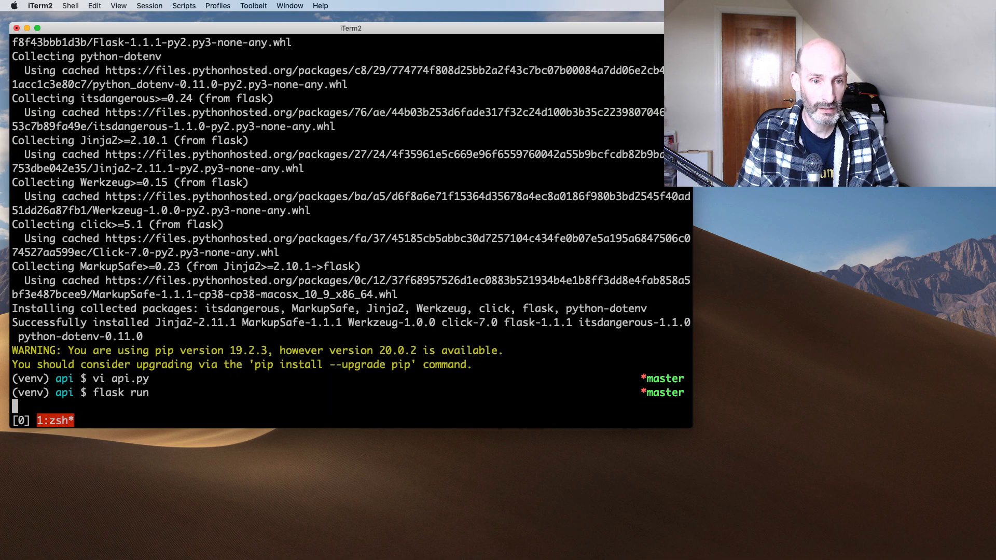
key(Return)
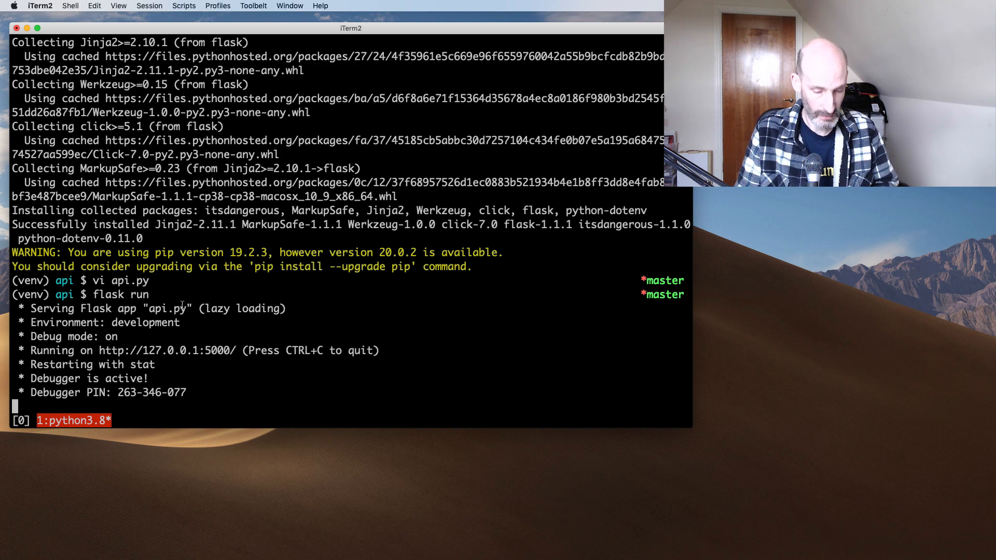
Stop the Flask server, go up to react-flask-app and edit package.json in vim
key(ctrl+c)
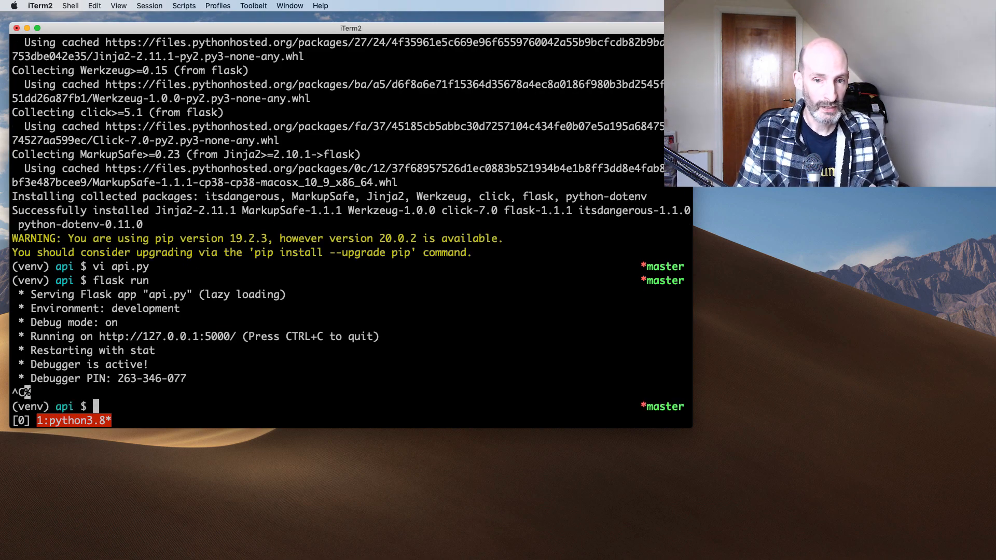
text(cd ..)
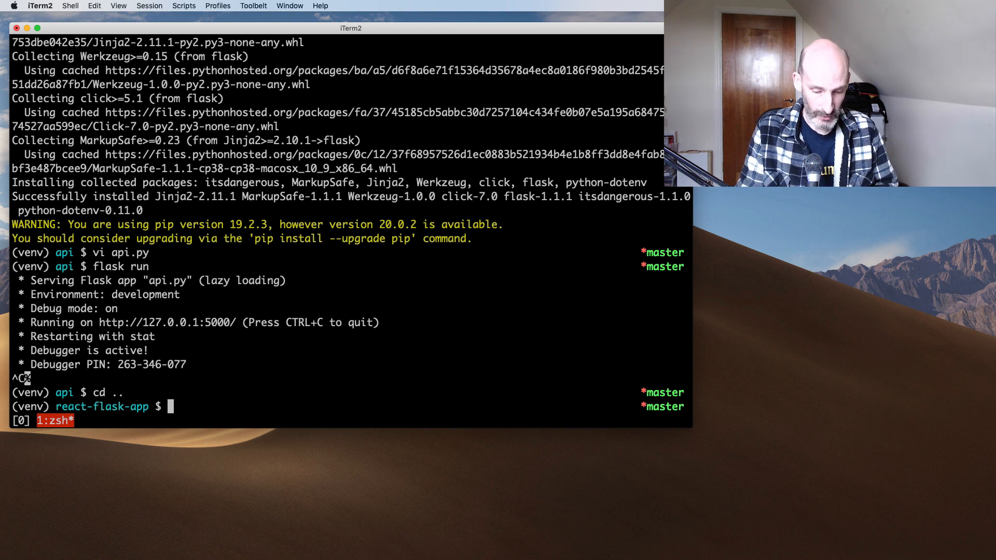
text(vi package.json)
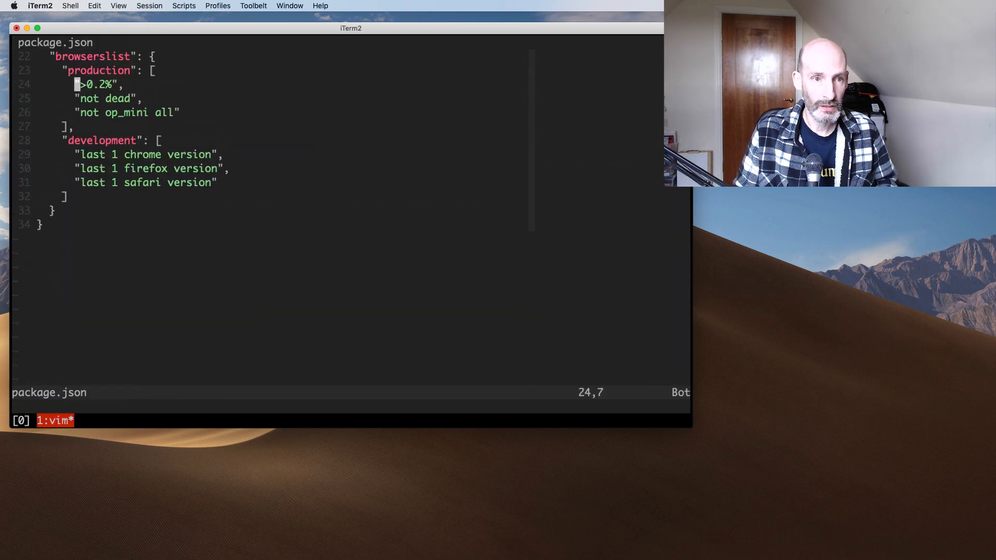
key(i)
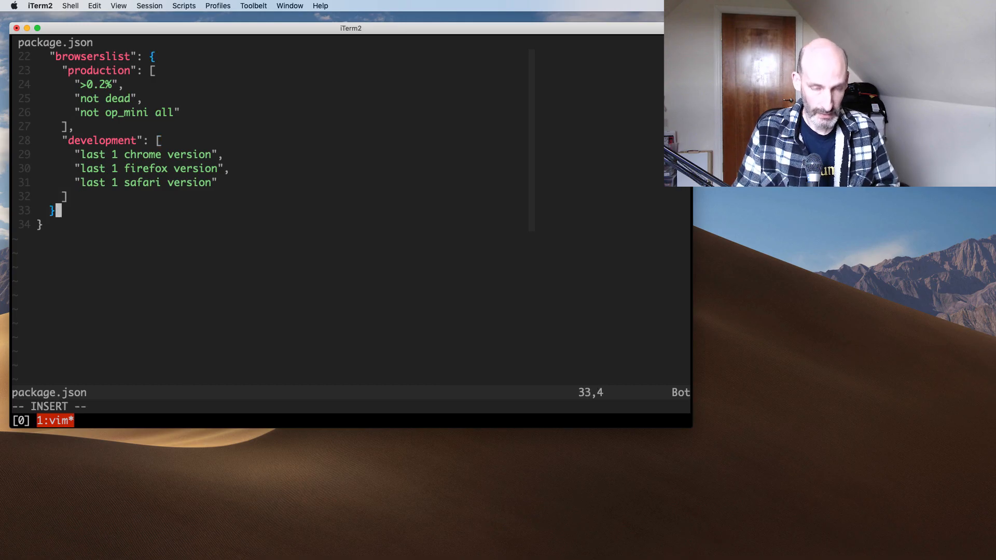
text("proxy": "http:)
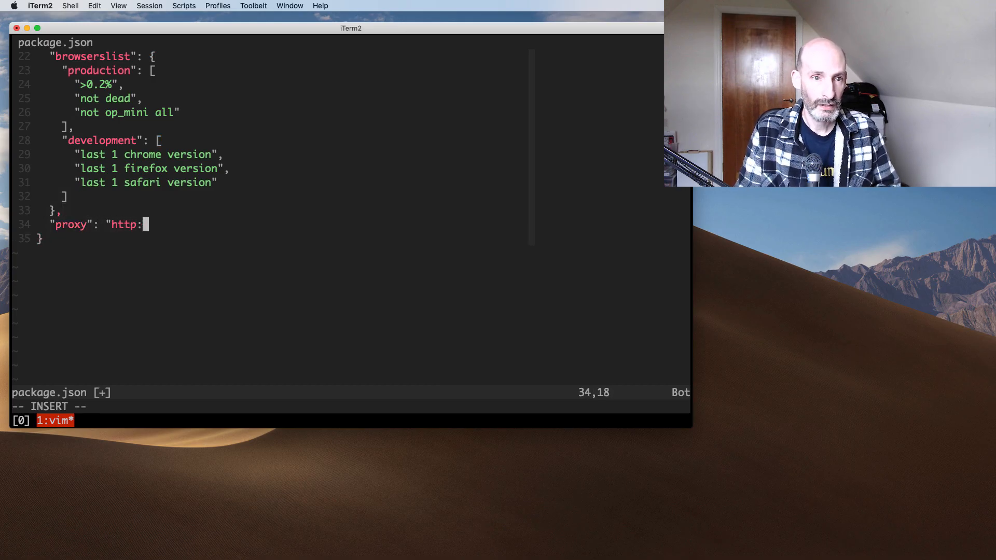
text(//localhost:)
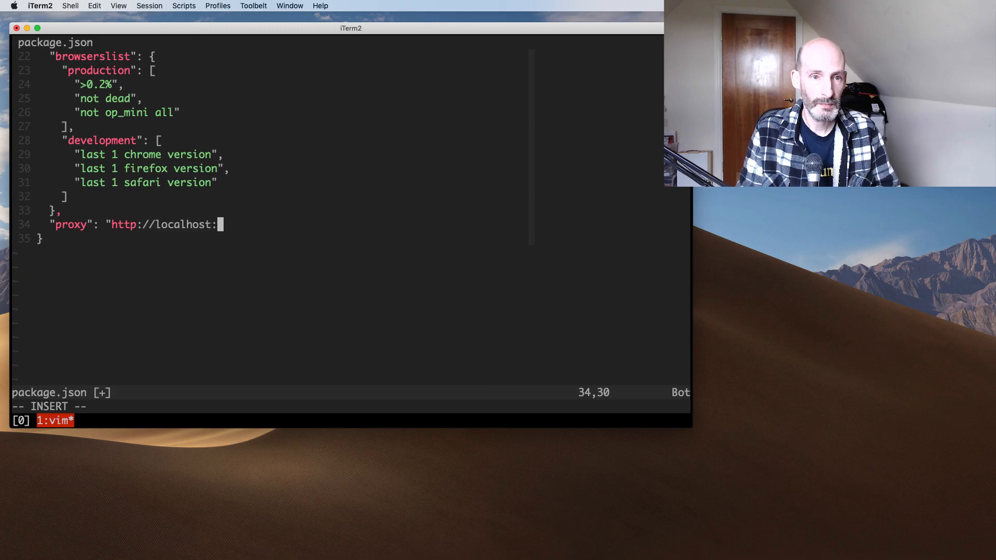
text(5000)
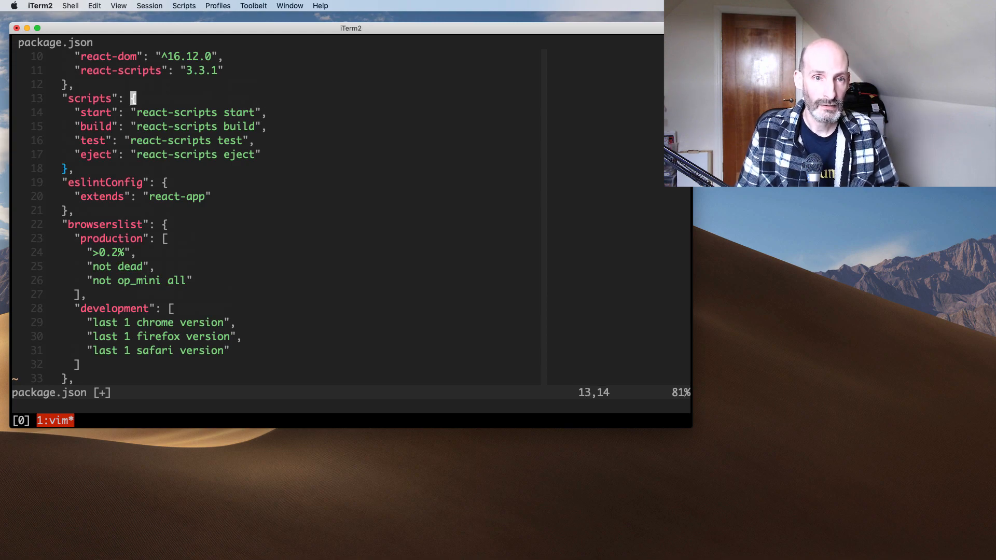
Add a start-api script: cd api && flask run --no-debugger
key(o)
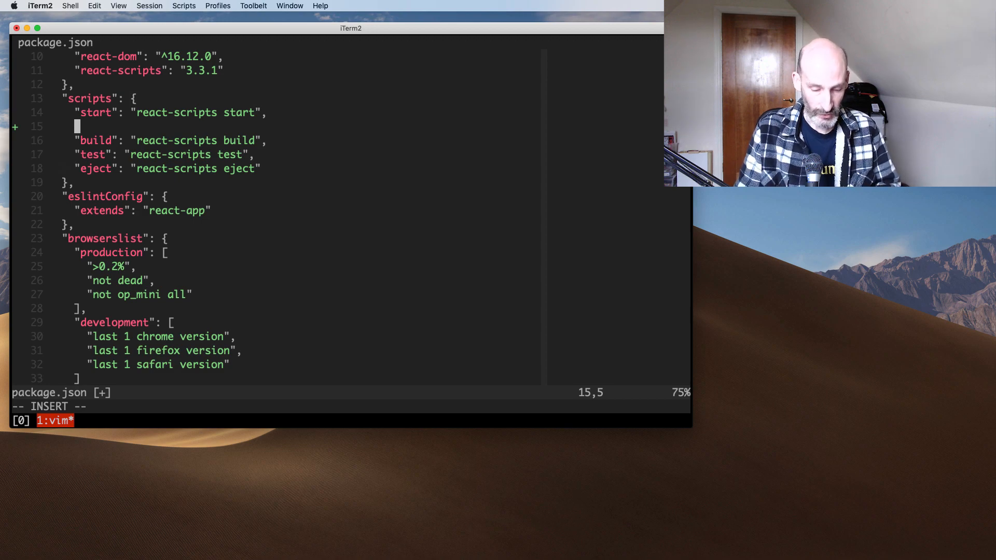
text(start-ap)
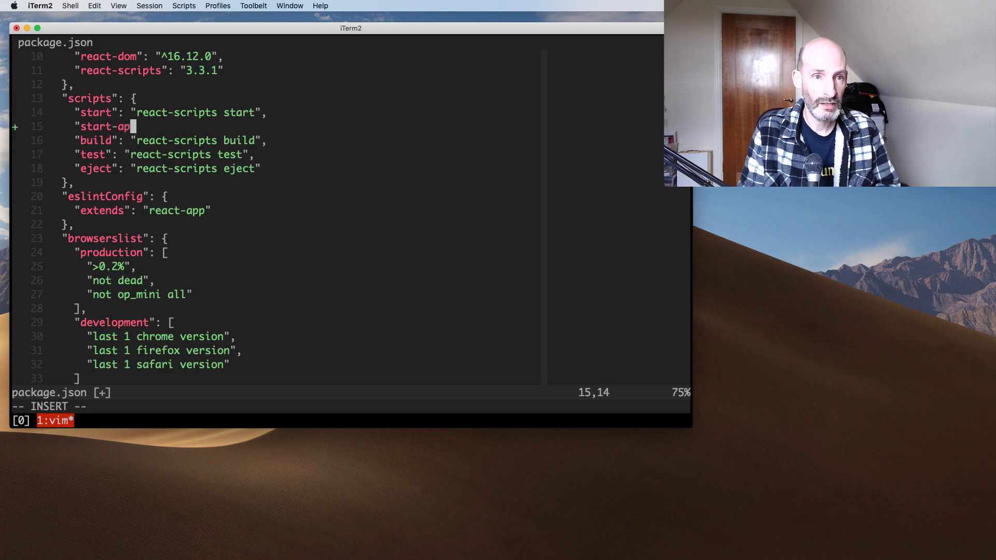
text(i": ")
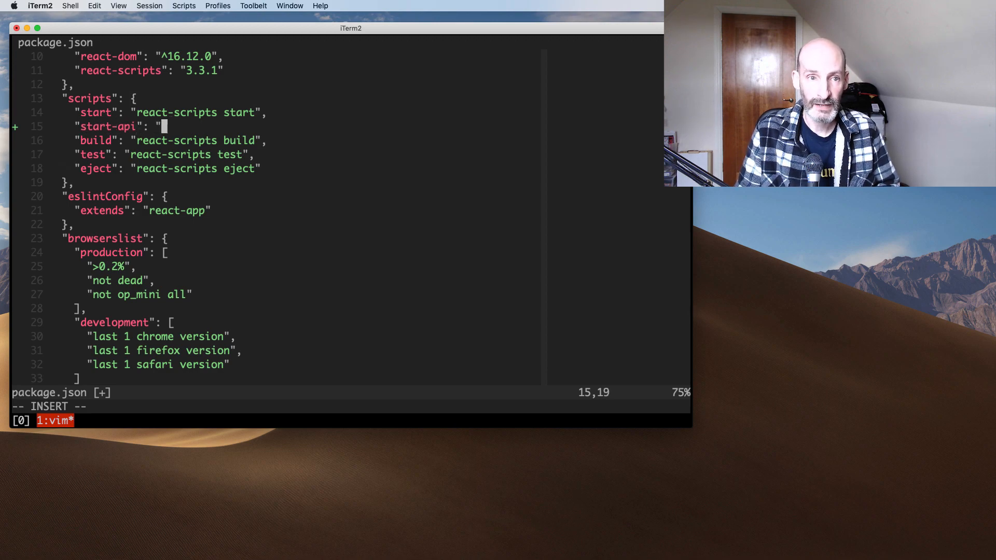
text(cd)
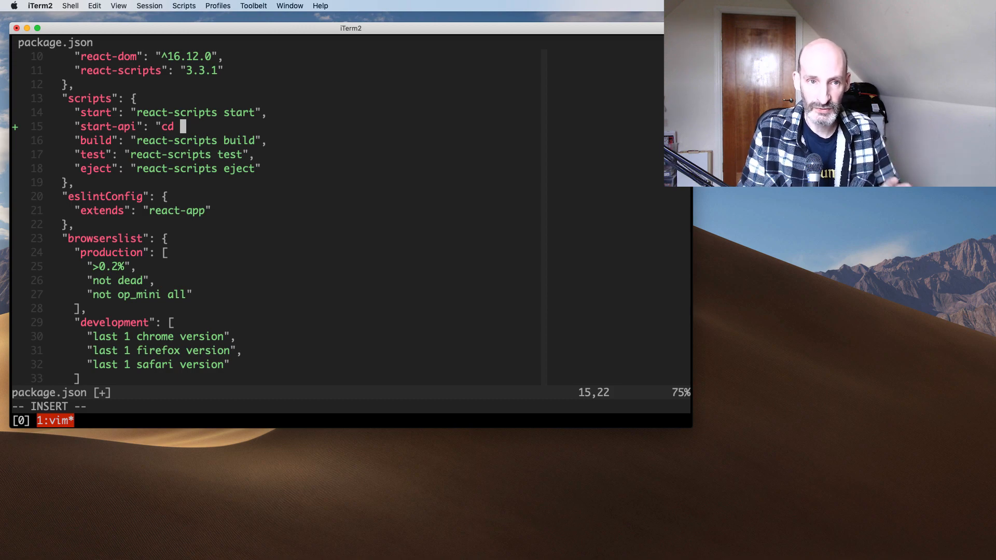
text(api &&)
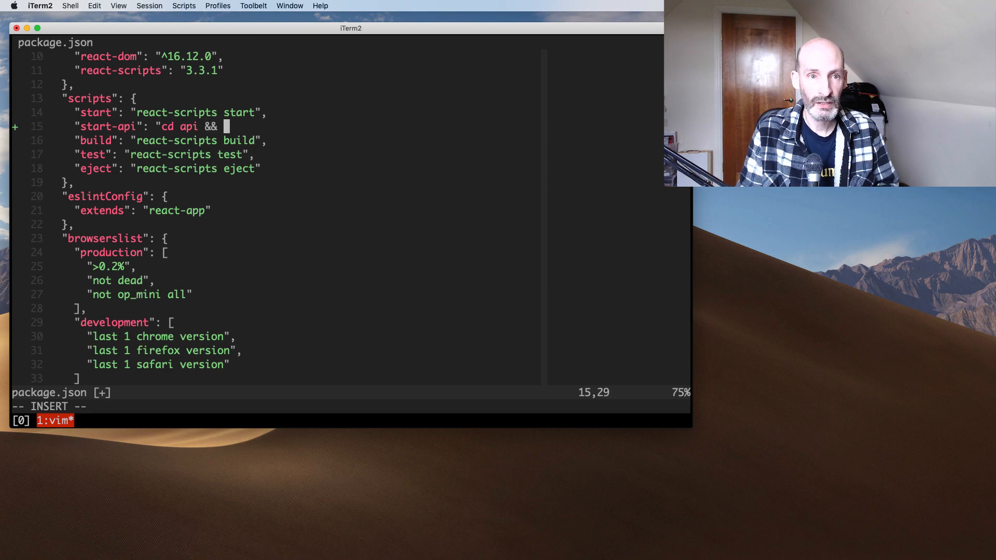
text(fl)
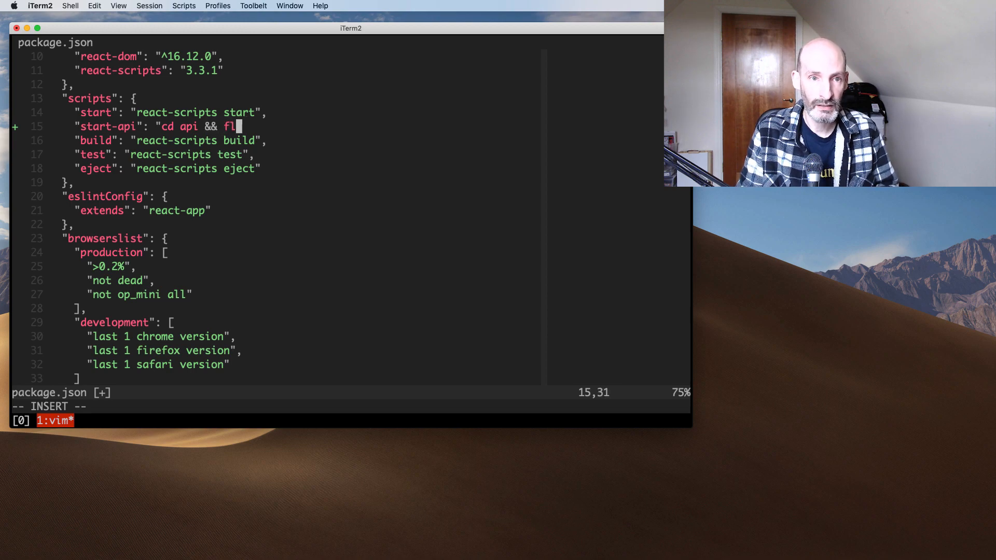
text(ask run)
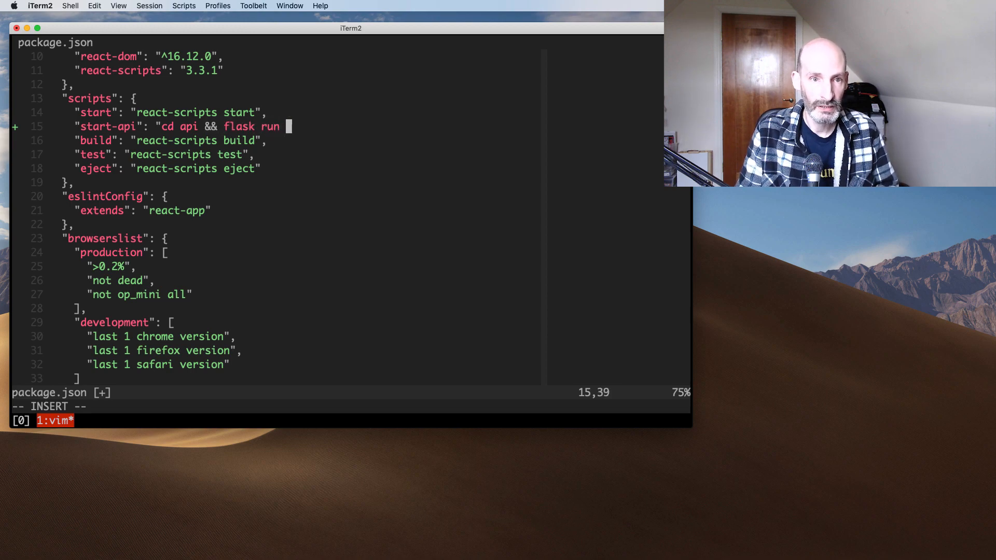
text(--no)
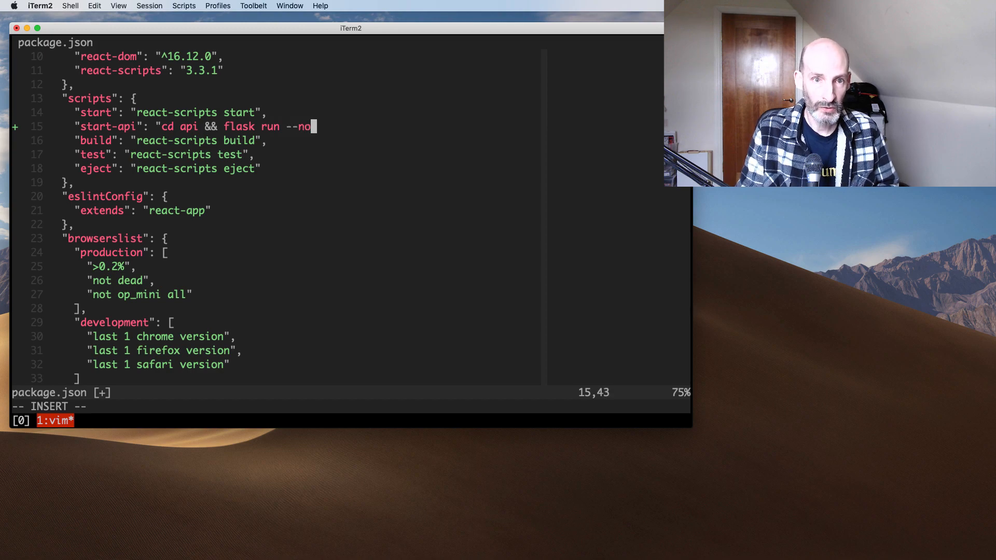
text(debugger")
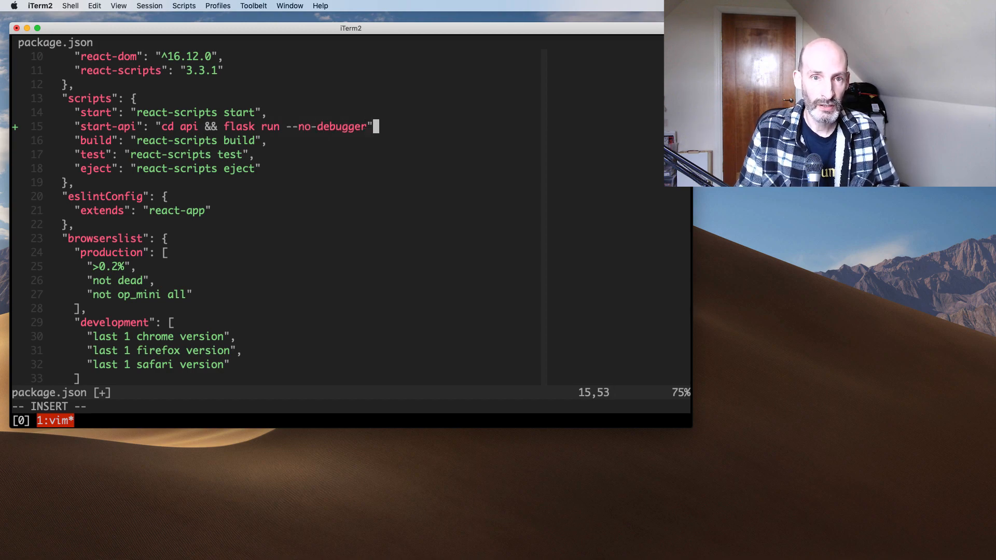
text(,)
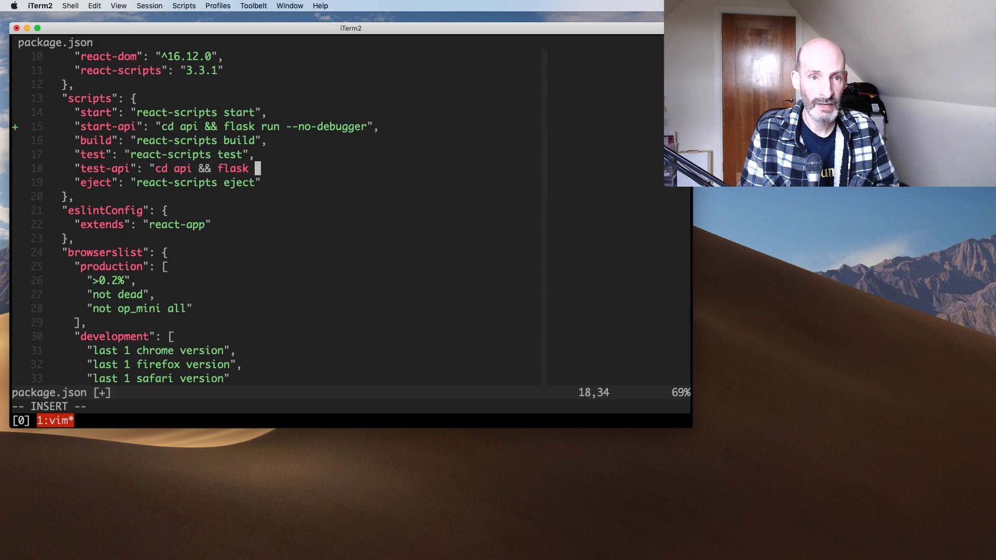
Add a test-api script running flask test from api, then save package.json
text(test)
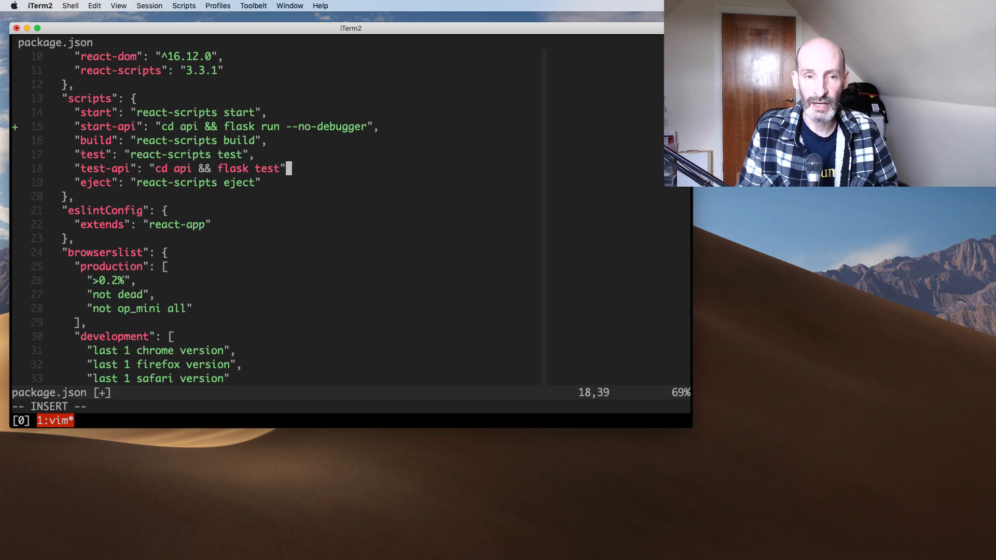
text(,)
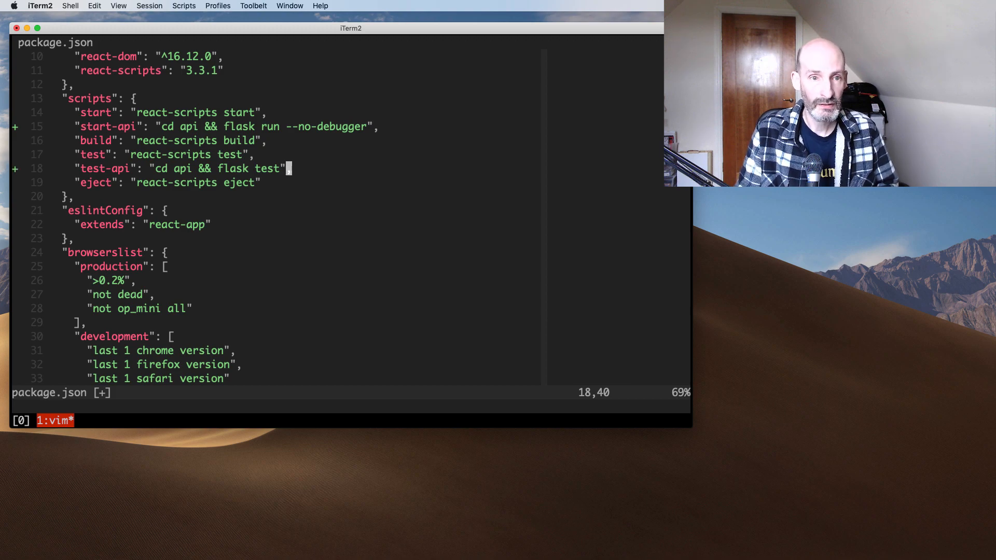
text(:w)
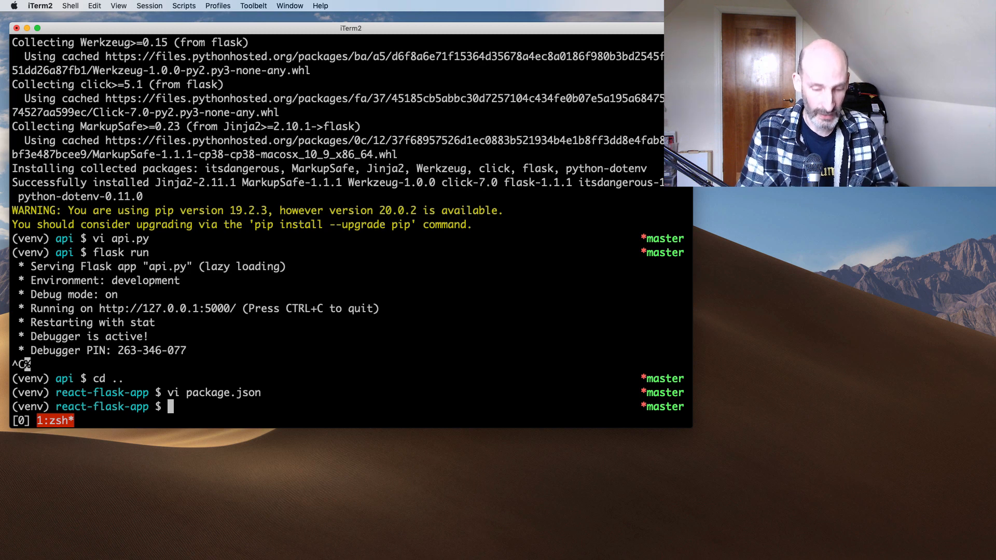
Edit .gitignore to add venv and __pycache__ lines
text(vi .gi)
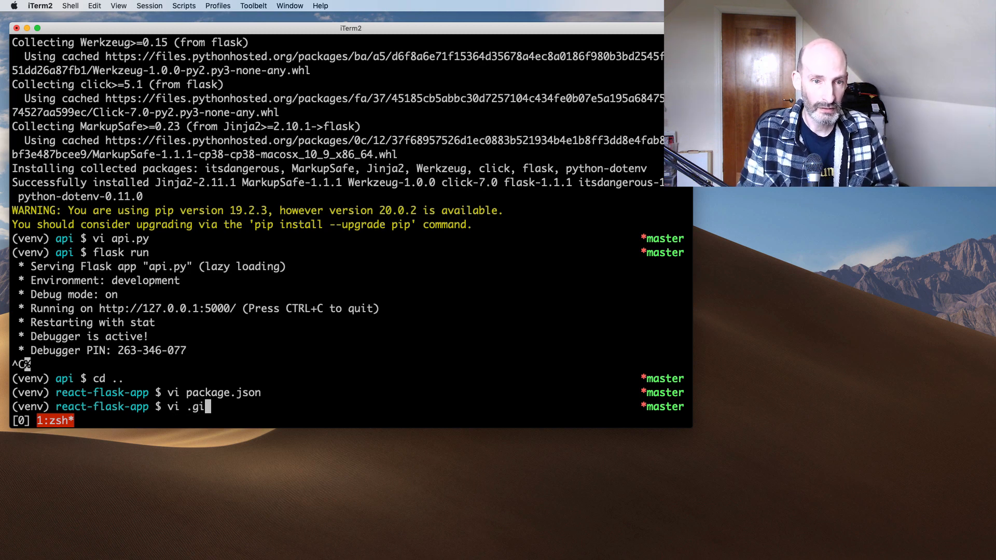
key(Return)
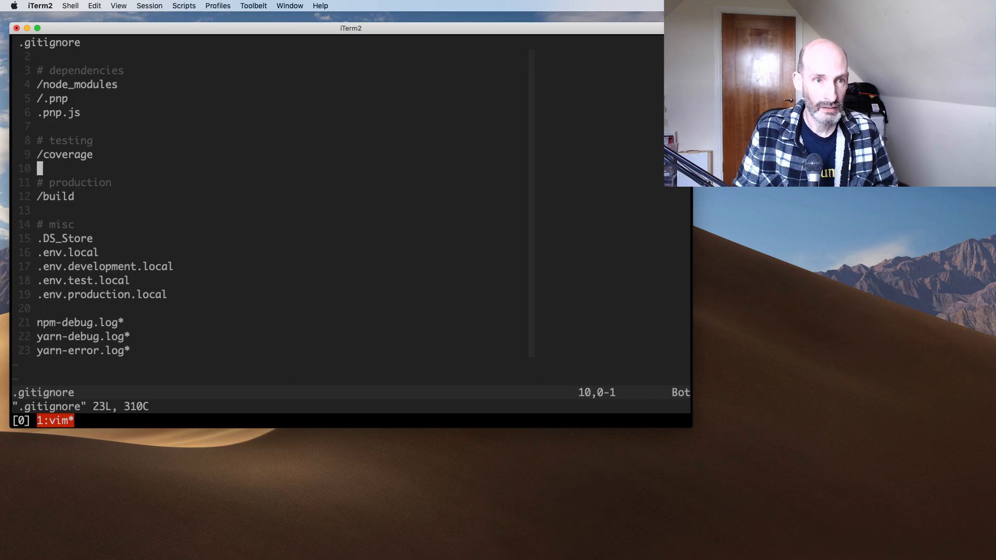
text(venv)
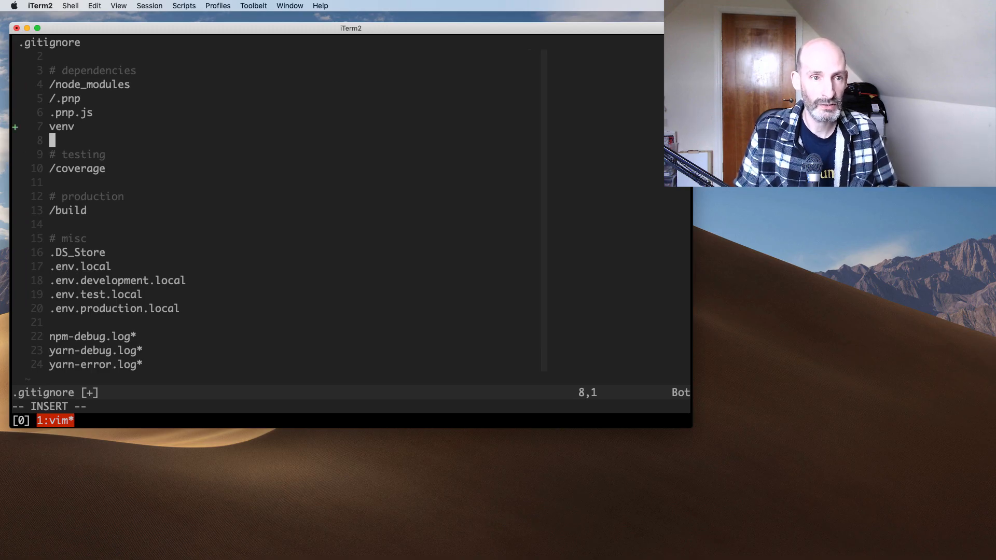
key(Down)
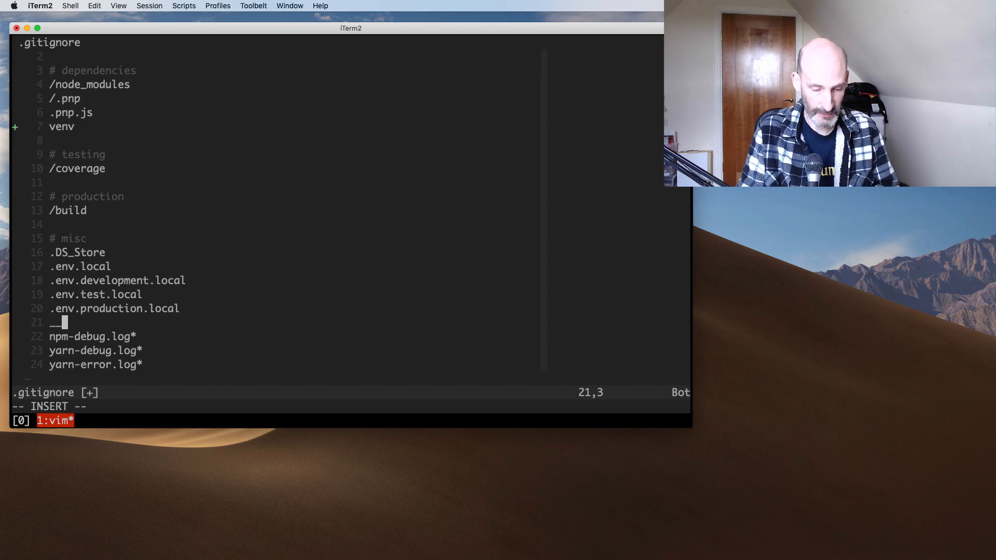
text(pycache)
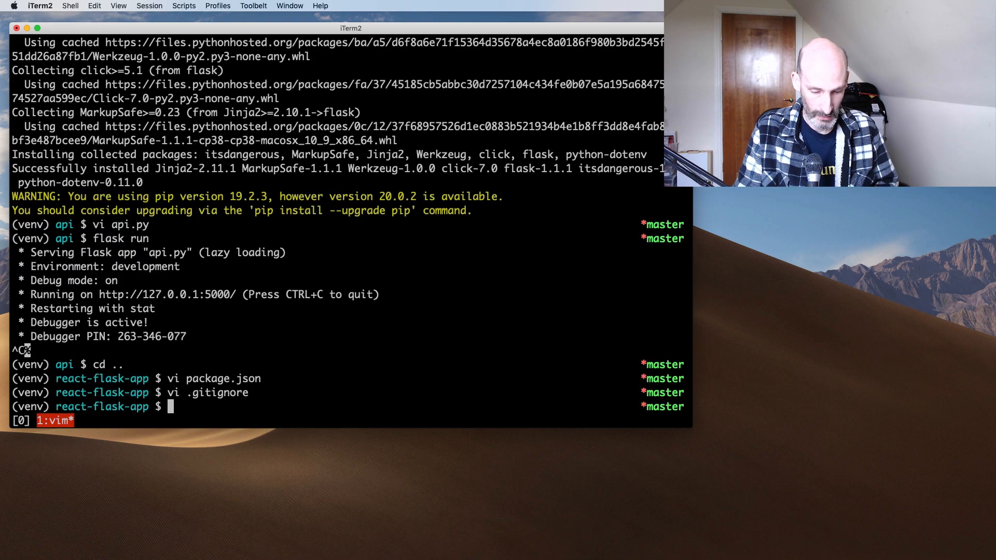
Check git status and stage .gitignore, package.json and the api folder
text(git status)
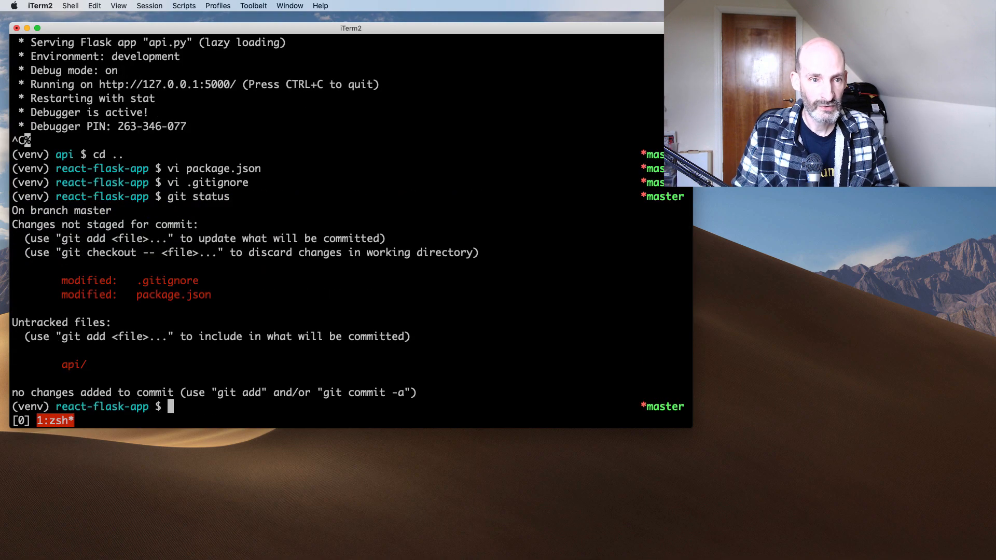
text(git)
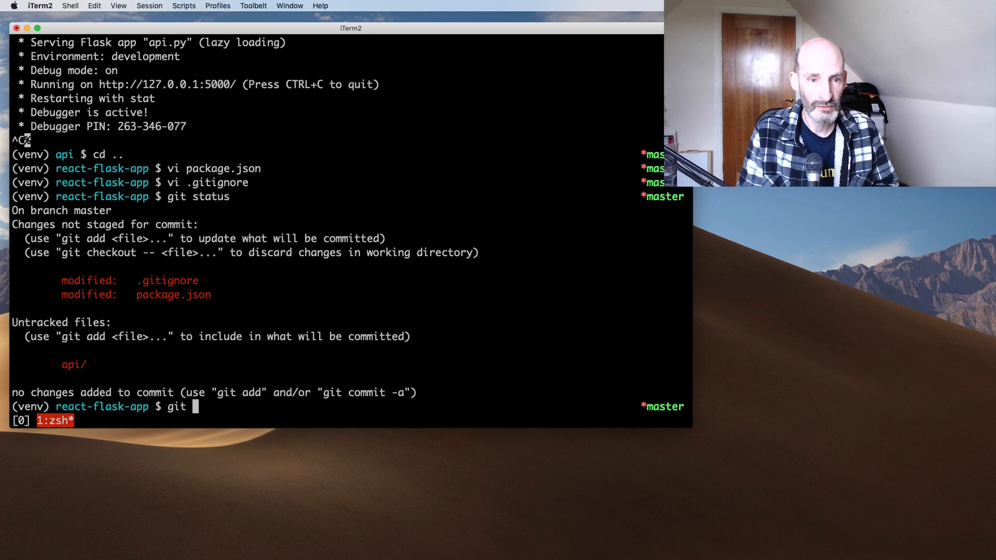
text(add .gitignore)
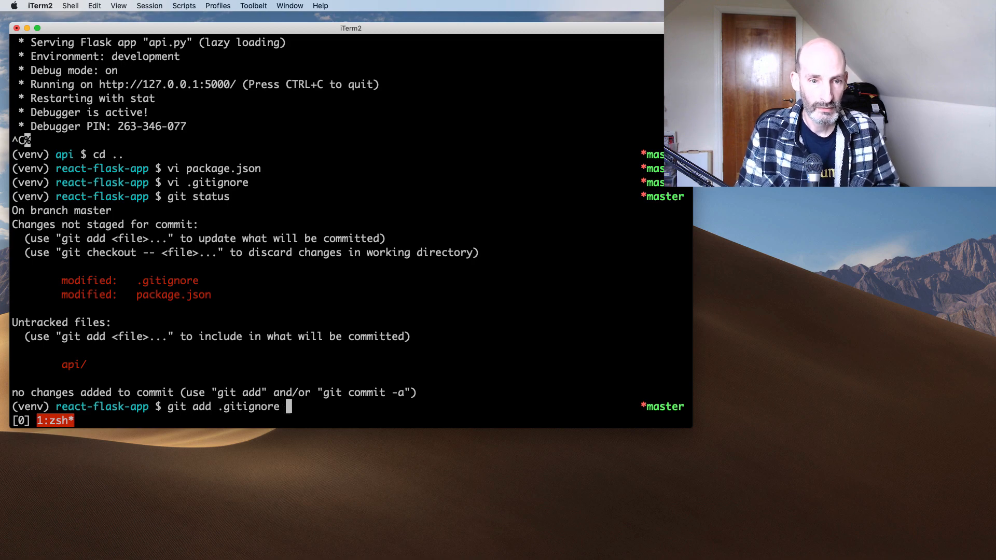
text(package.json)
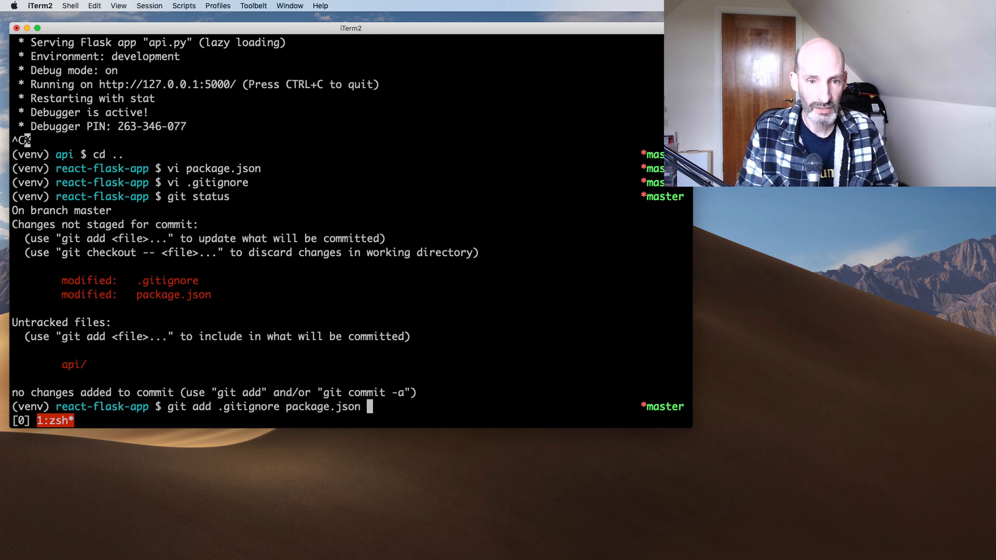
text(api)
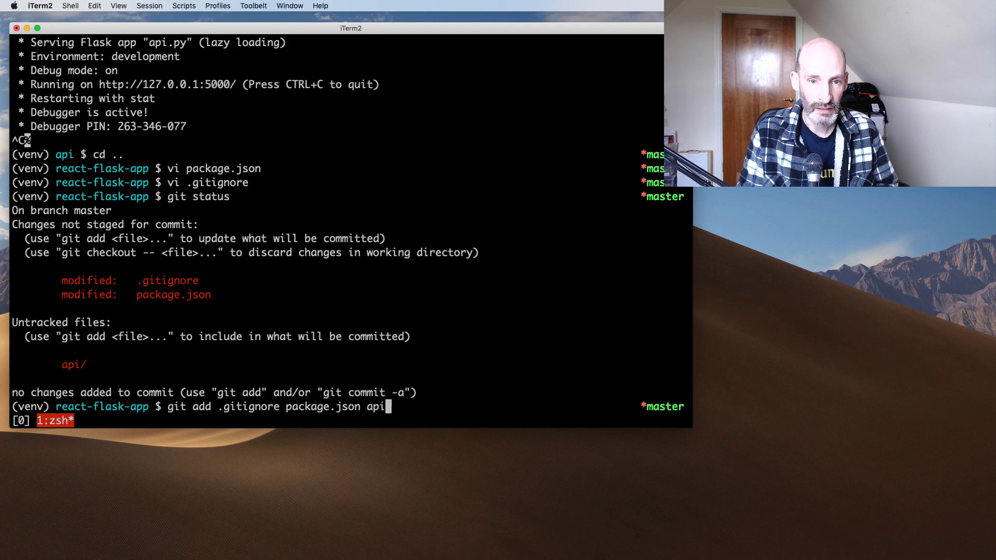
text(git stt)
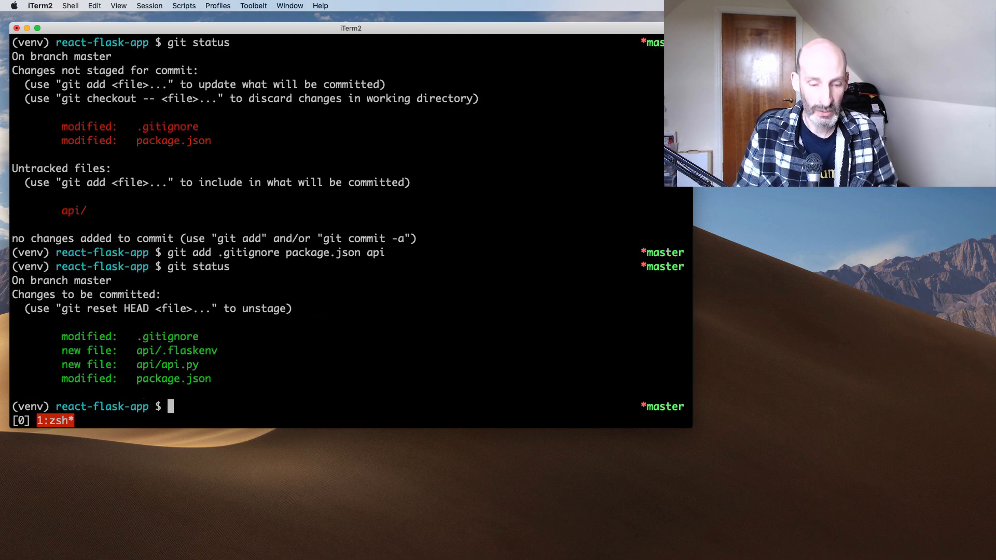
Commit with message "python backend" and start the React app with yarn start
text(git commit)
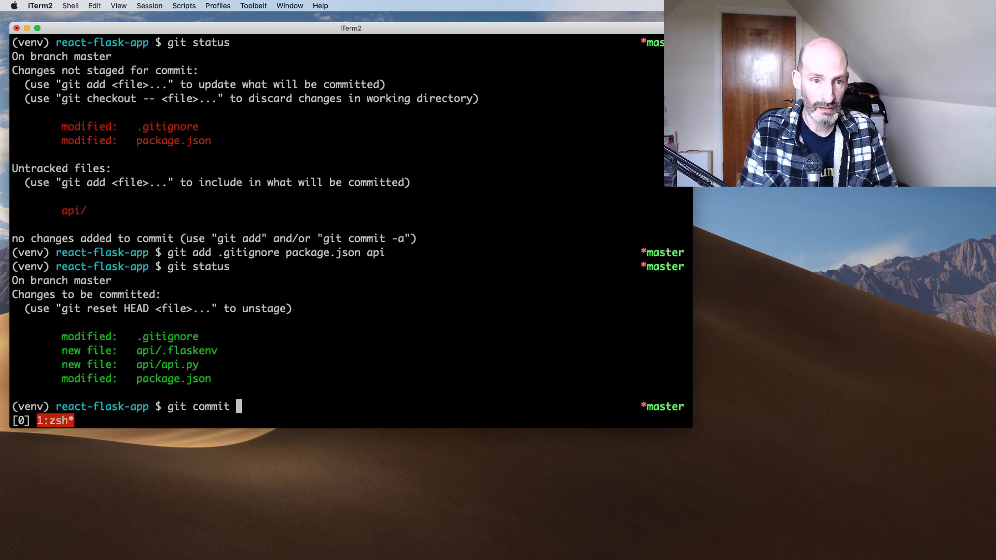
text(-m "python b)
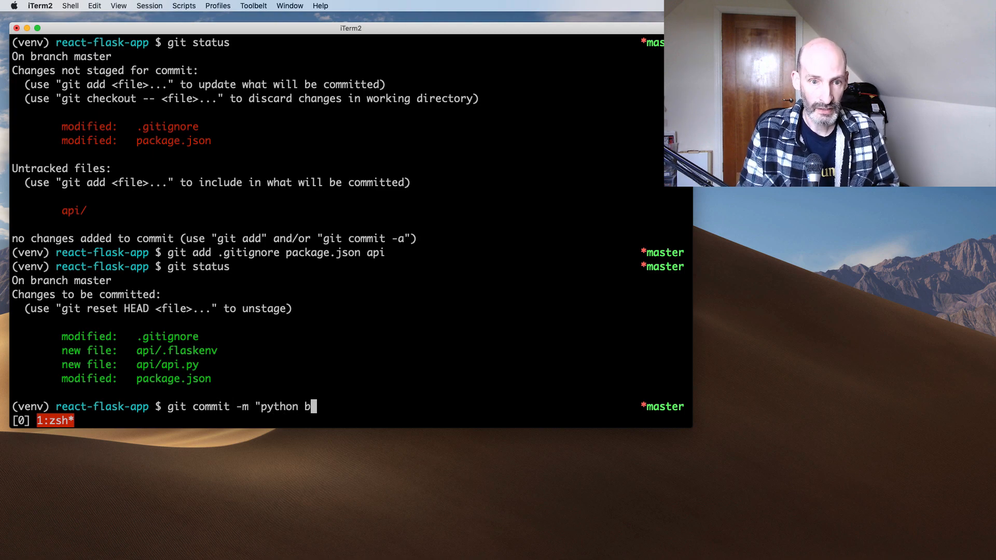
text(ackend")
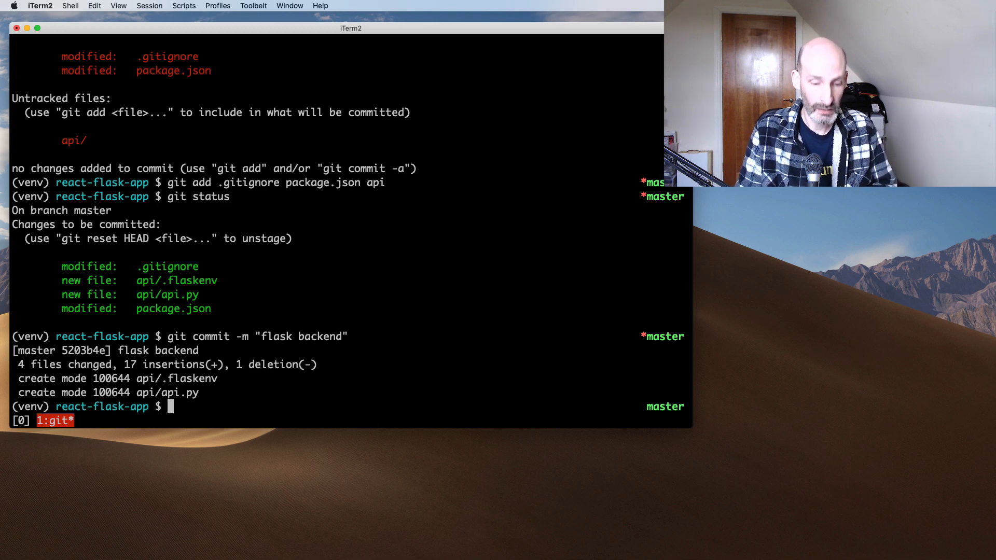
text(yarn start)
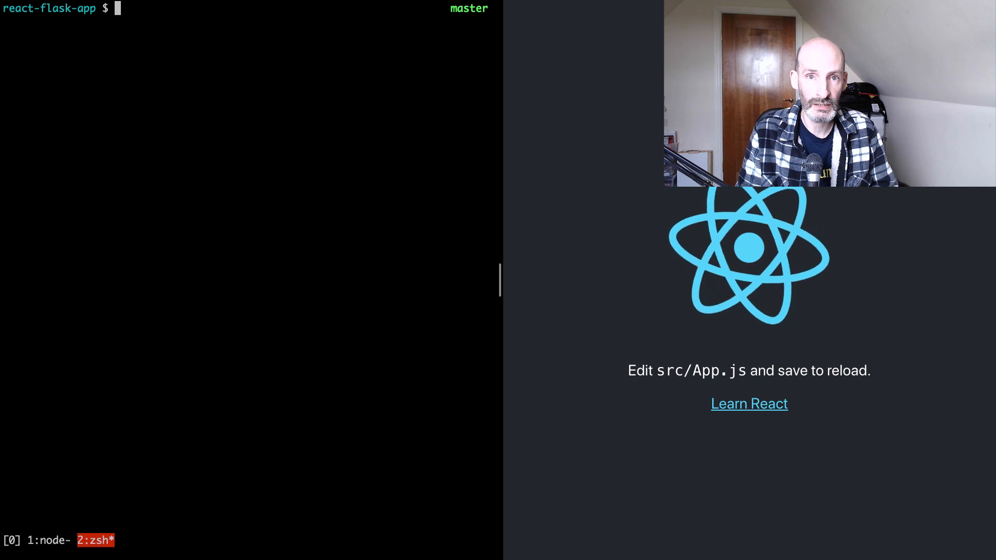
Run yarn start-api, hit 'flask: command not found', and reopen package.json in vim
text(yarn start-api)
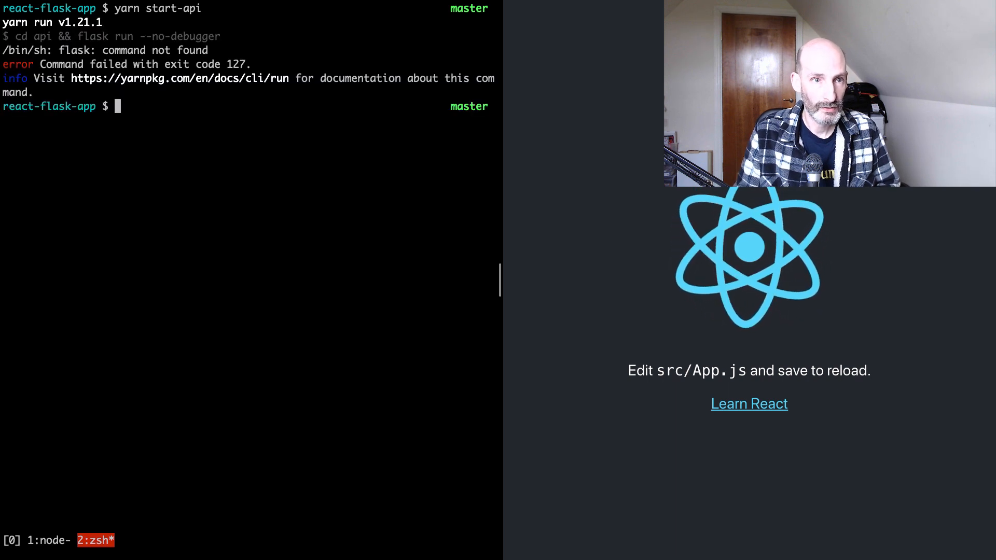
text(vi)
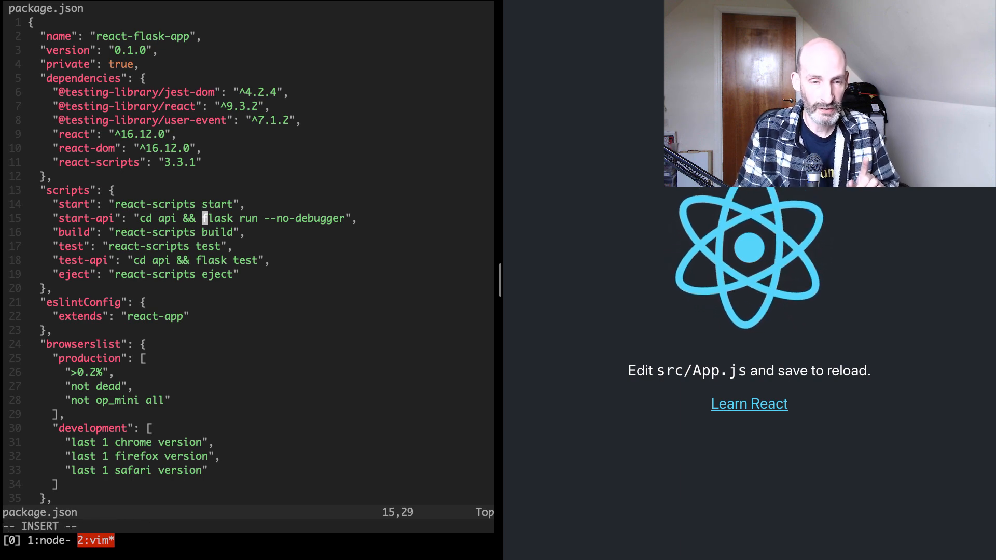
Change start-api to 'cd api && venv/bin/flask run --no-debugger' and save with :wq
text(venv/)
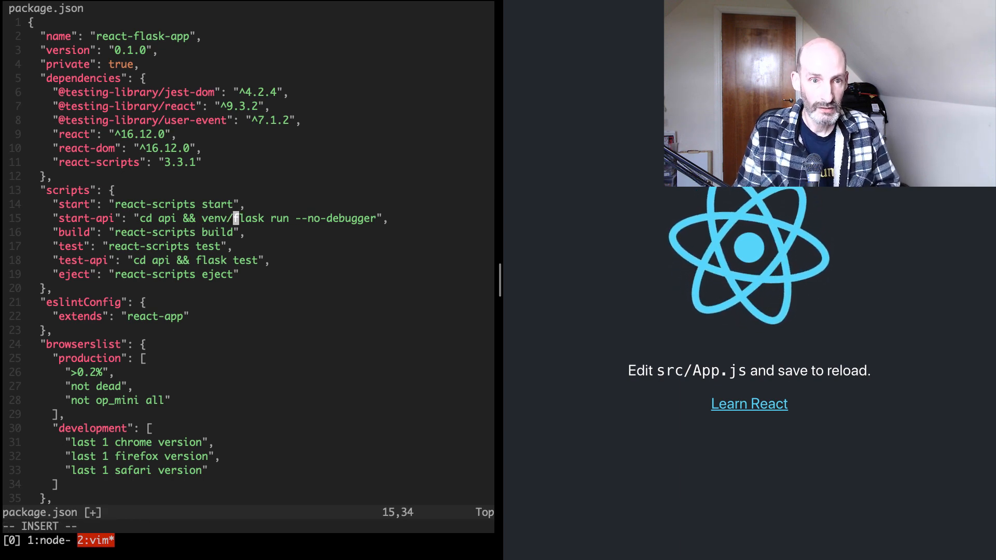
text(bin/)
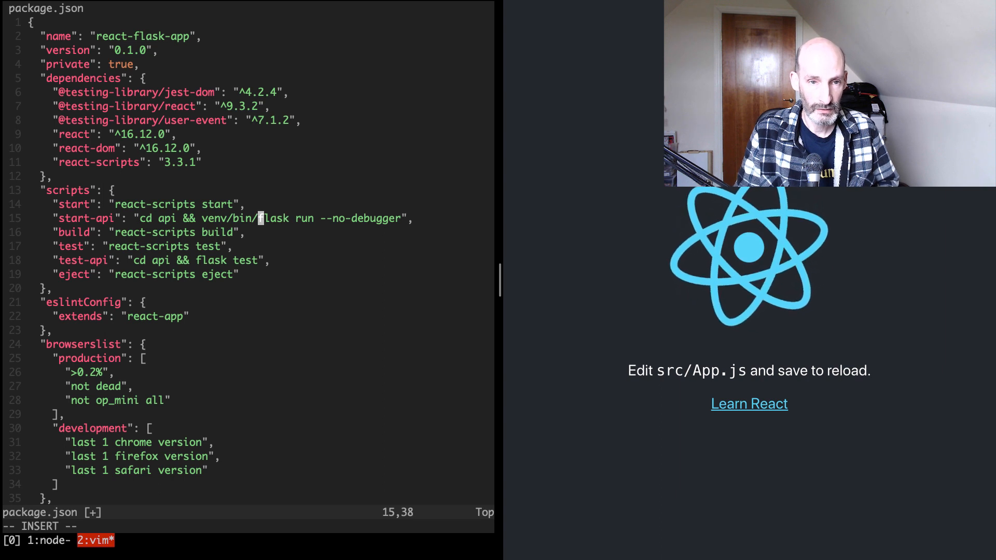
key(Escape)
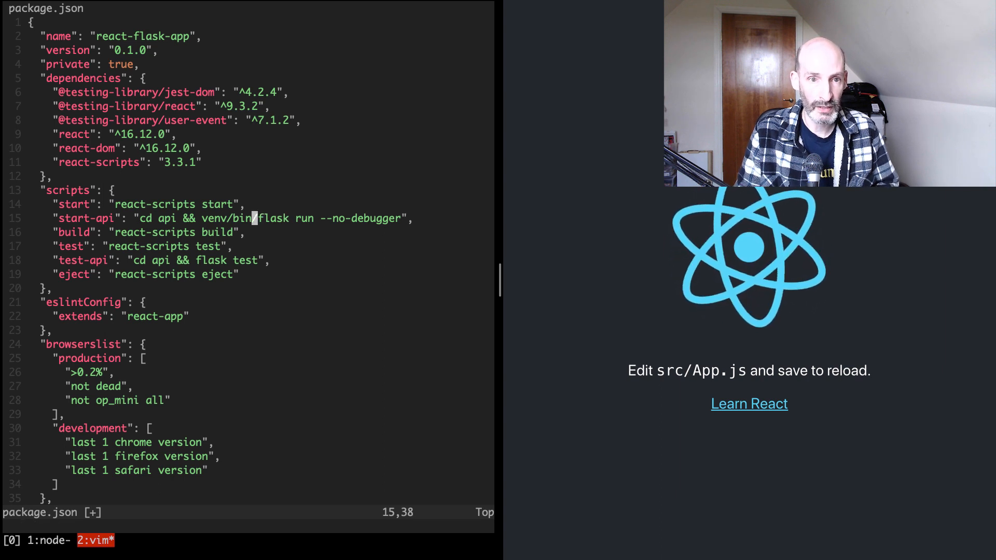
text(:wq)
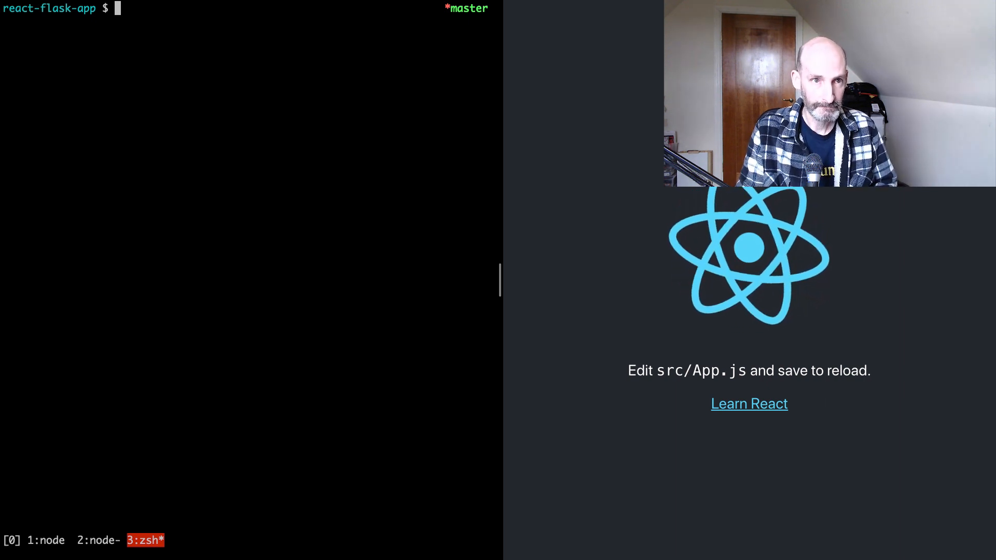
Edit src/App.js in vim and add <p>The current time is 0.</p> after the Learn React link
text(vi)
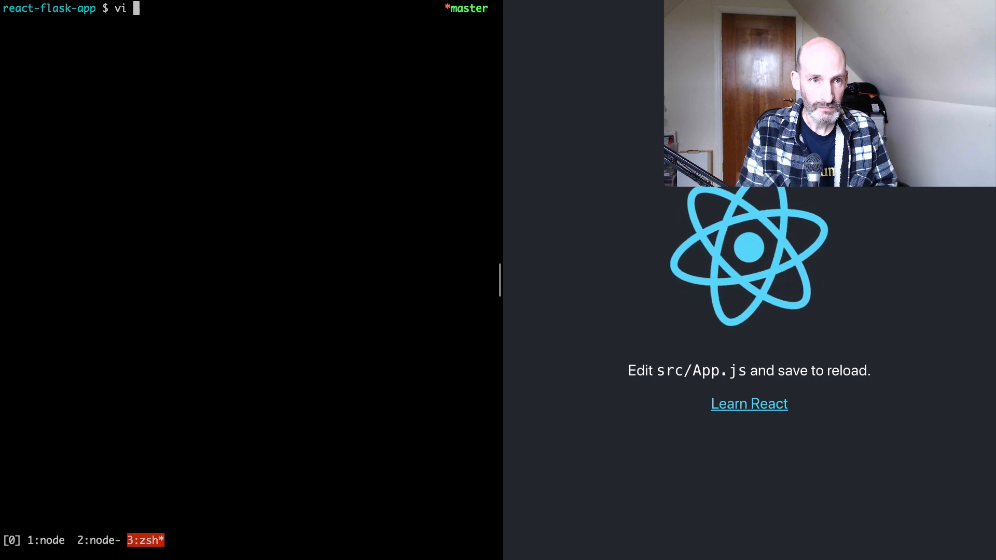
text(src/App.)
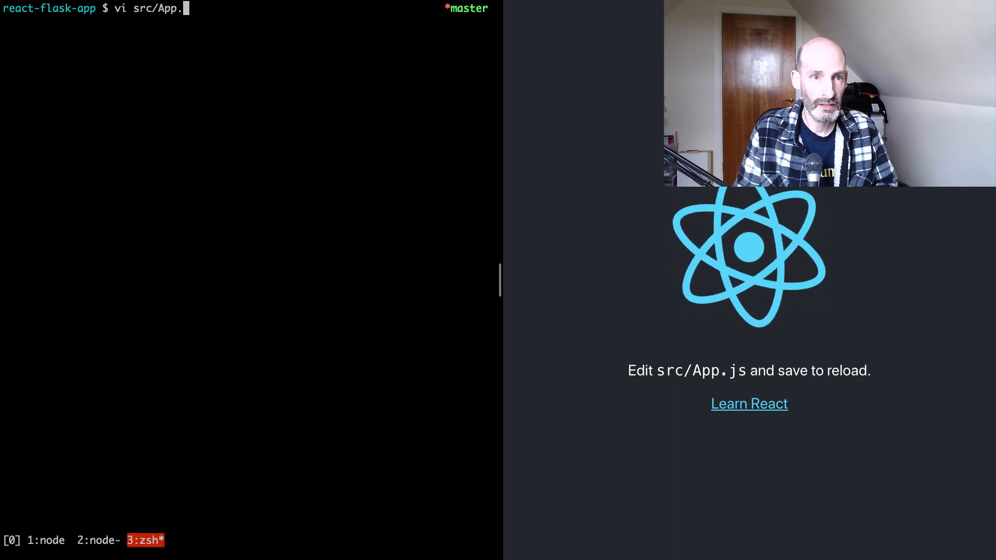
key(Tab)
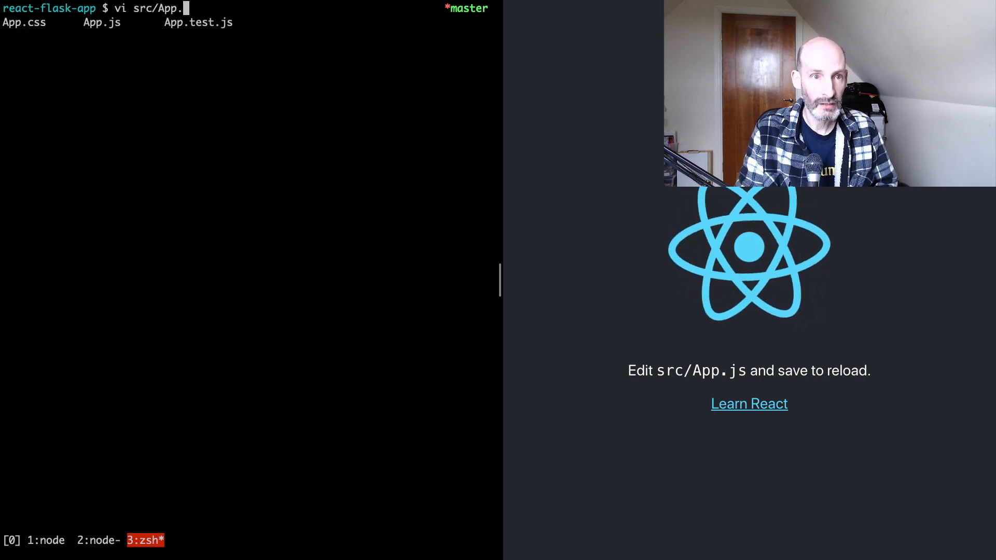
text(js)
text(<p>The current time is 0)
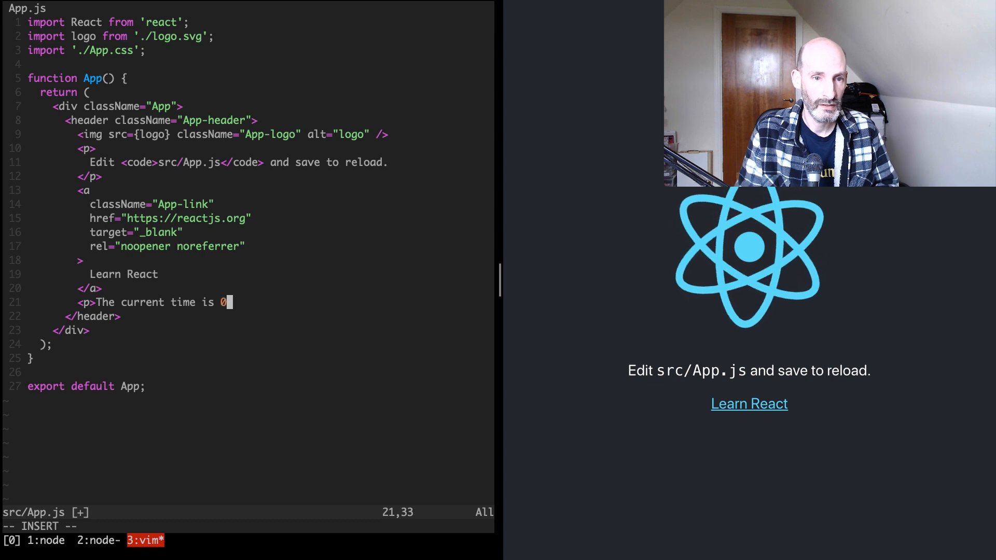
text(</p>)
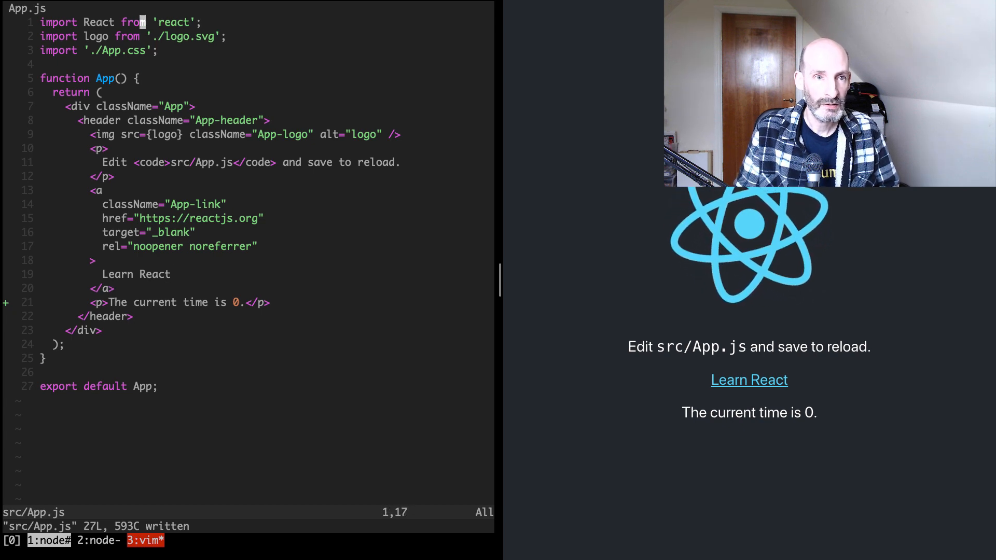
Make line 1 import React, { useState, useEffect } from 'react'
text(, {)
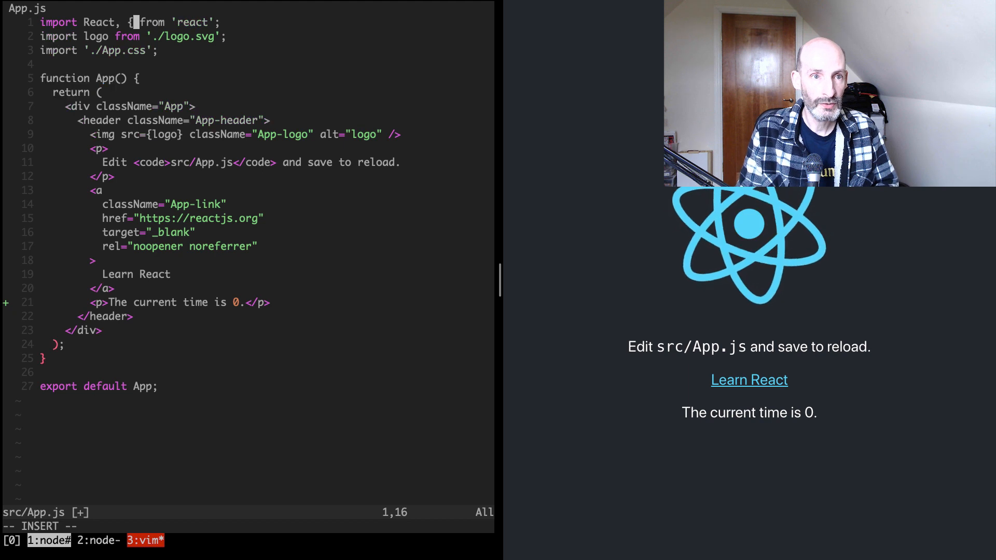
text(u)
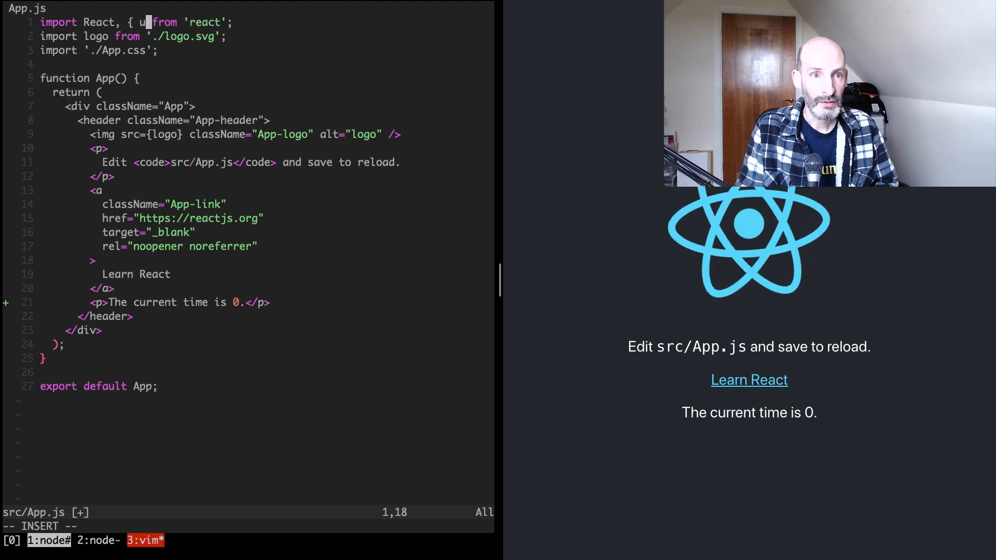
text(seState, useEffect)
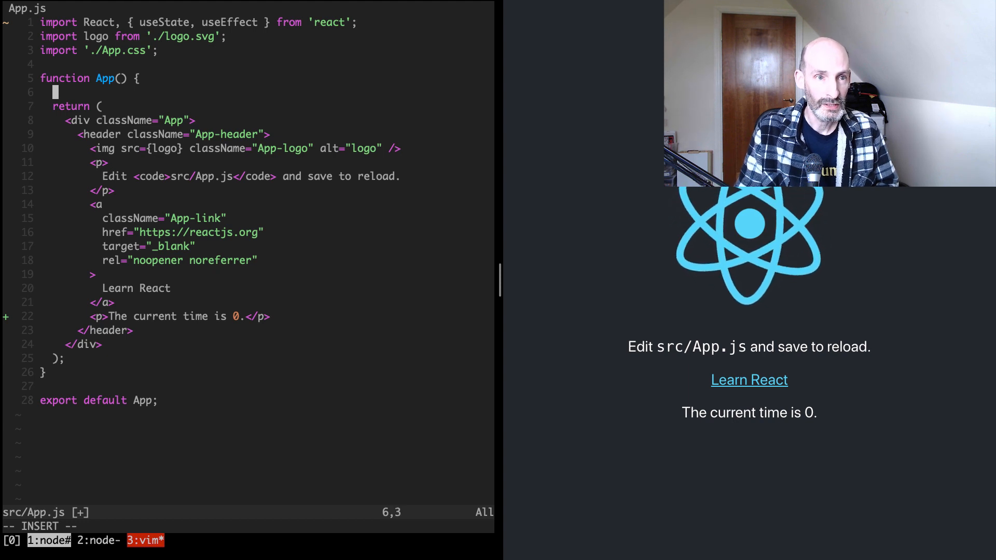
Add const [currentTime, setCurrentTime] = useState(0); inside App
text(cost)
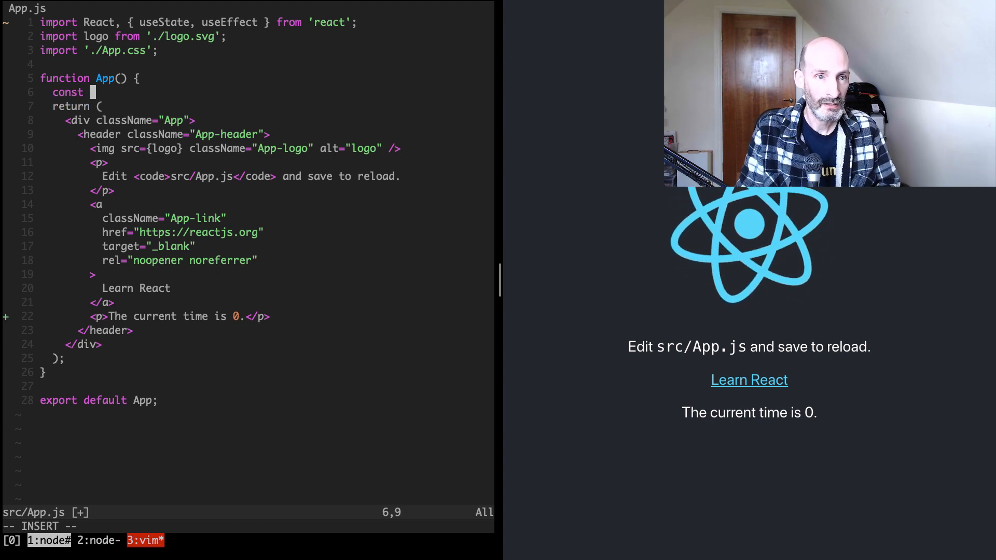
text(currenttime)
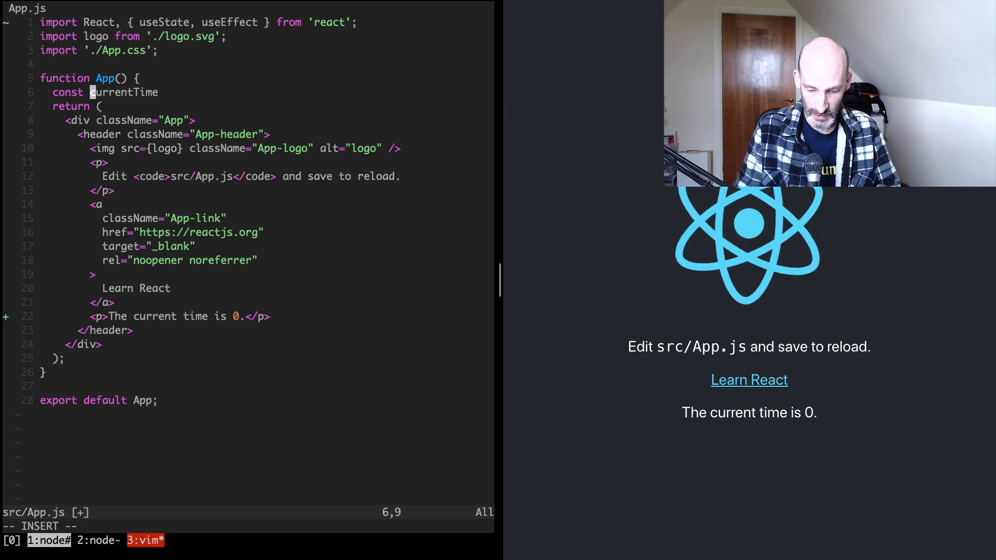
text([)
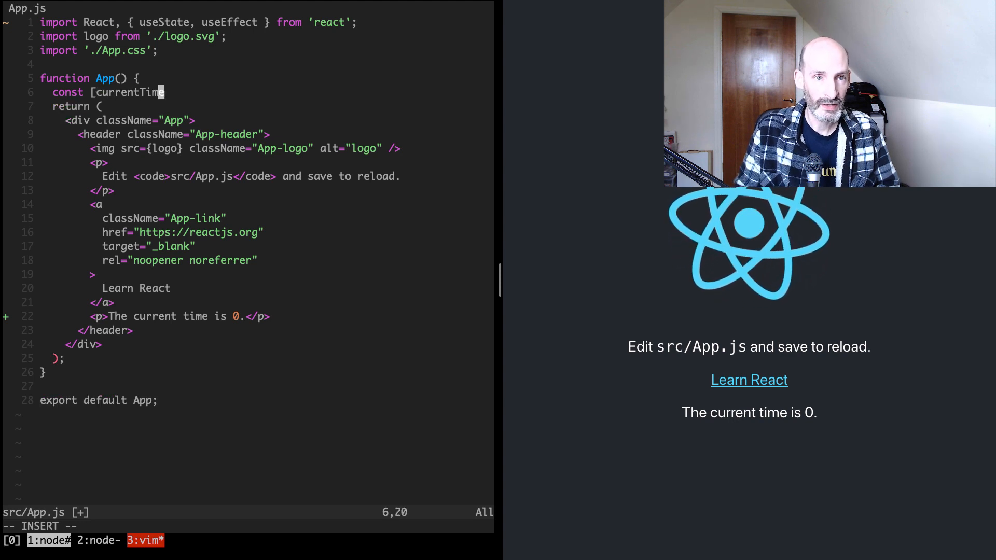
text(, setCurrent)
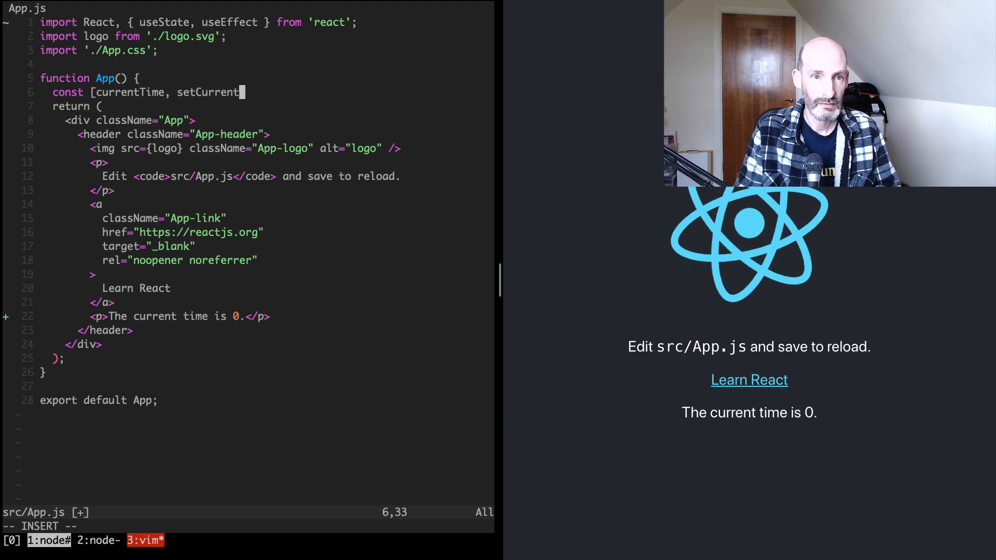
text(Time])
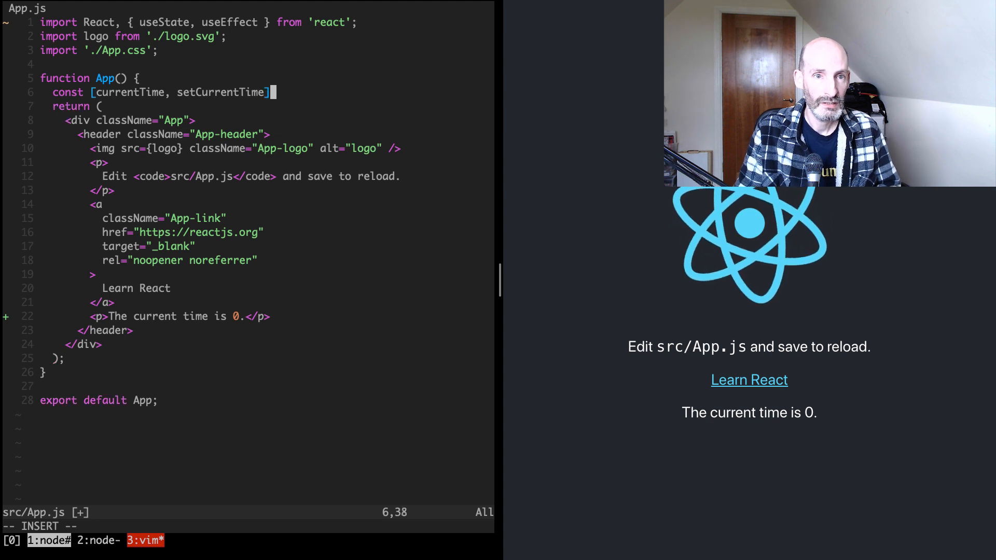
text(= useStat)
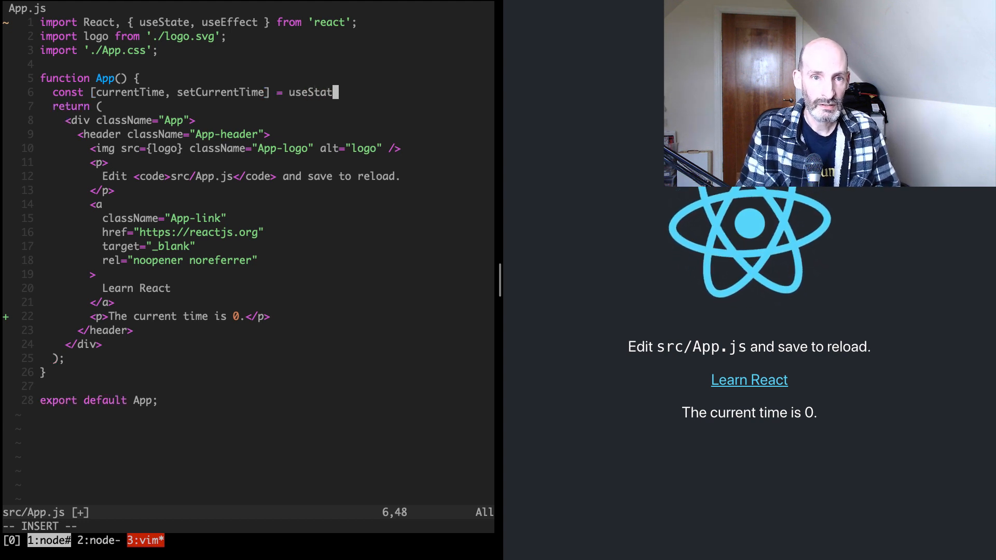
text(e(0);)
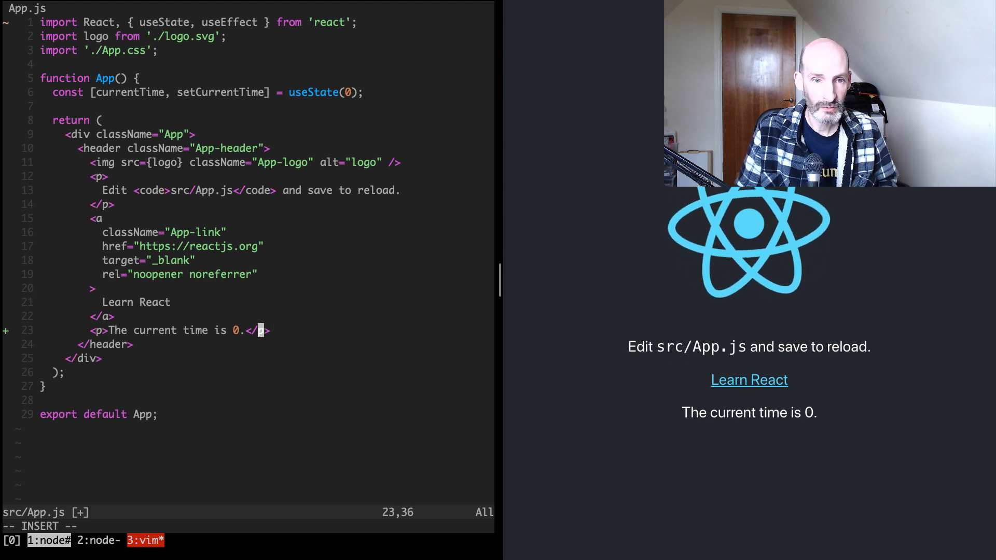
Show {currentTime} in the current-time paragraph instead of the literal 0
text({curr)
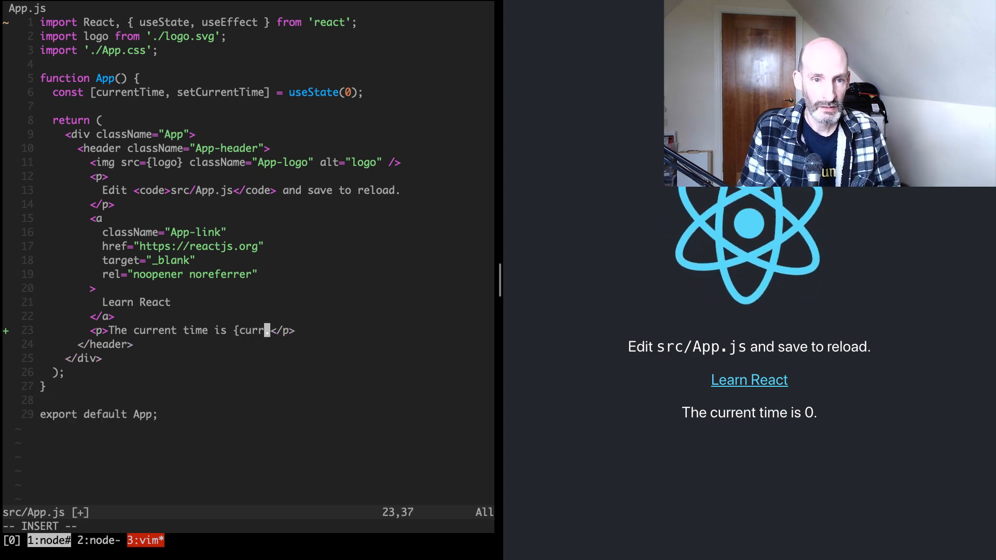
text(entTime}.)
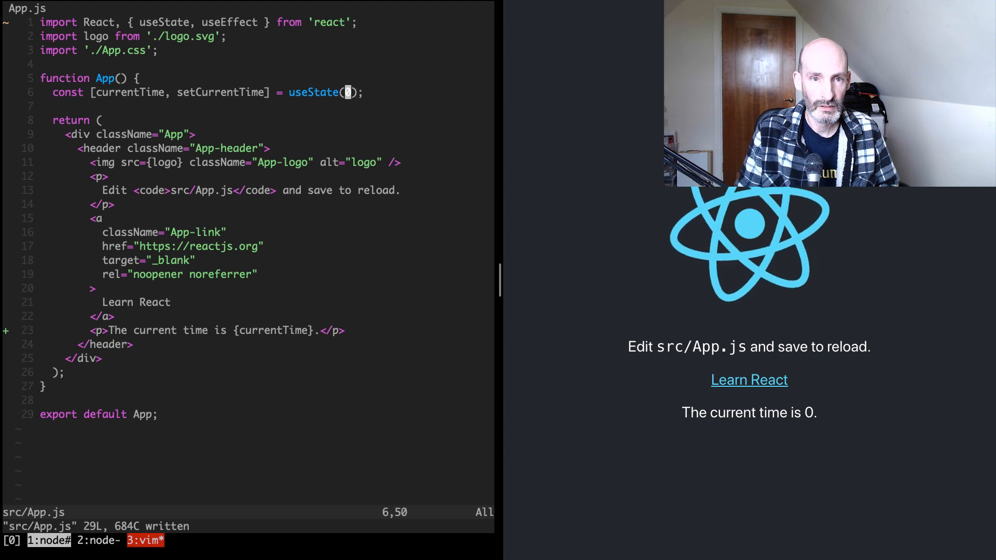
text(1)
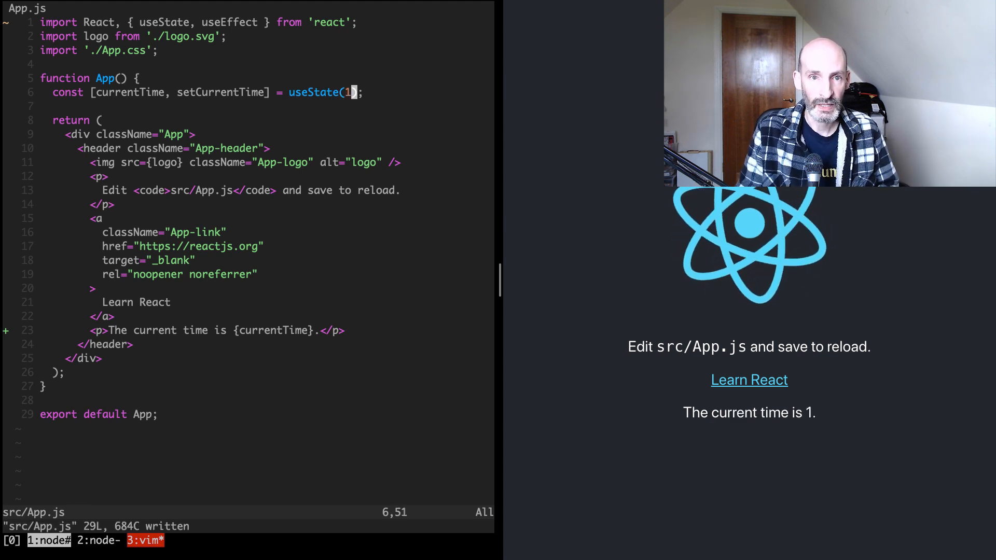
text(0)
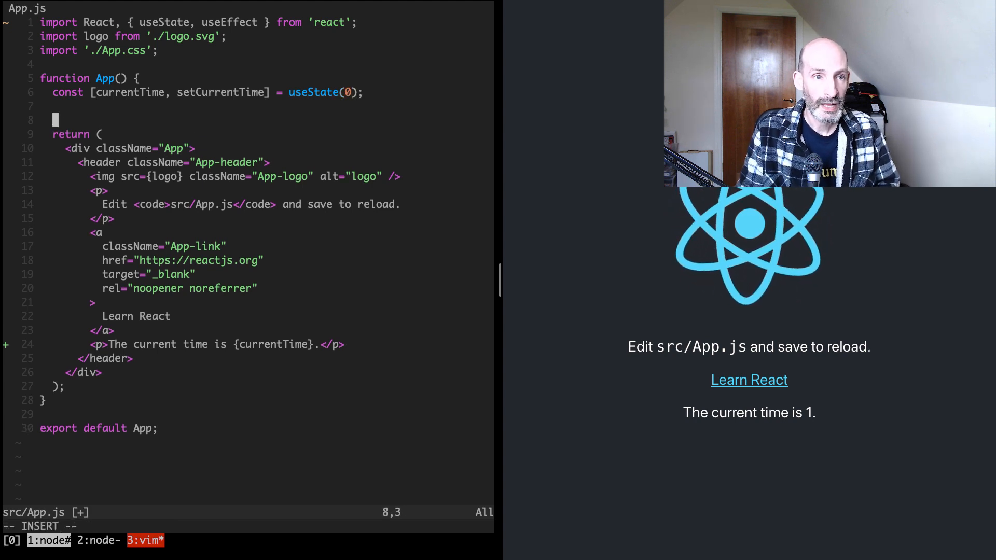
Write an empty useEffect(() => {}, []); below the state line
text(use)
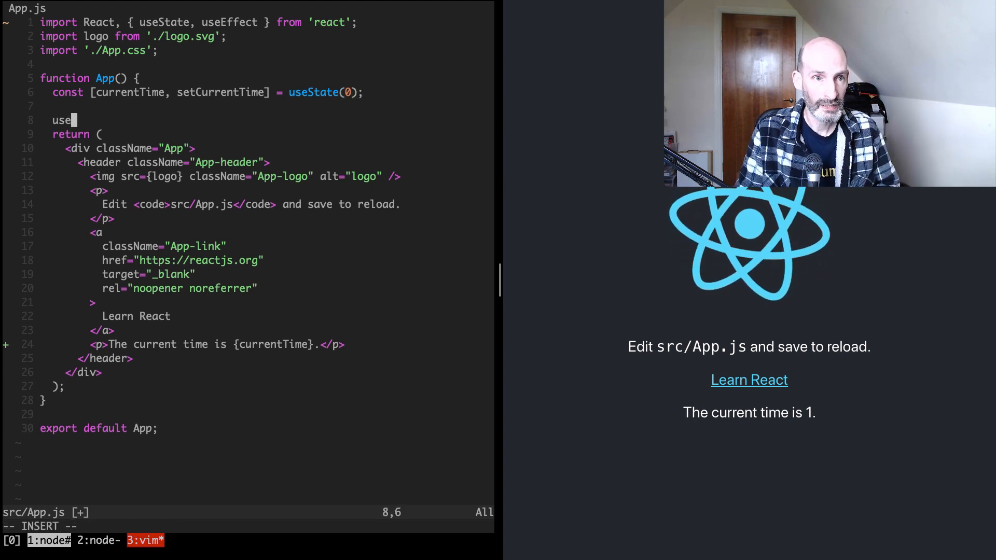
text(Effect)
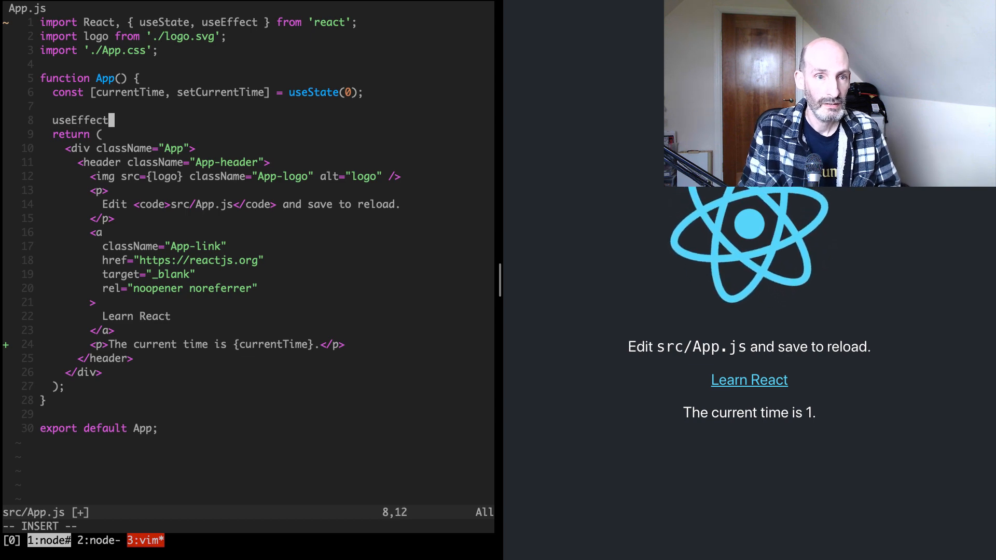
text(())
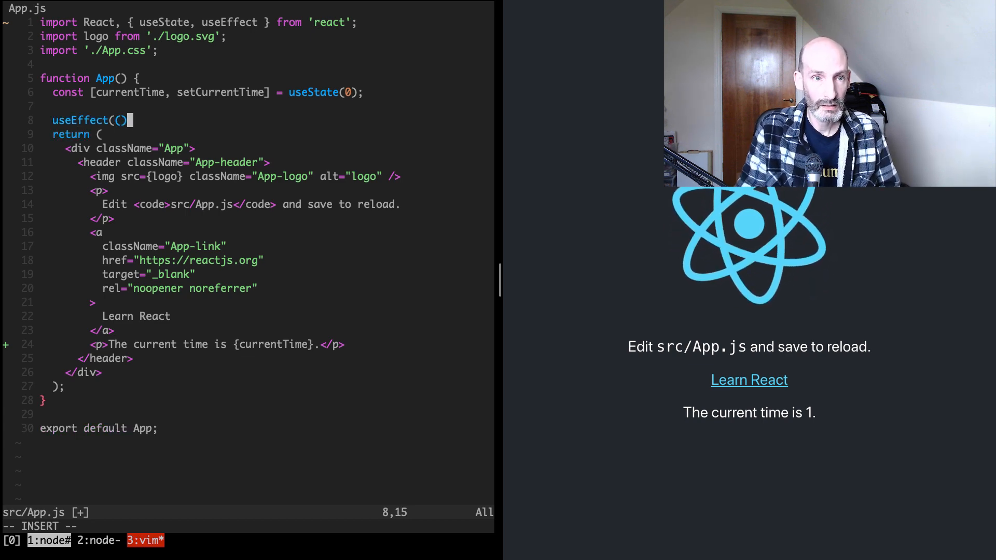
text(=> {)
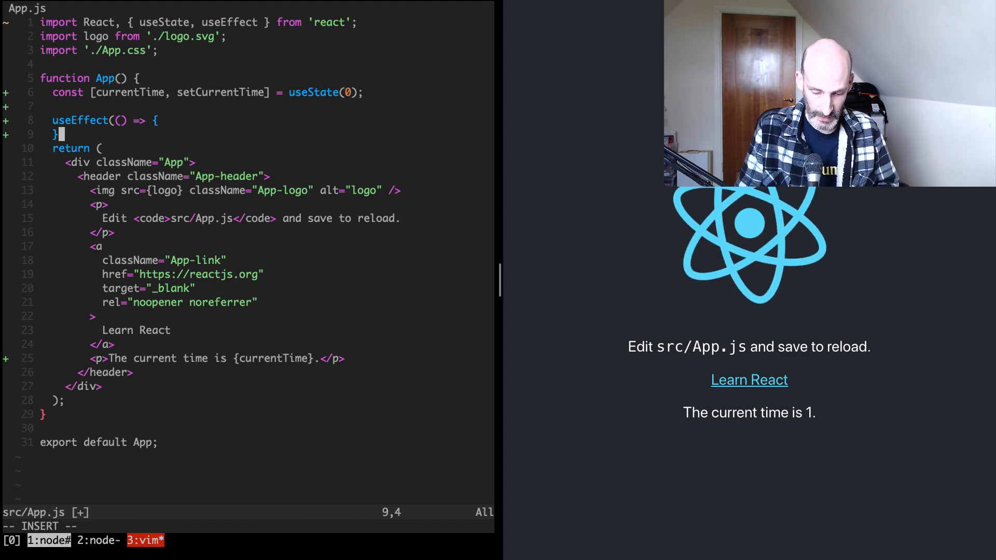
text(, [)
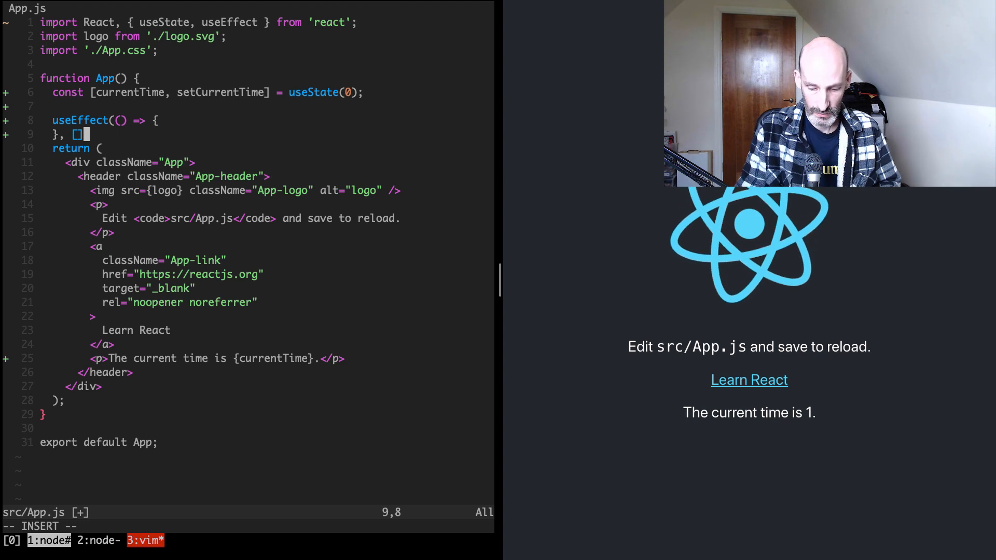
text())
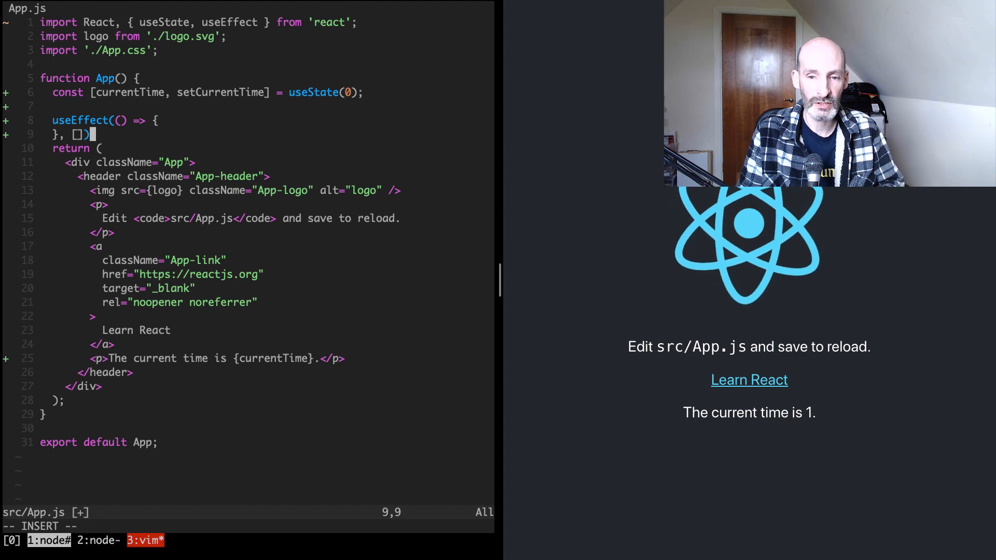
text(;)
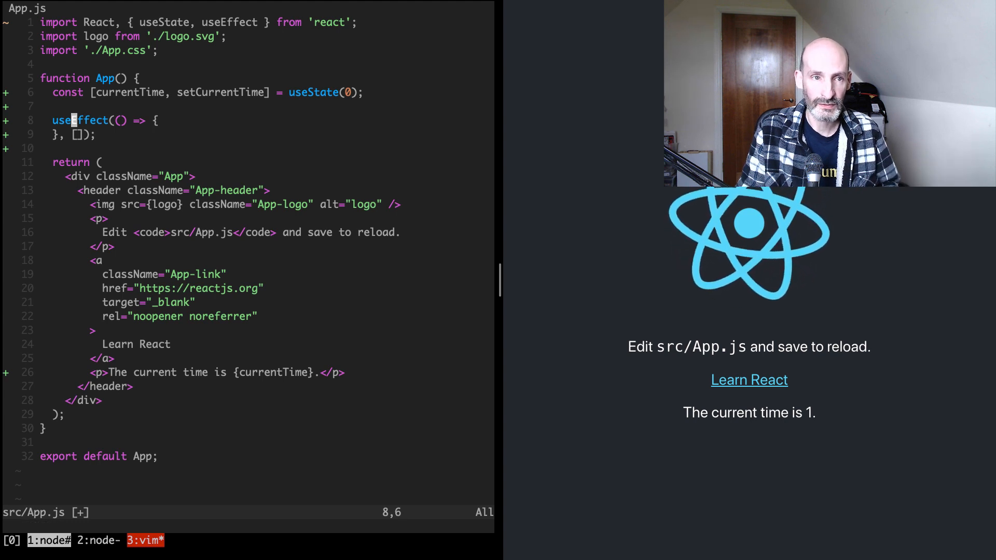
Inside useEffect, fetch('/time').then(res => res.json())
key(o)
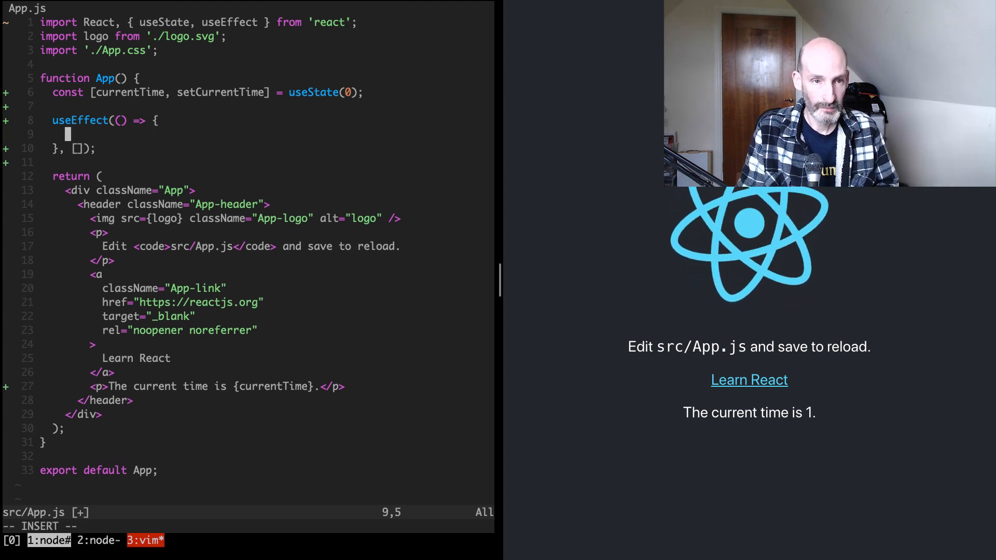
text(fet)
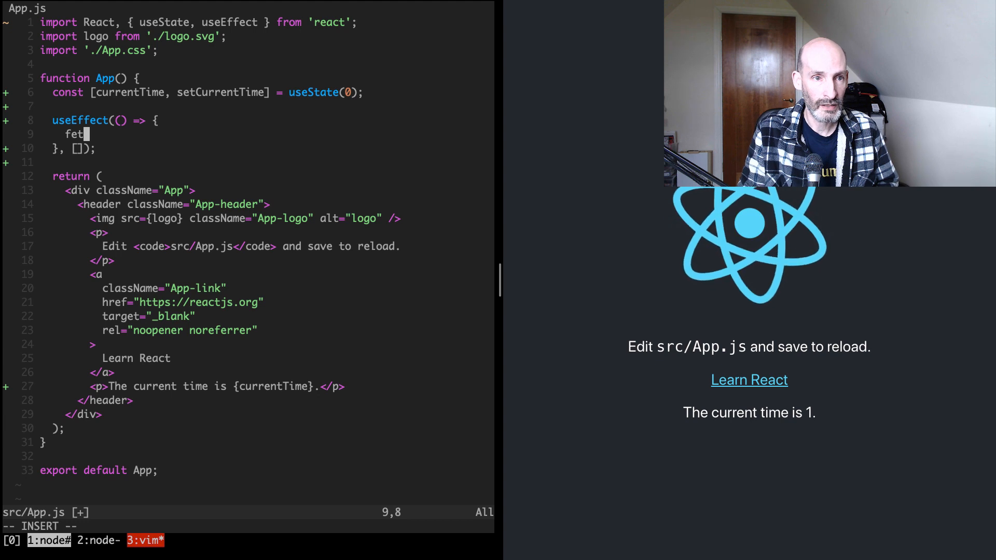
text(ch('/)
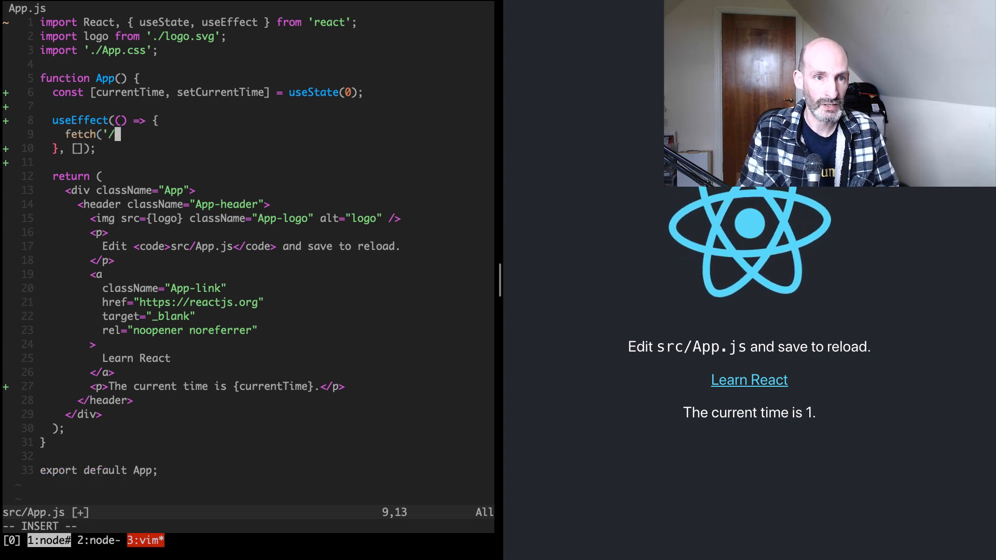
text(time)
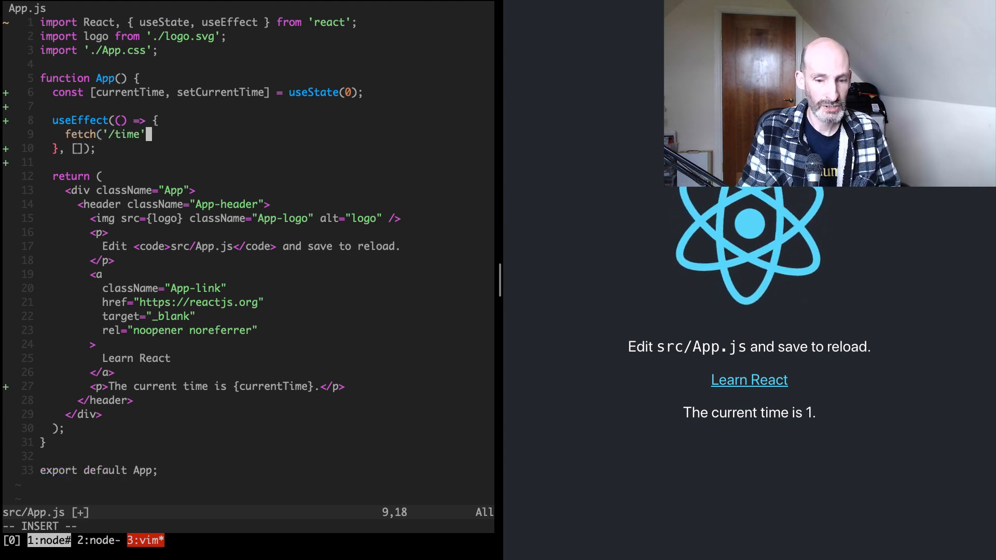
text(.t)
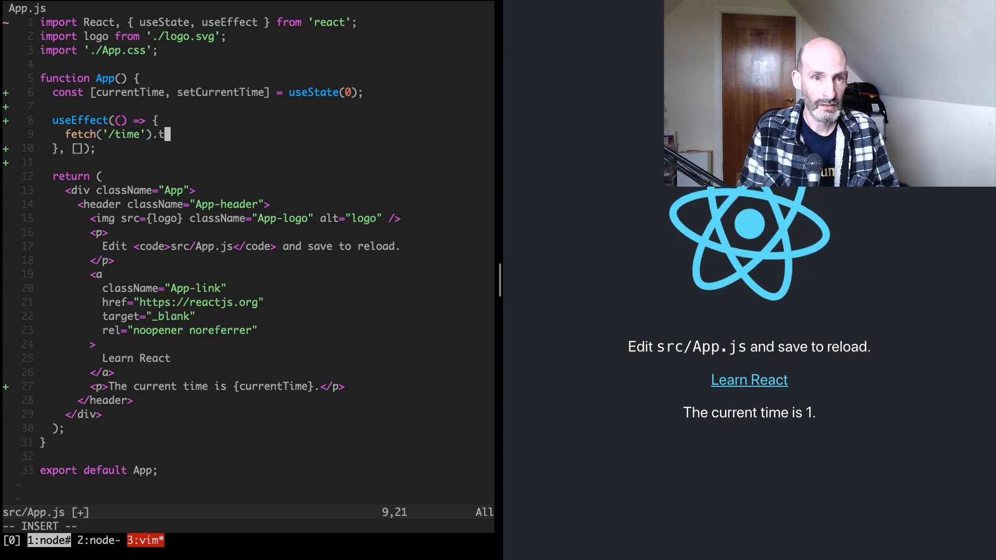
text(en)
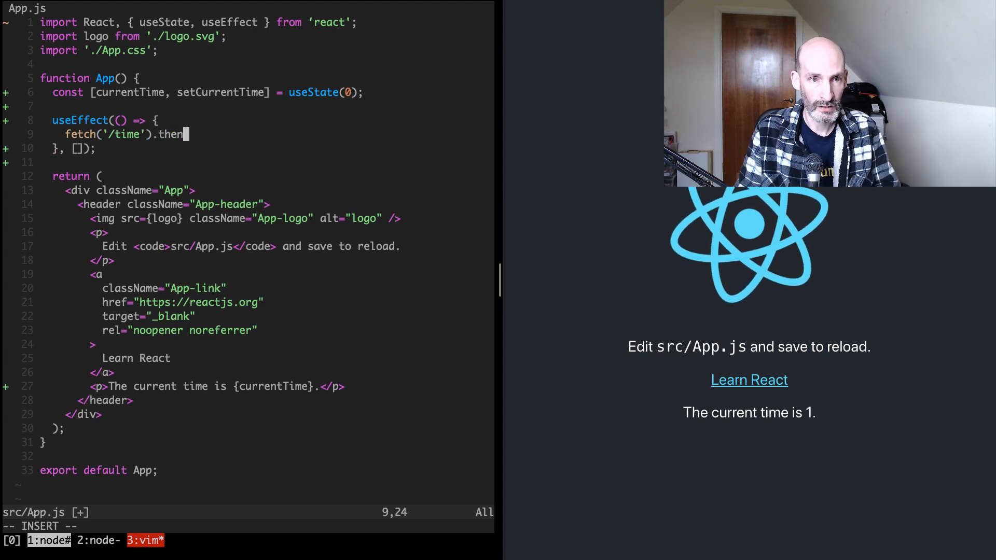
text(()
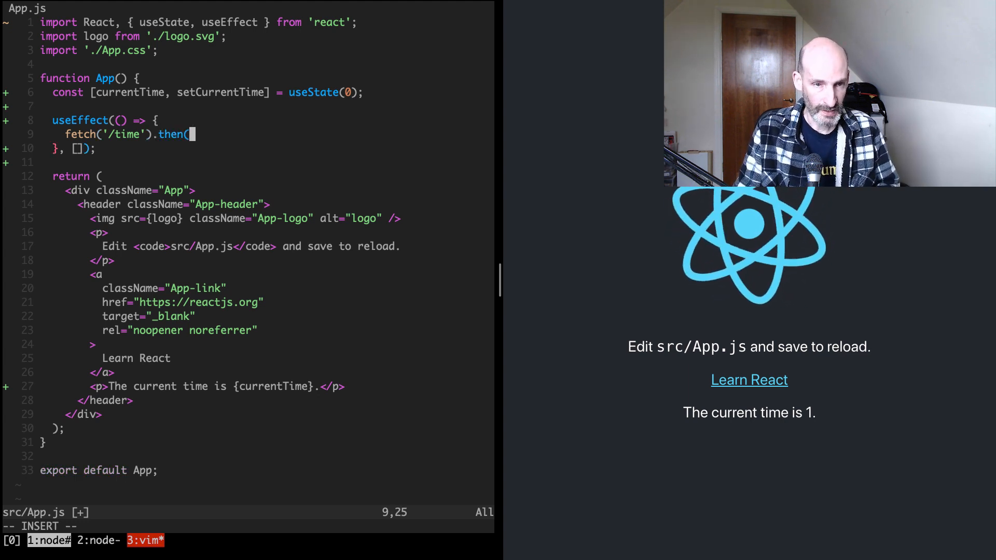
text(res =>)
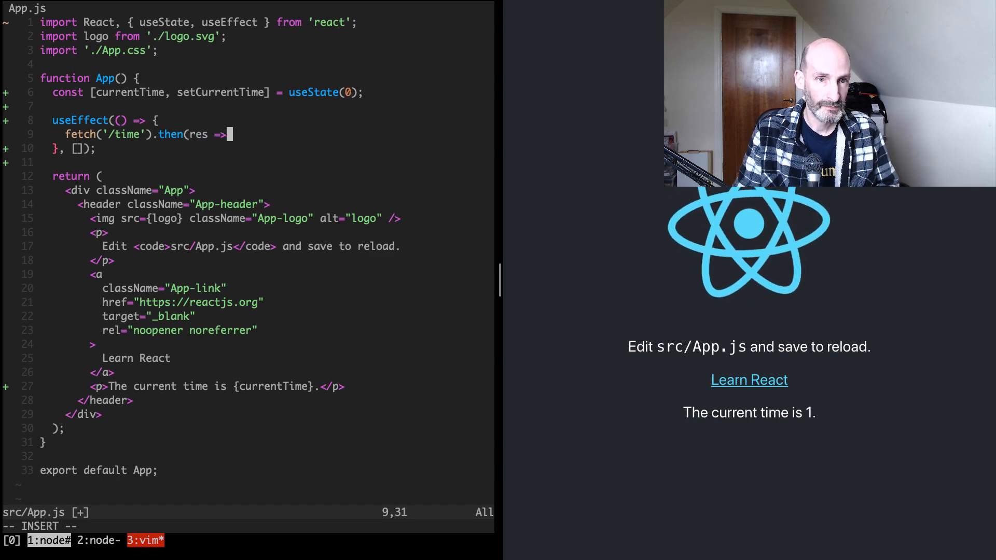
text(res.json)
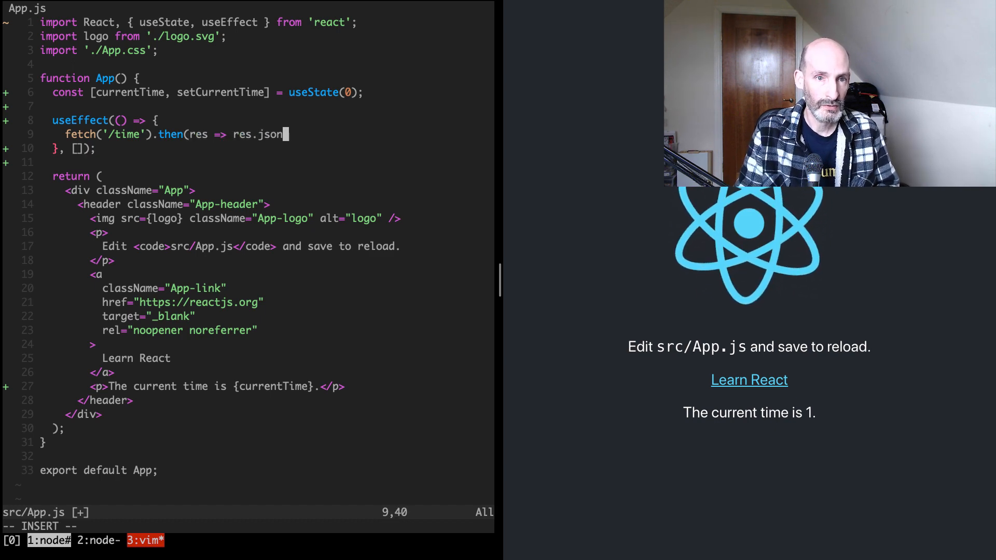
text(())
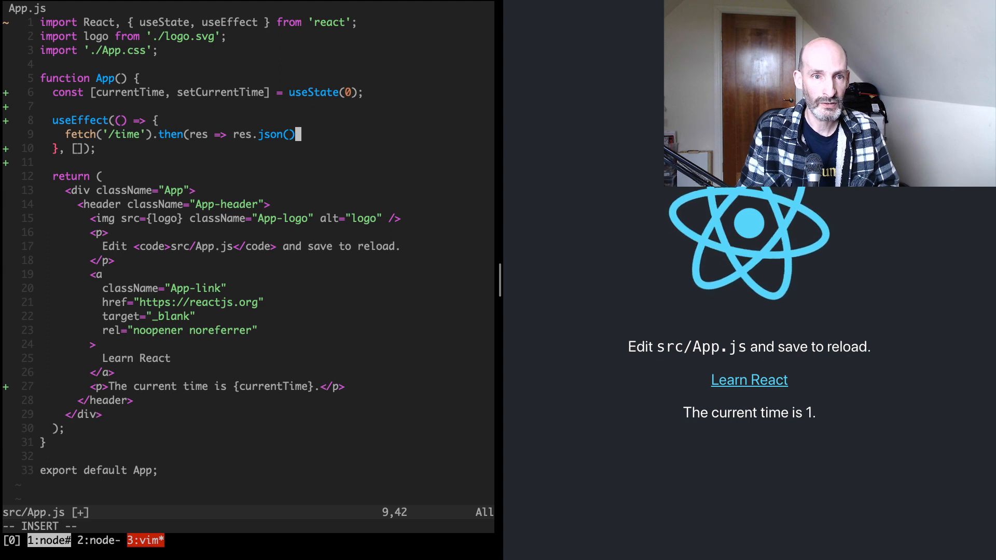
text())
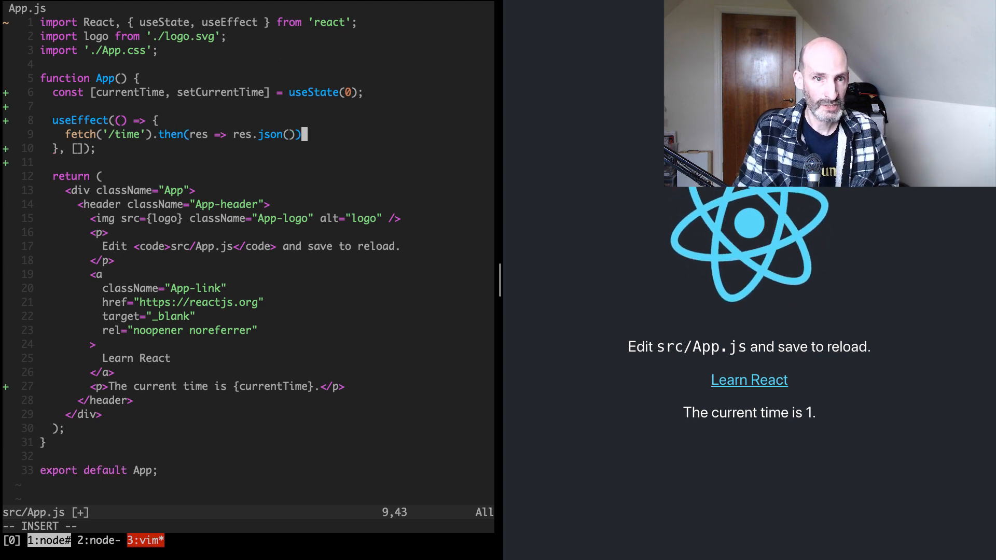
Chain .then(data => { setCurrentTime(data.time); }) to store the fetched time
text(.then)
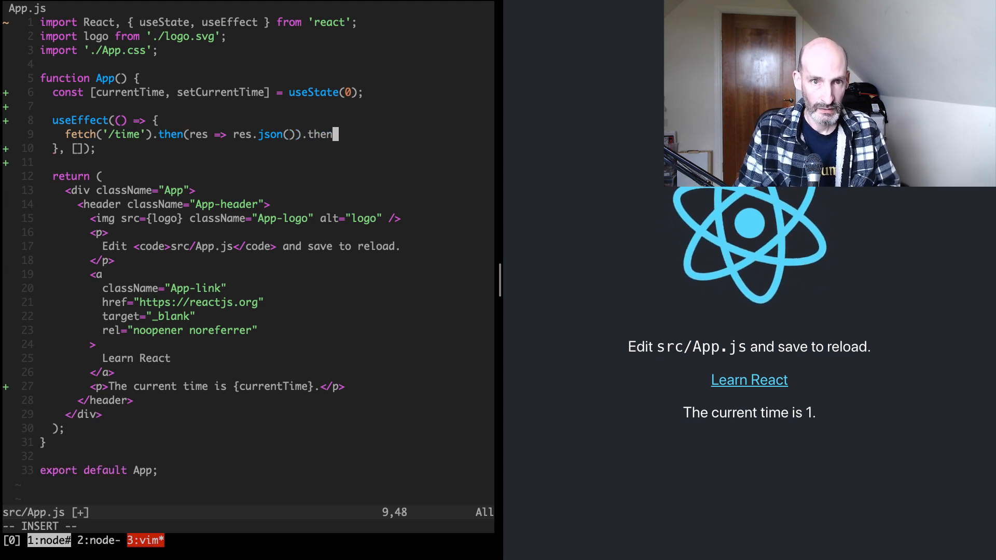
text((data =>)
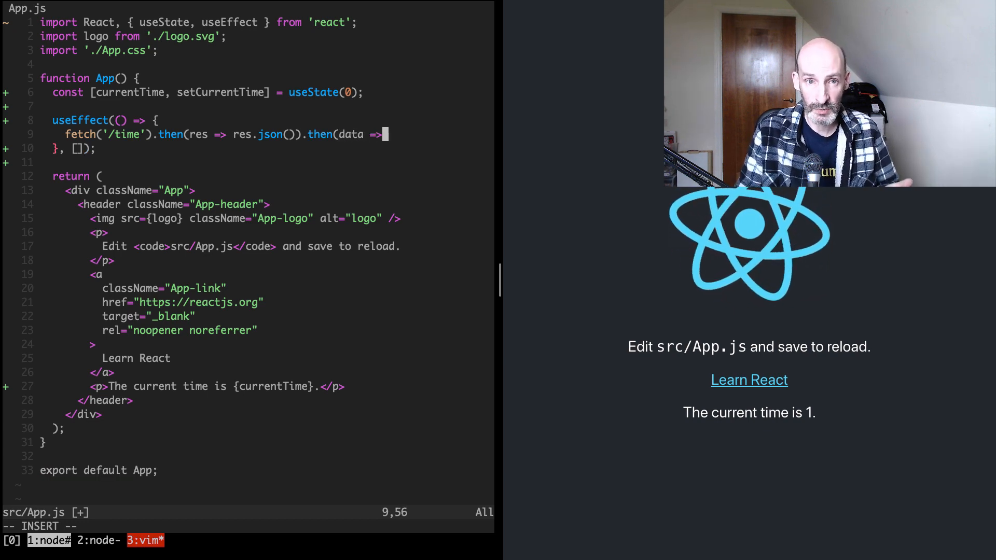
text({)
text(});)
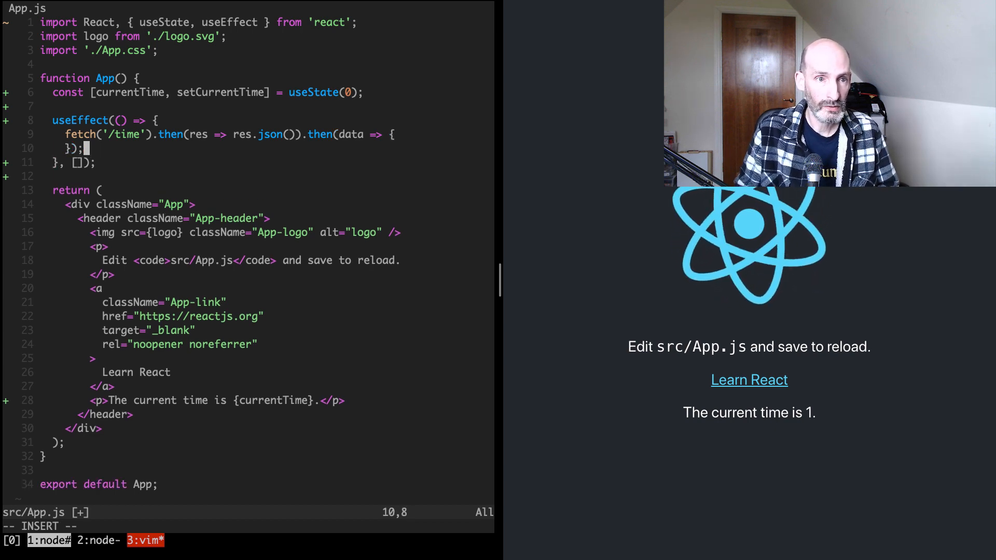
key(Enter)
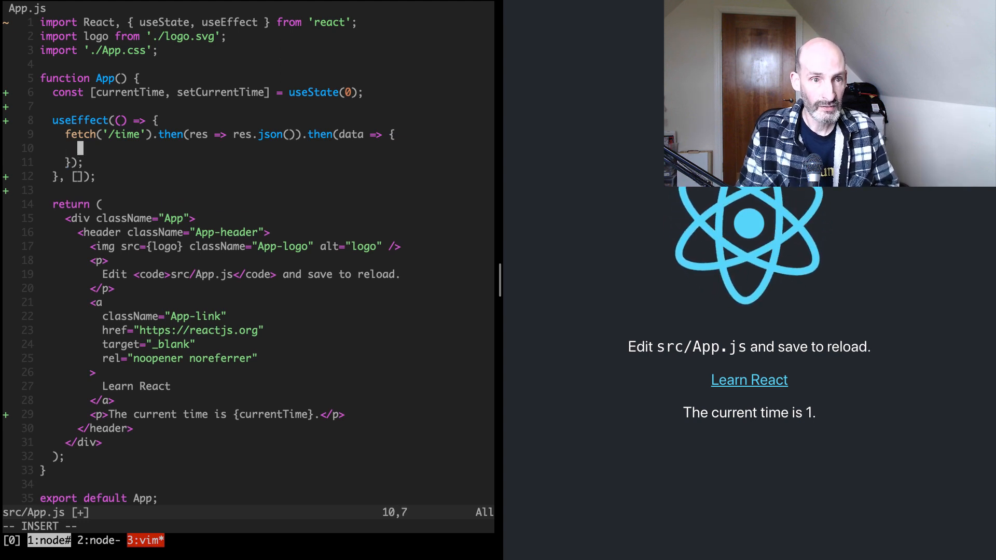
text(setCurren)
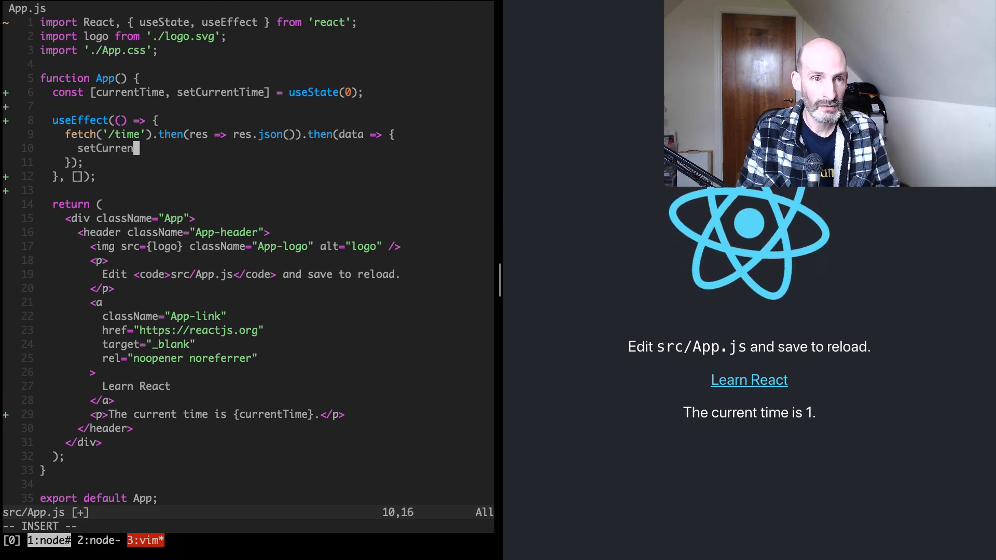
text(tTime()
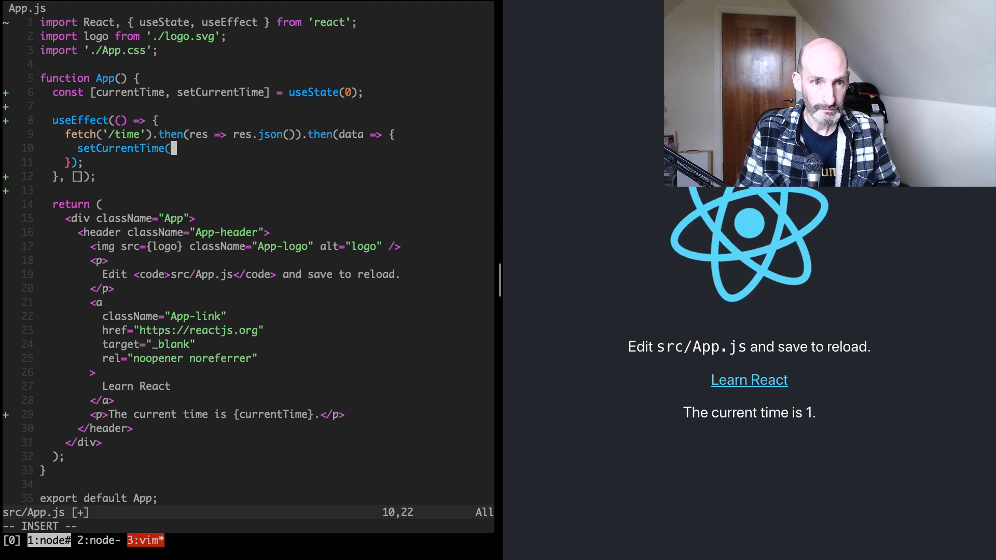
text(data.)
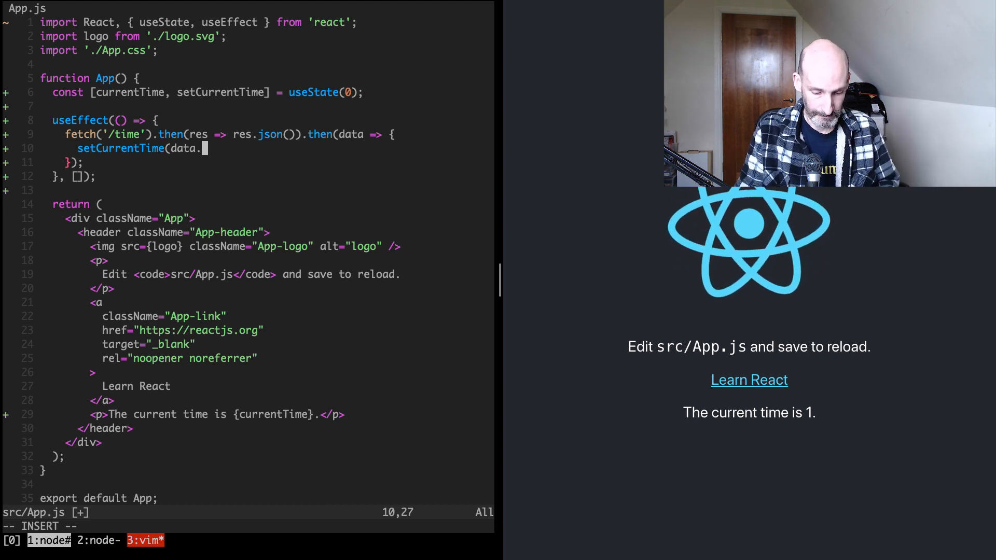
text(time)
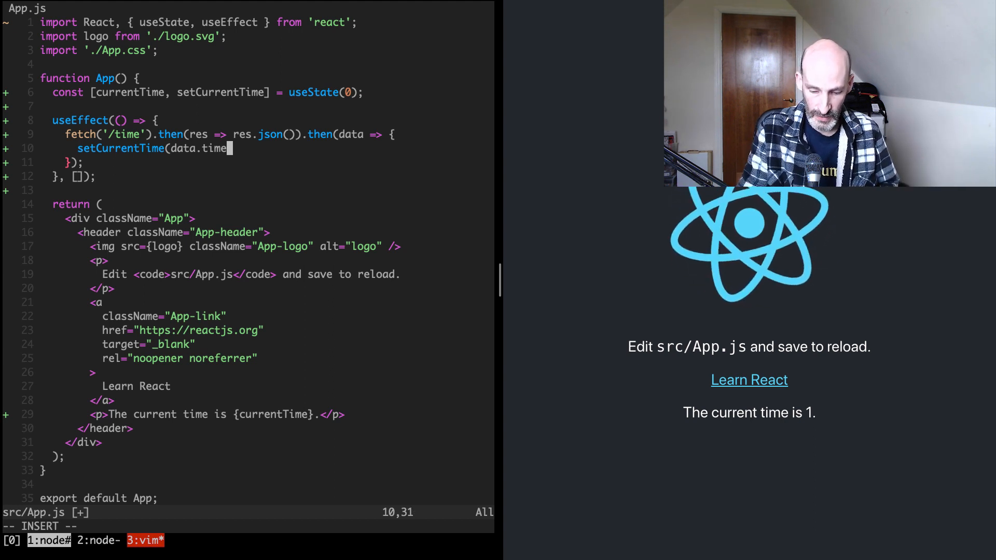
text();)
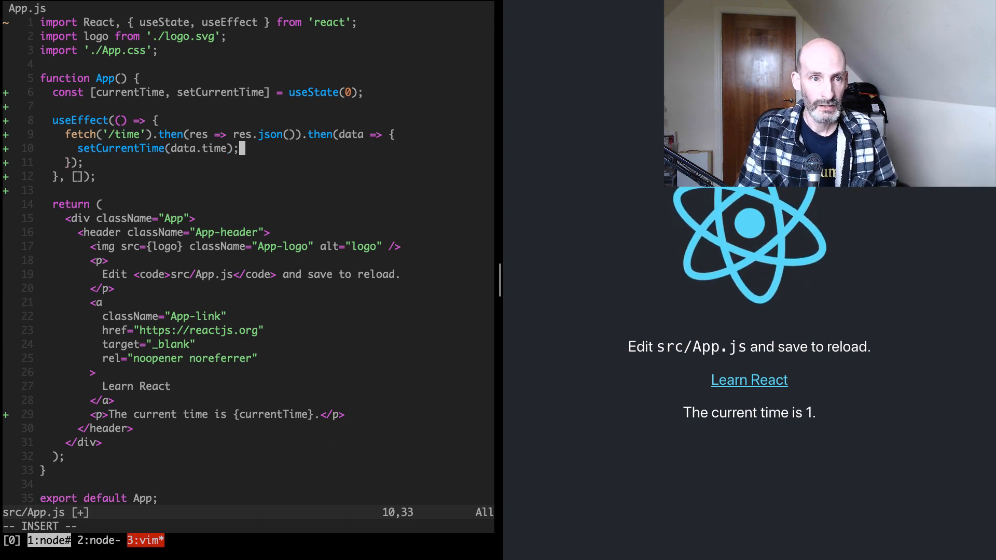